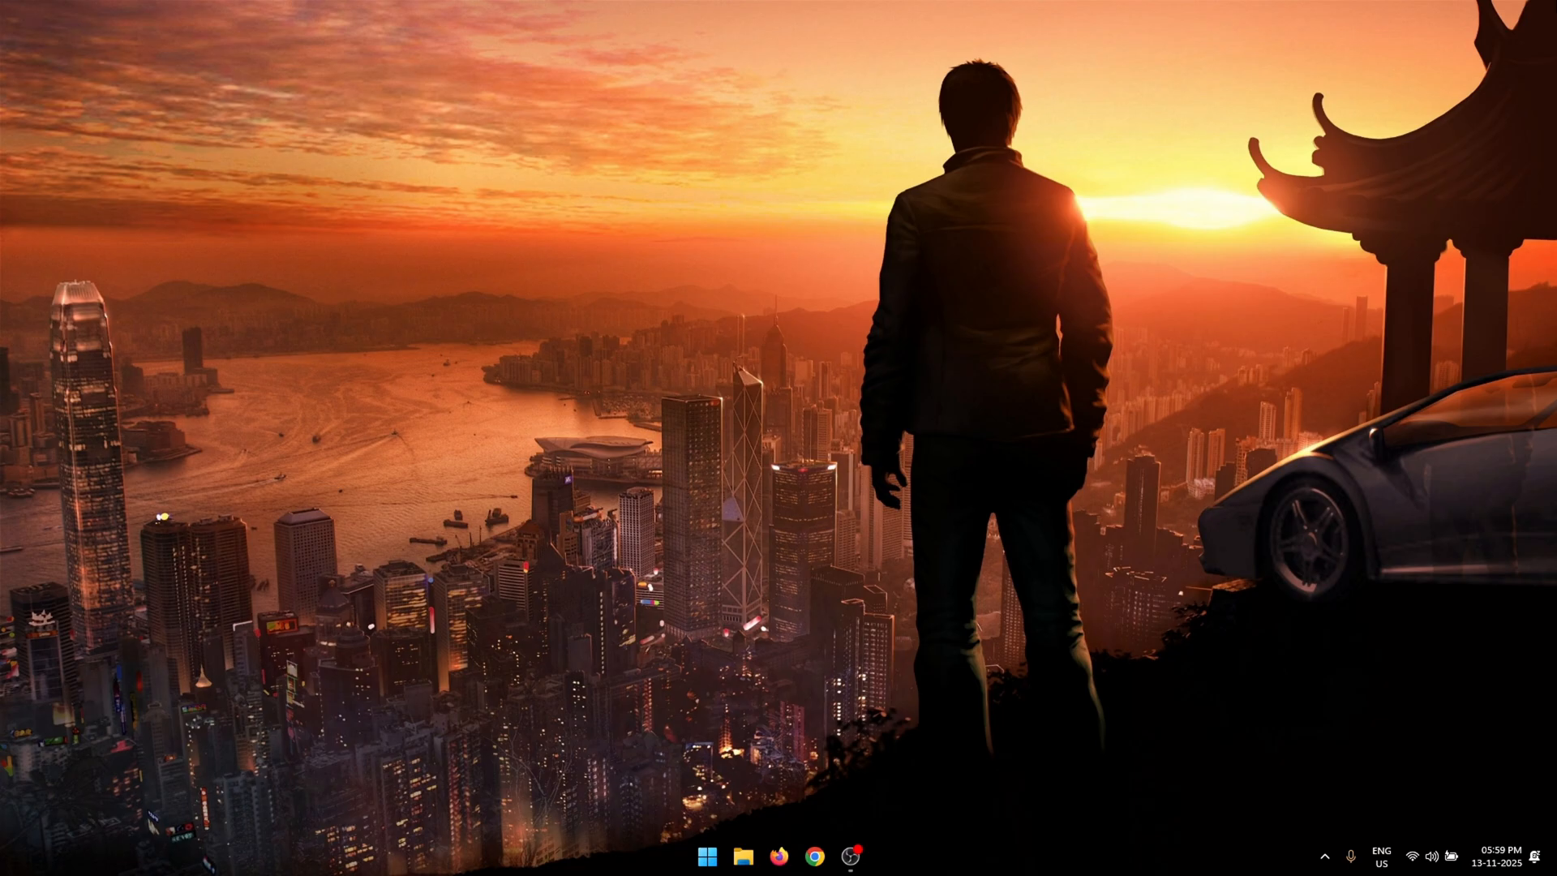
{"action": "mouse_move", "coordinate": [1328, 177]}
{"action": "type", "text": "restore point"}
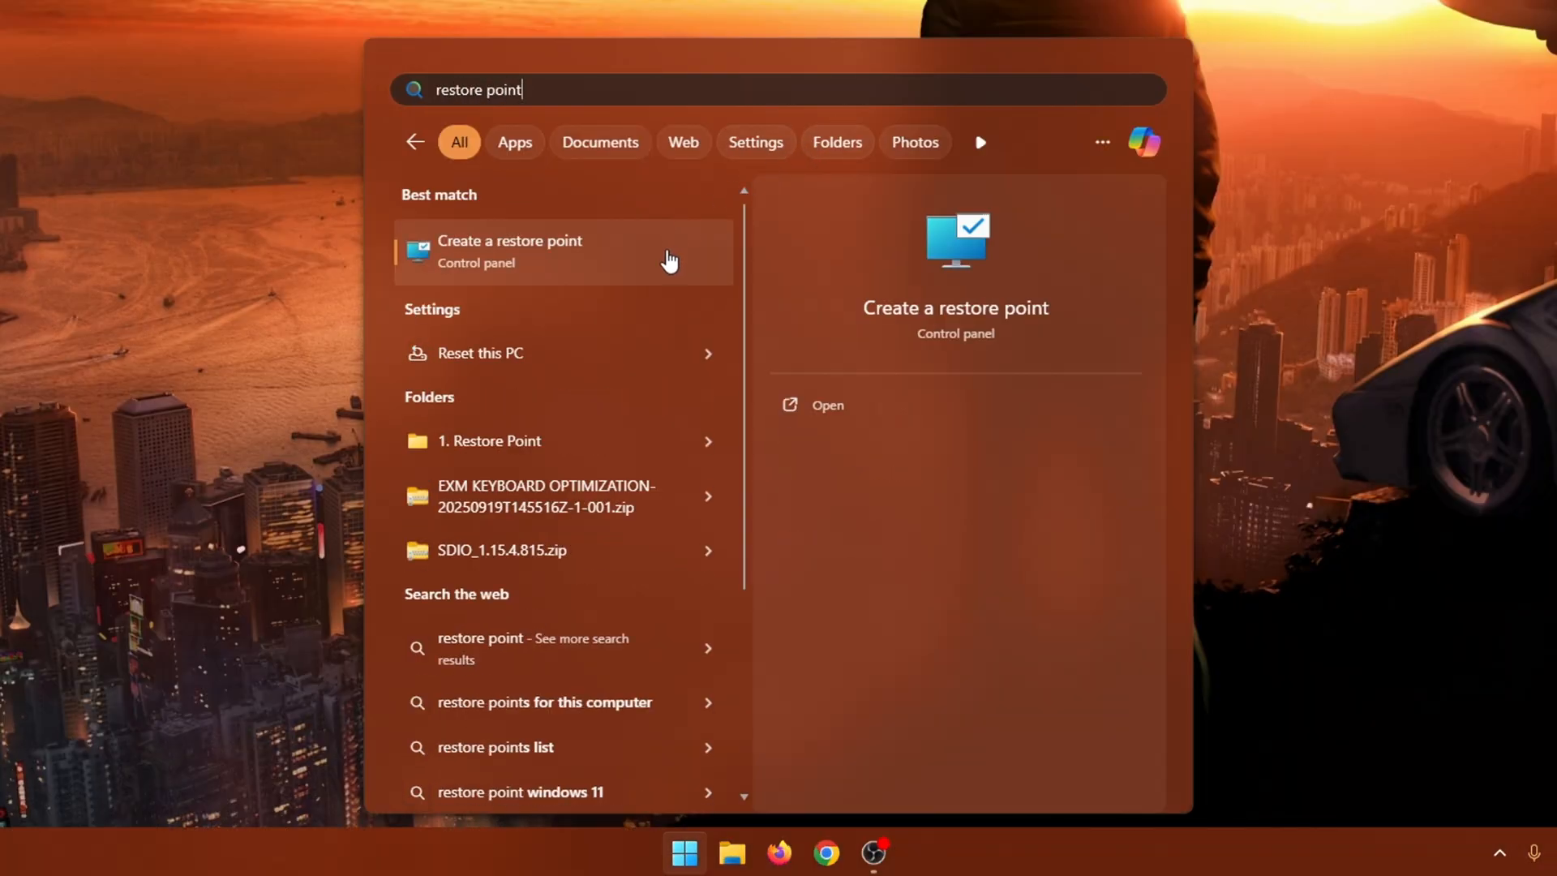
Step: Open 'Create a restore point' from the Start search results
{"action": "left_click", "coordinate": [509, 250]}
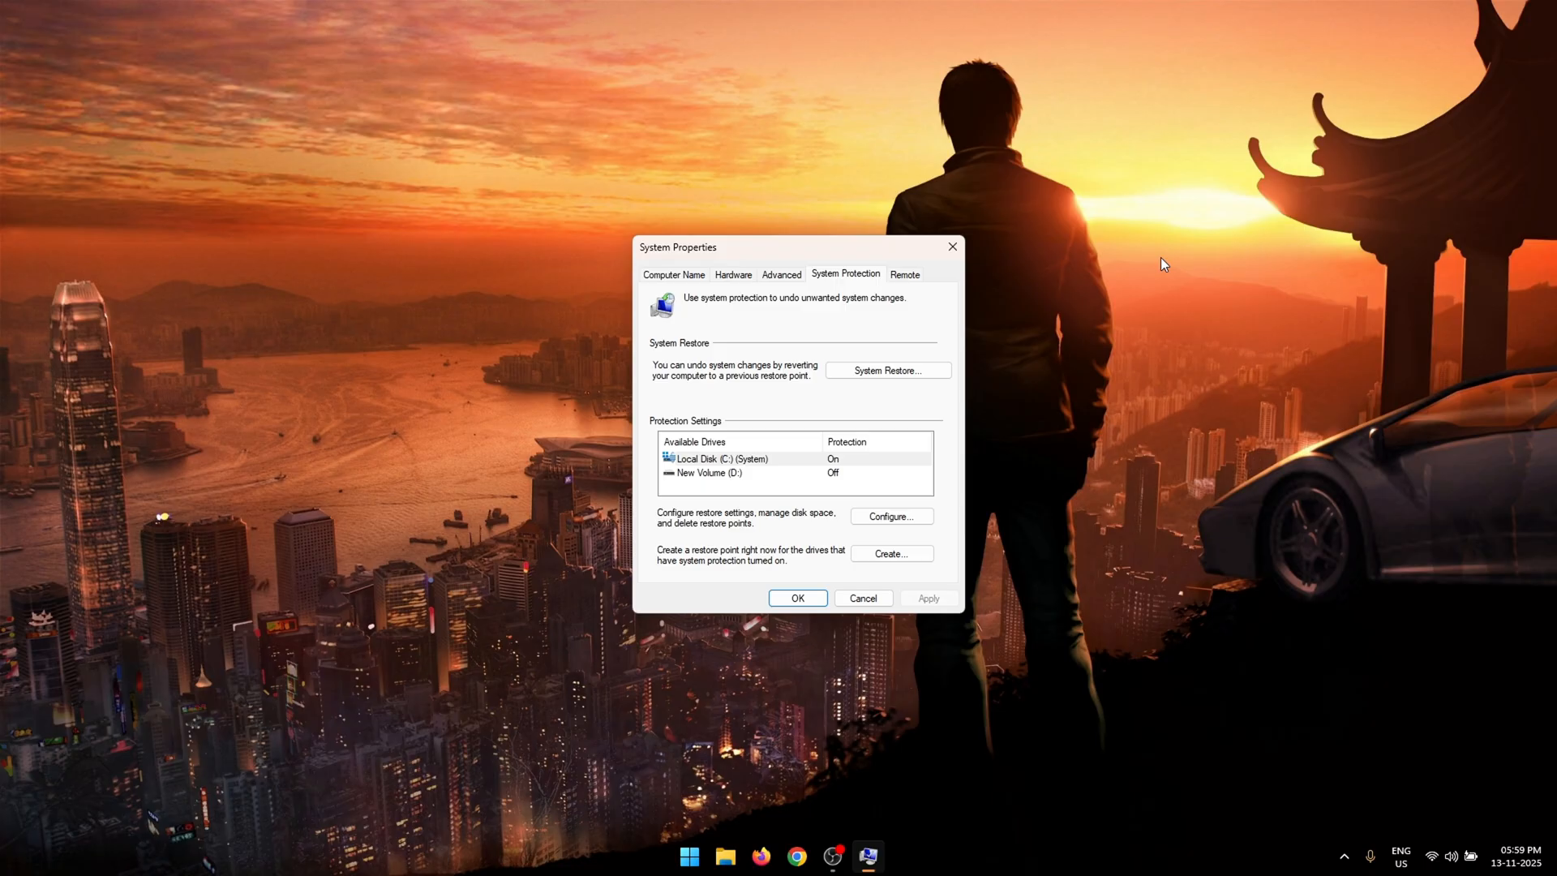
{"action": "left_click", "coordinate": [890, 516]}
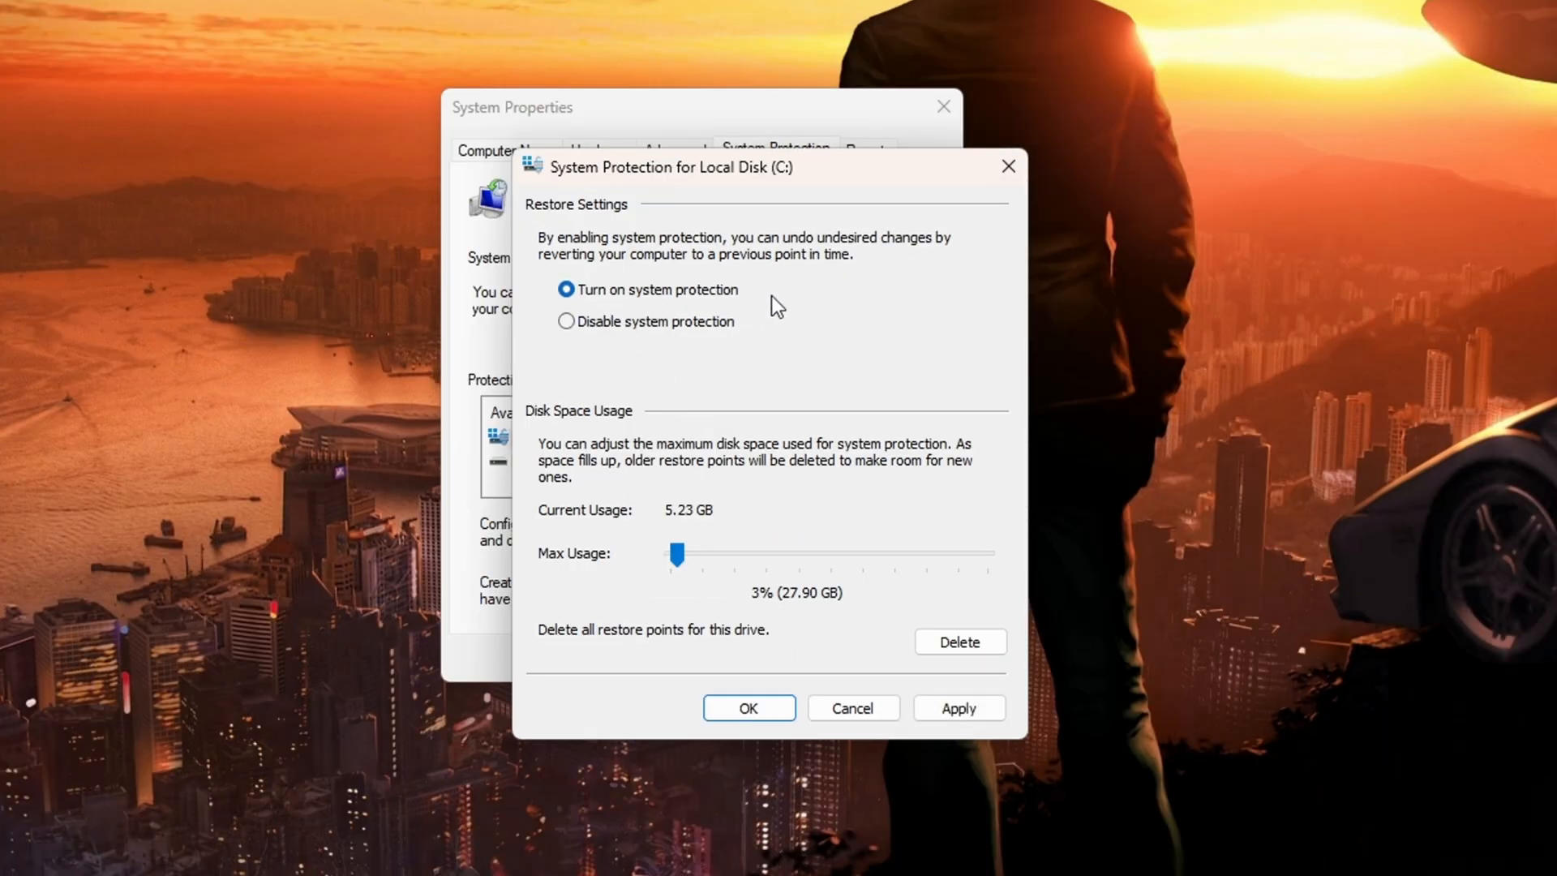
{"action": "mouse_move", "coordinate": [641, 431]}
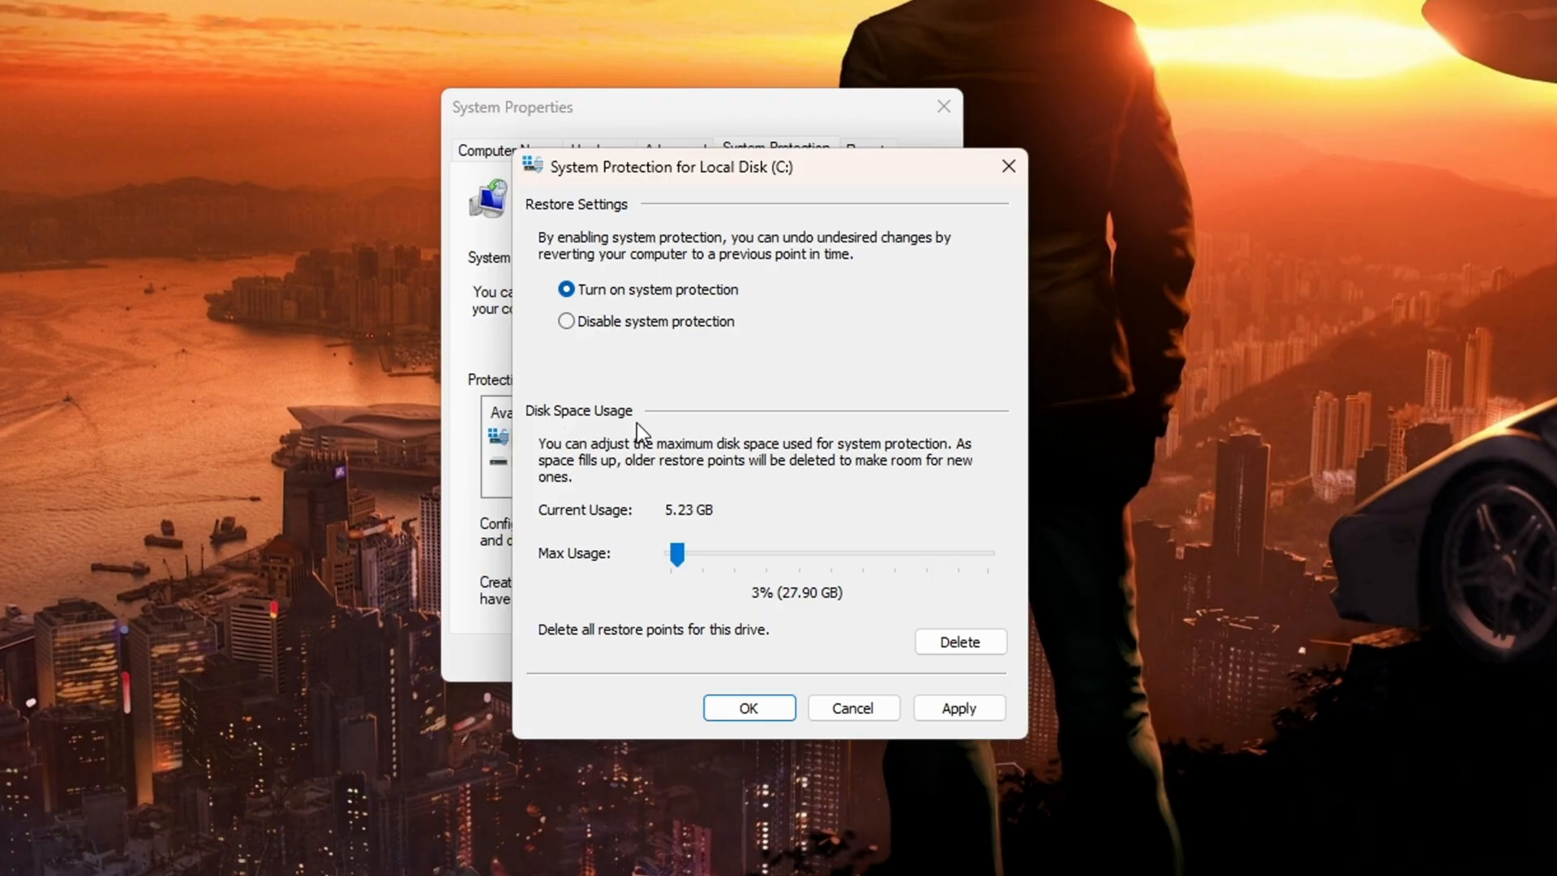
{"action": "mouse_move", "coordinate": [711, 600]}
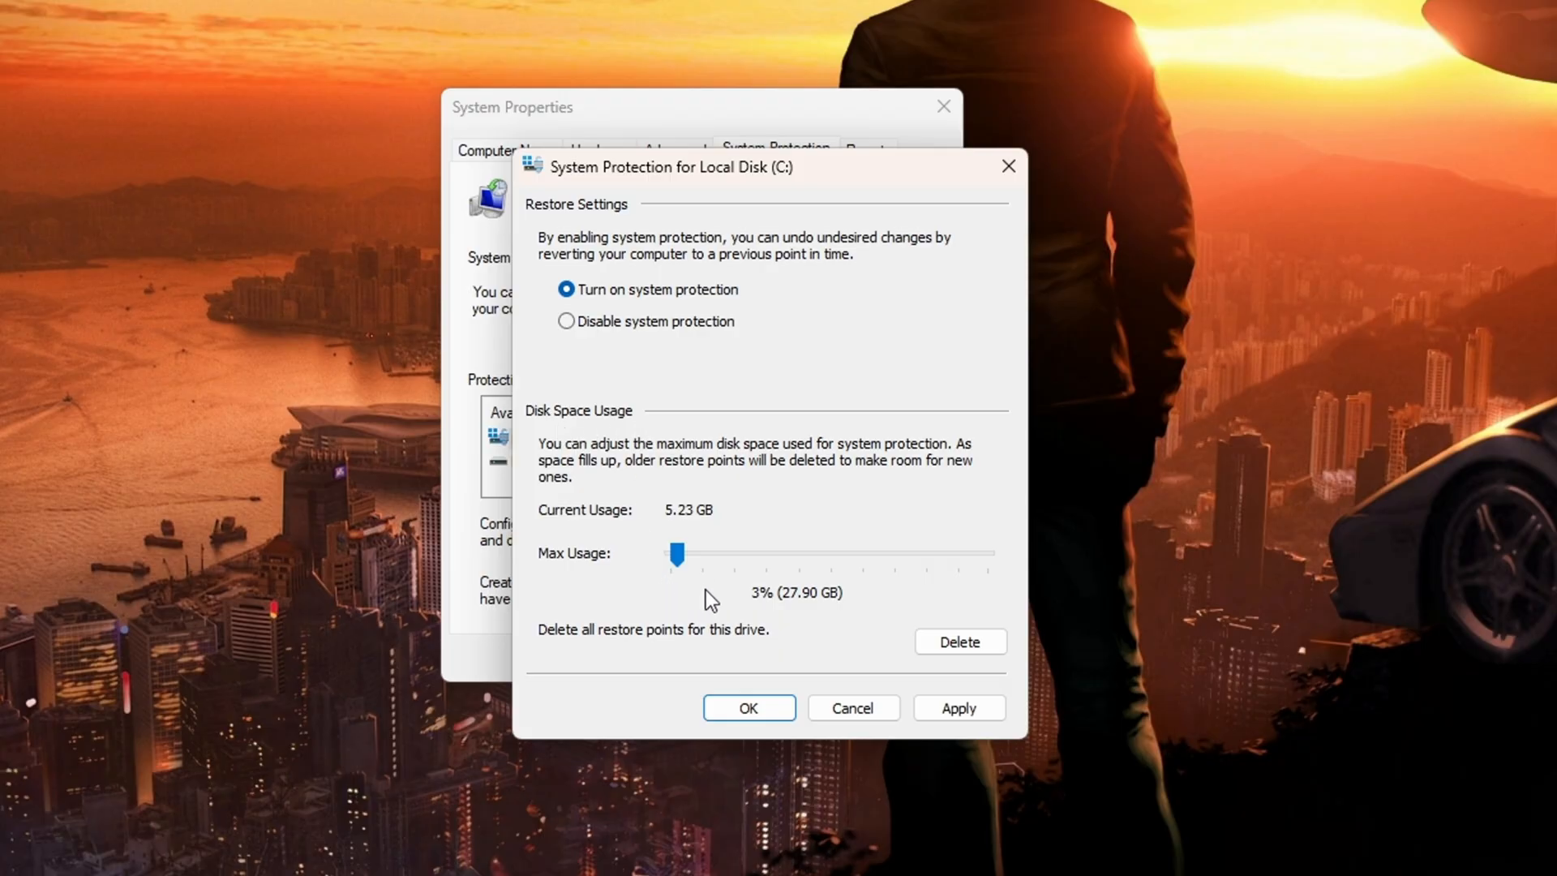
{"action": "mouse_move", "coordinate": [703, 599]}
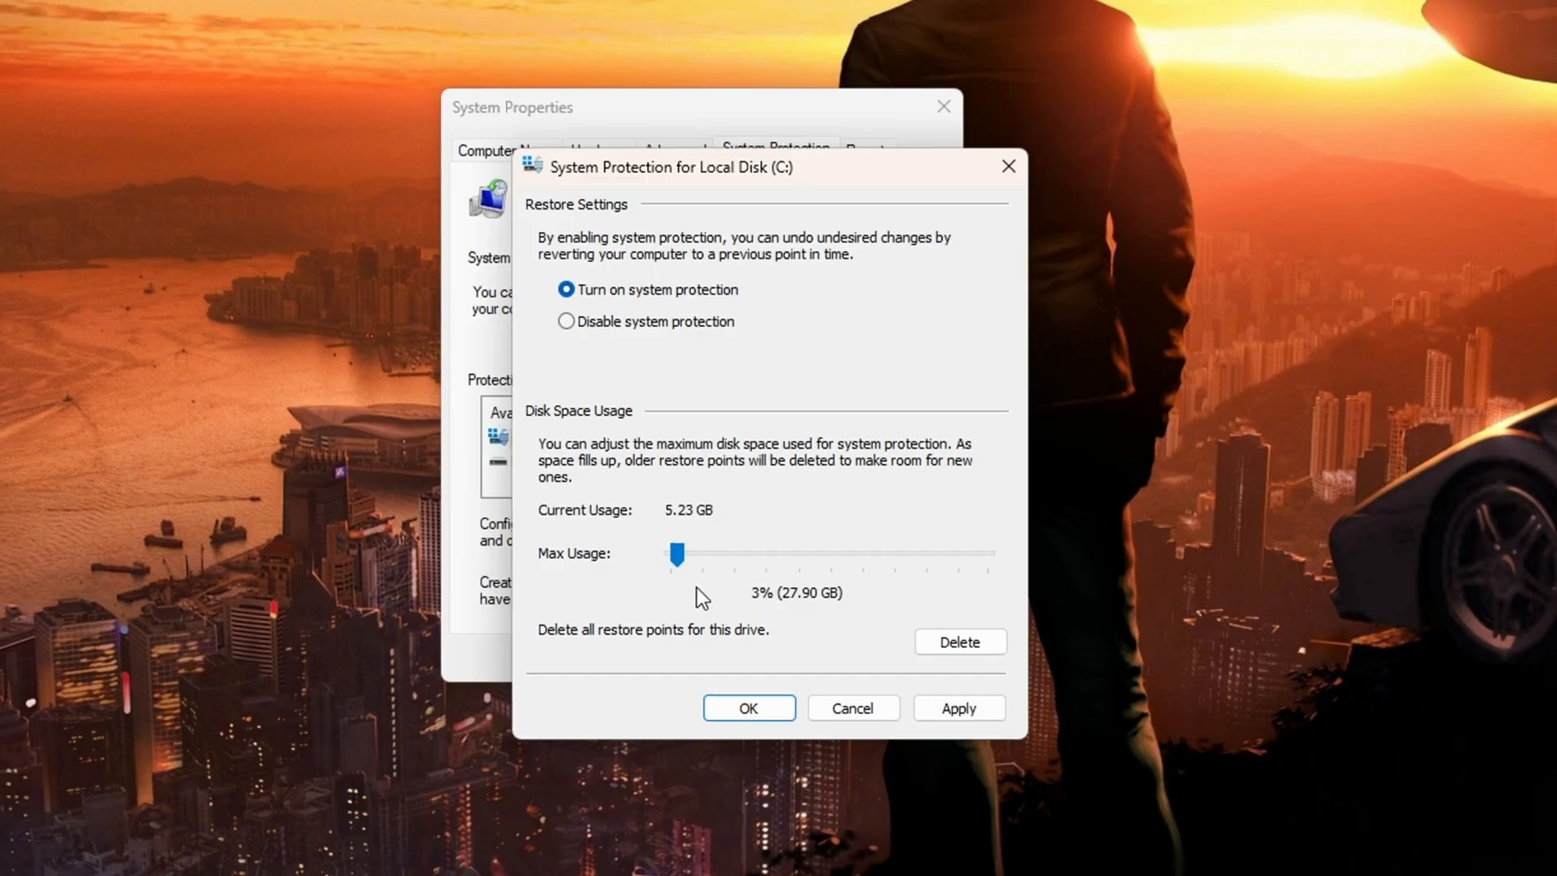
{"action": "mouse_move", "coordinate": [800, 635]}
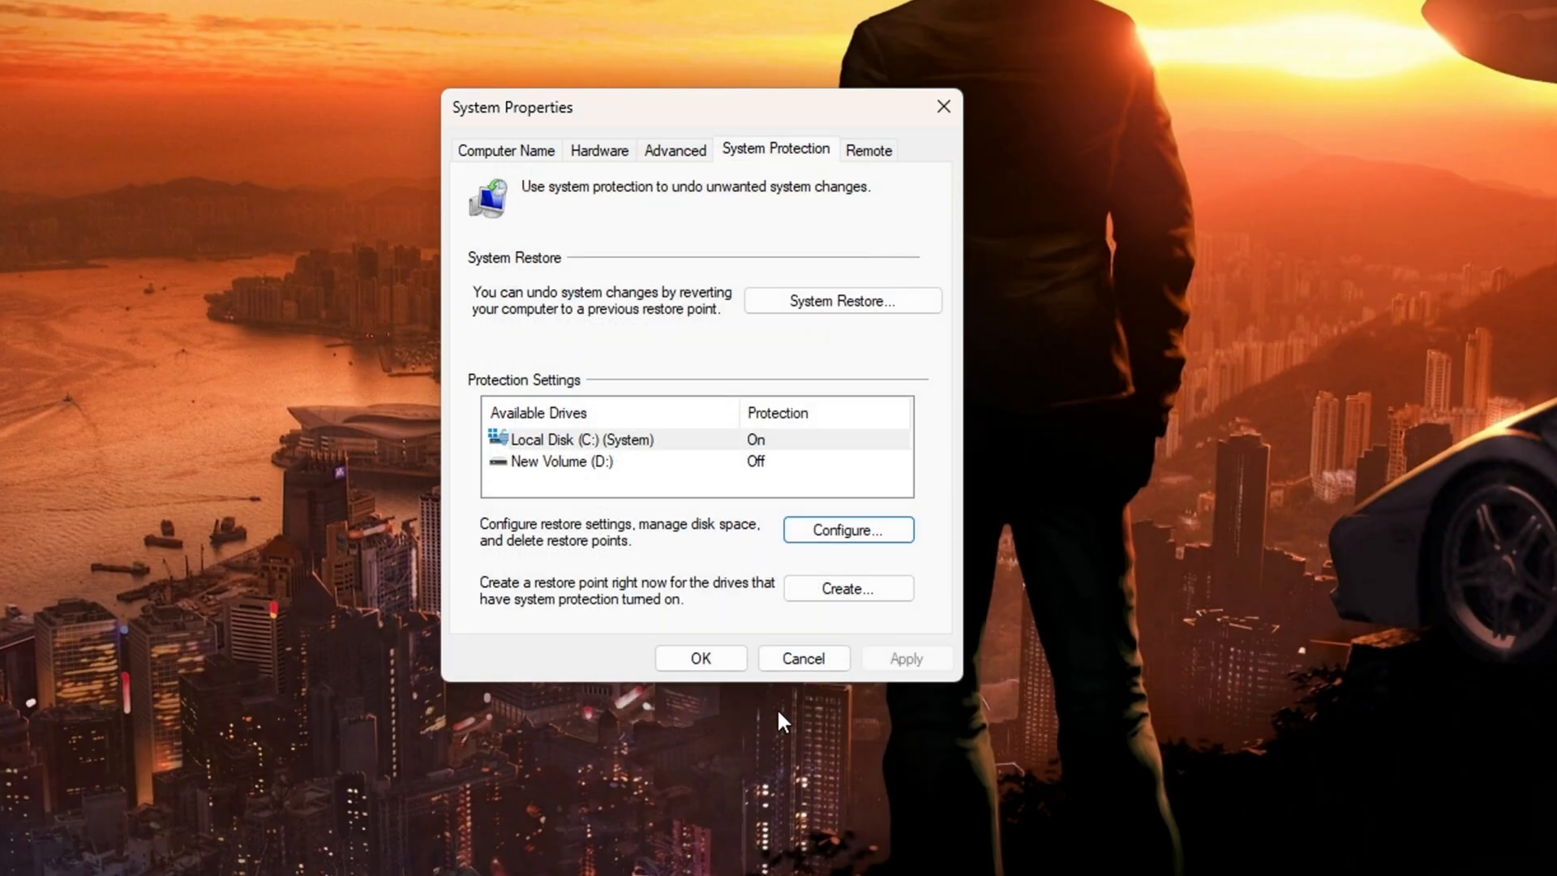
Step: Create a restore point named '13th Nov' and dismiss the success message
{"action": "left_click", "coordinate": [847, 588]}
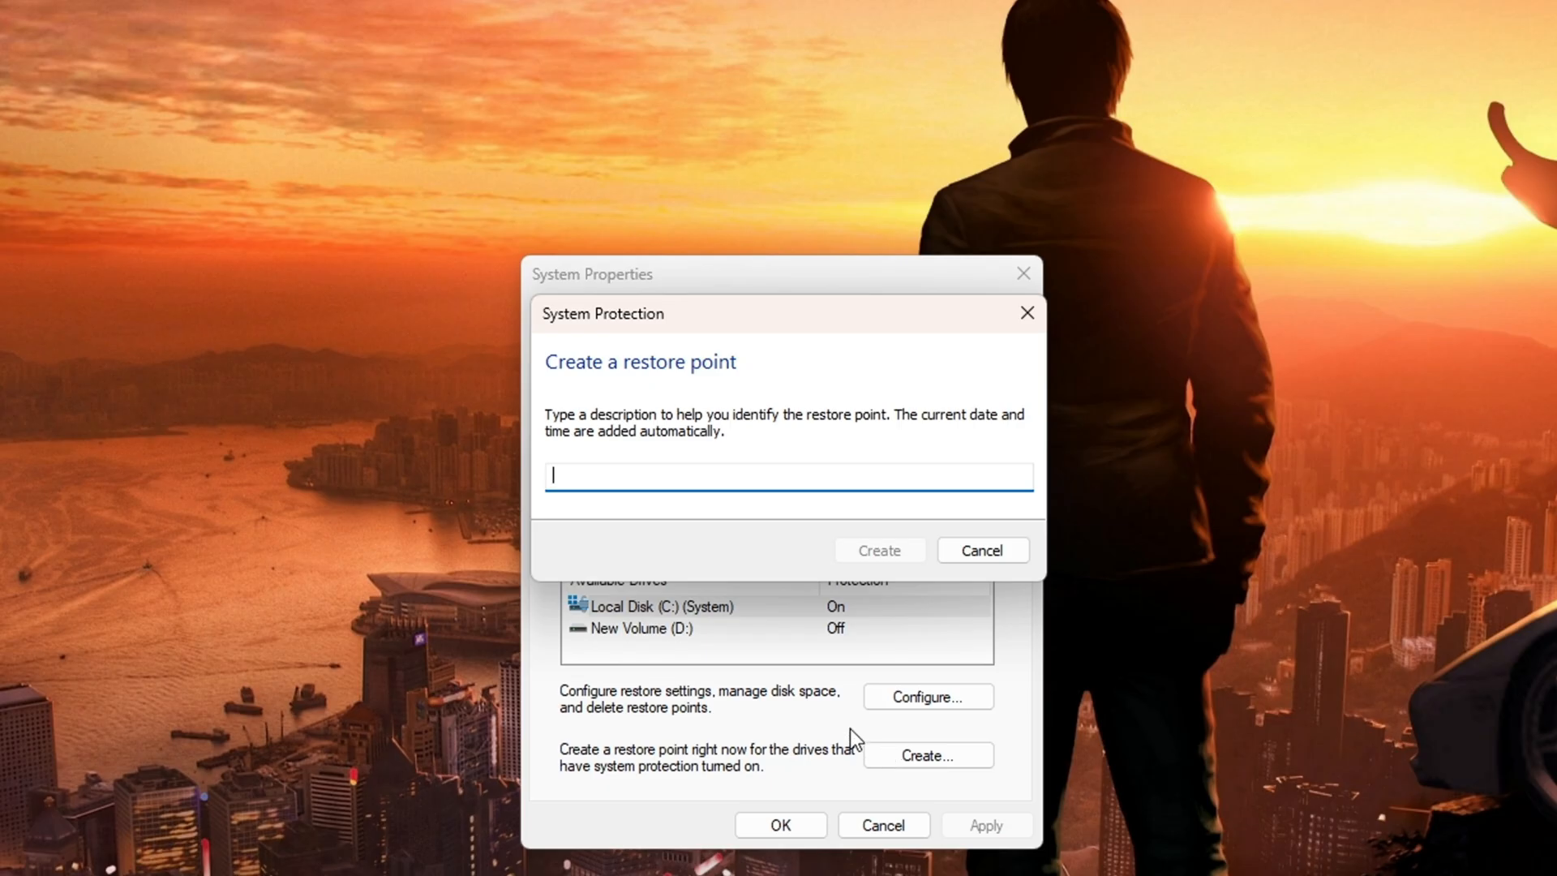
{"action": "type", "text": "1"}
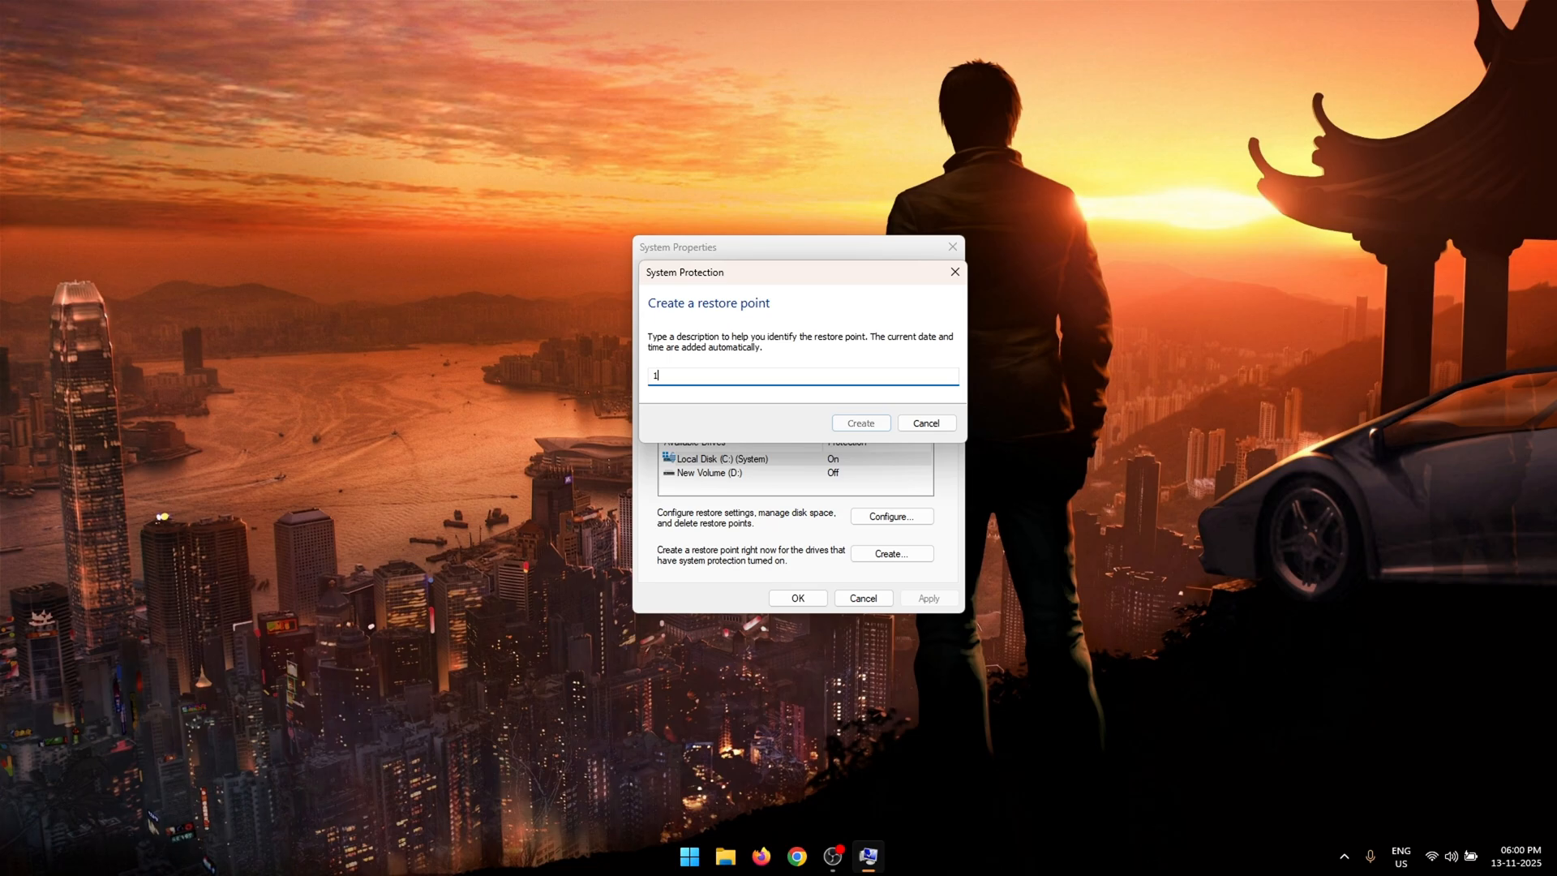
{"action": "type", "text": "3th Nov"}
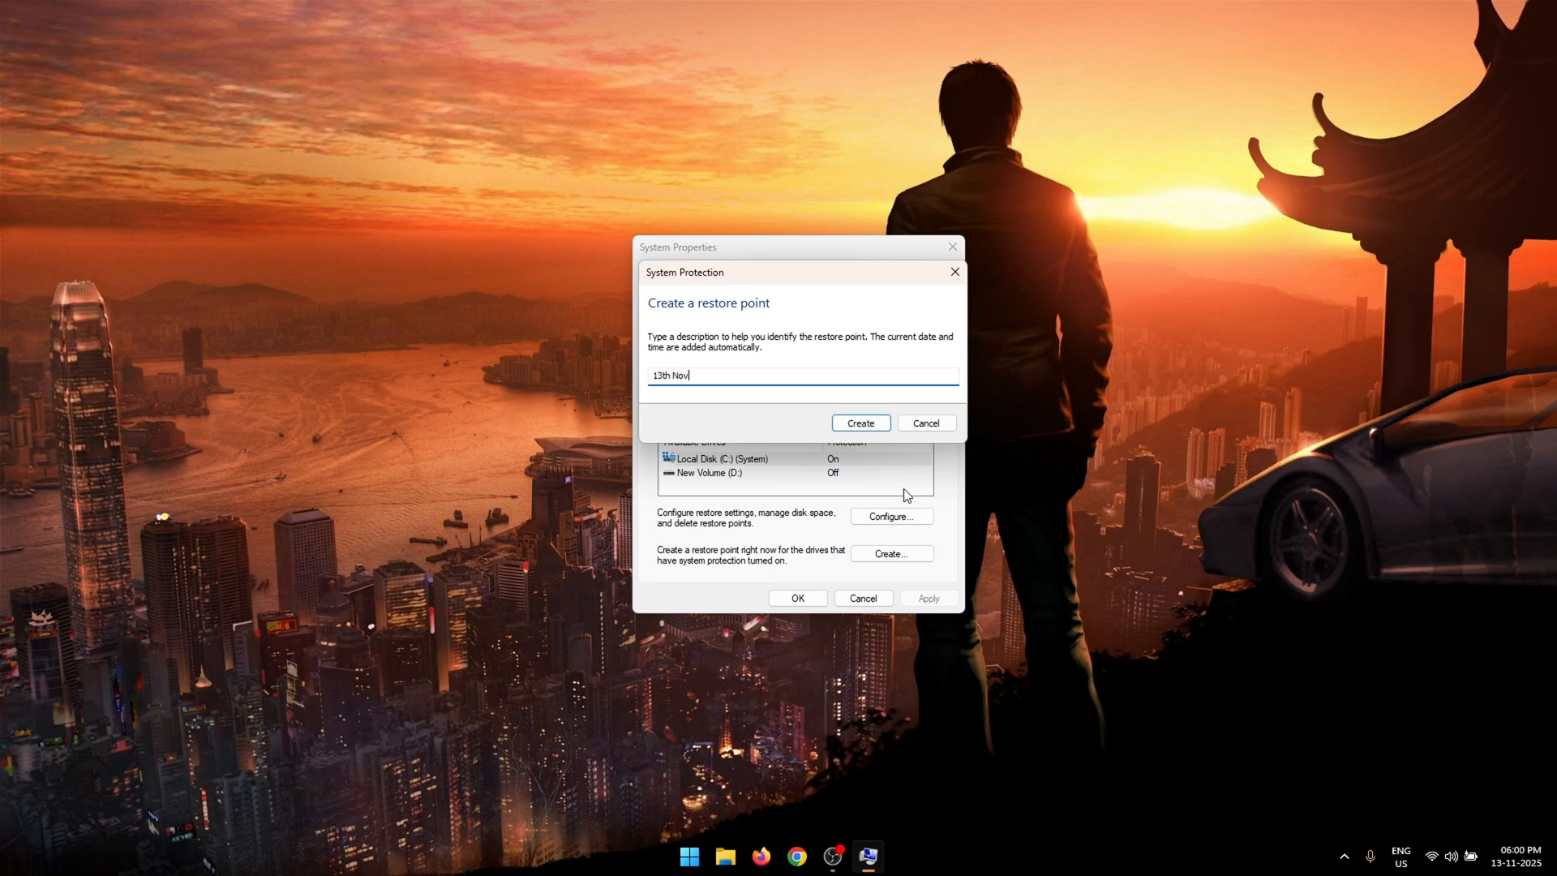
{"action": "left_click", "coordinate": [860, 421]}
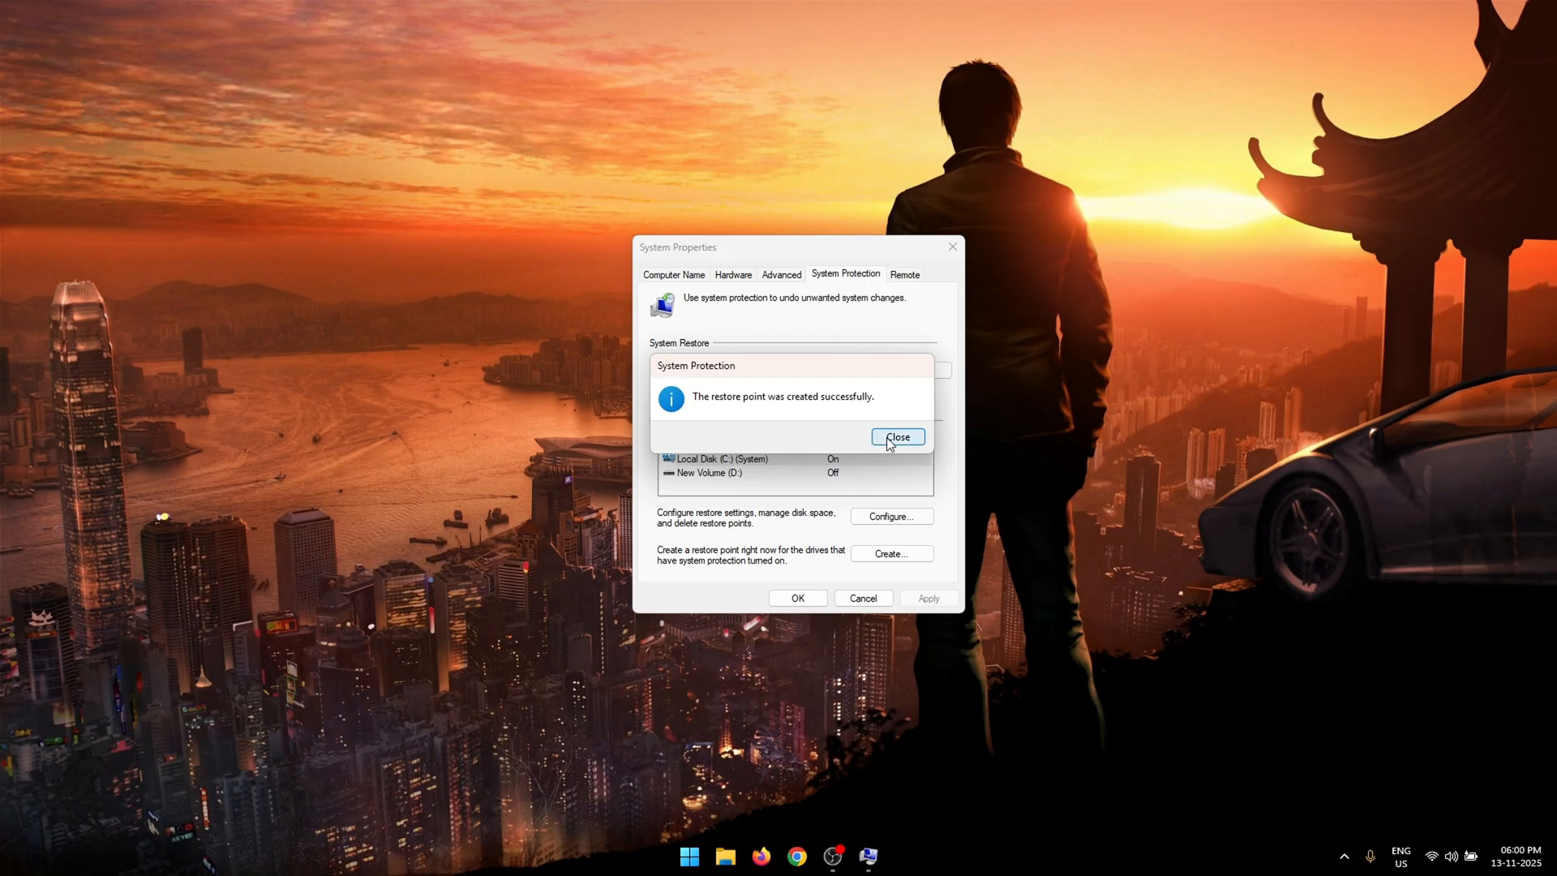
{"action": "left_click", "coordinate": [897, 437]}
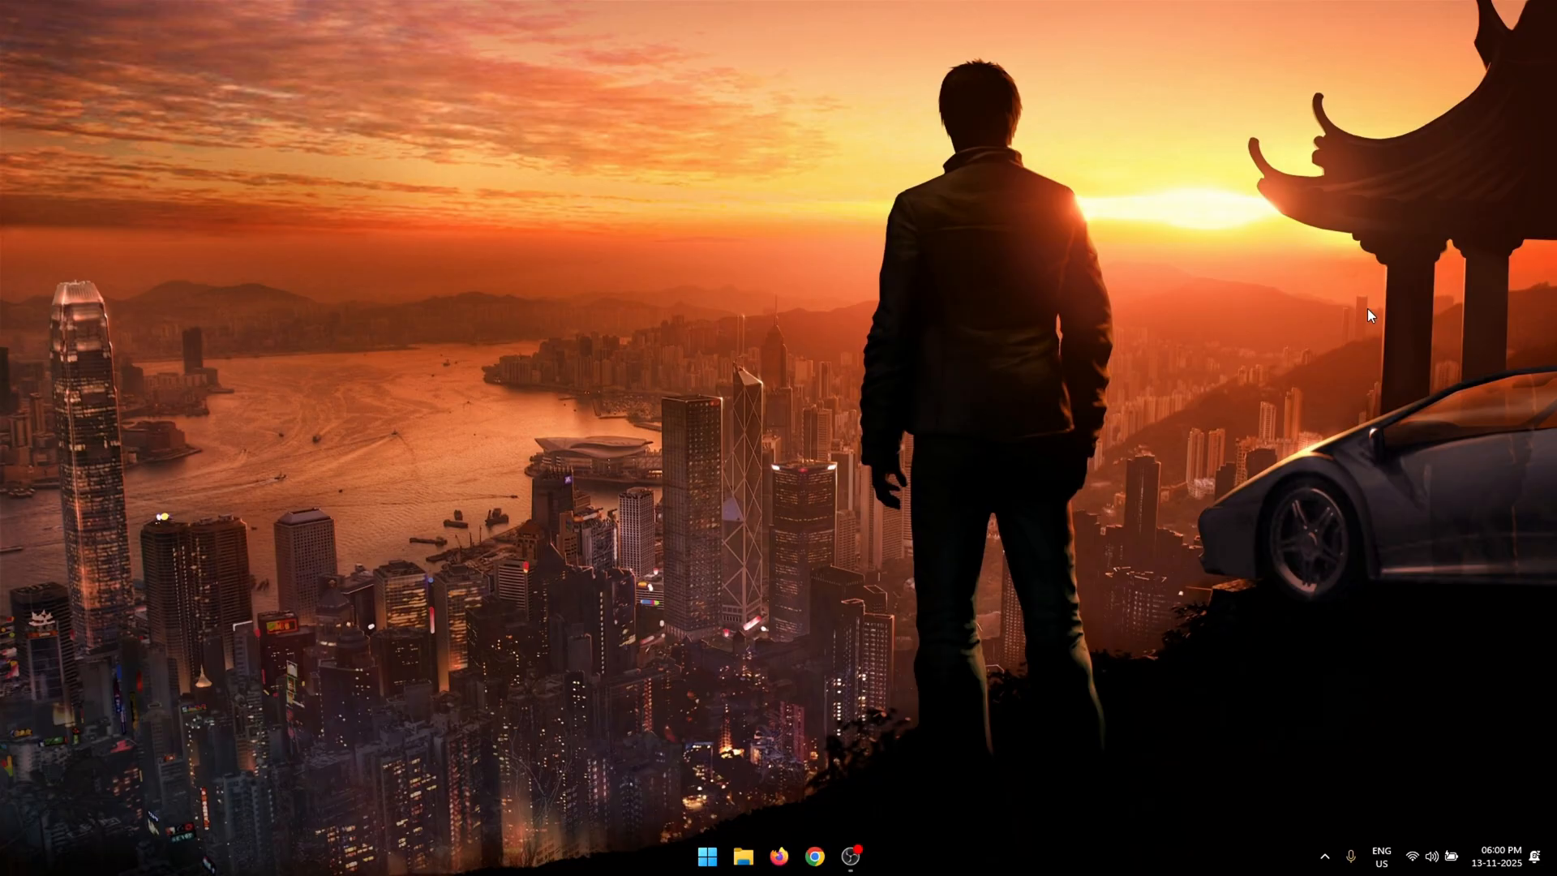
Step: Launch Control Panel from Start search and switch View by to Category
{"action": "left_click", "coordinate": [705, 855]}
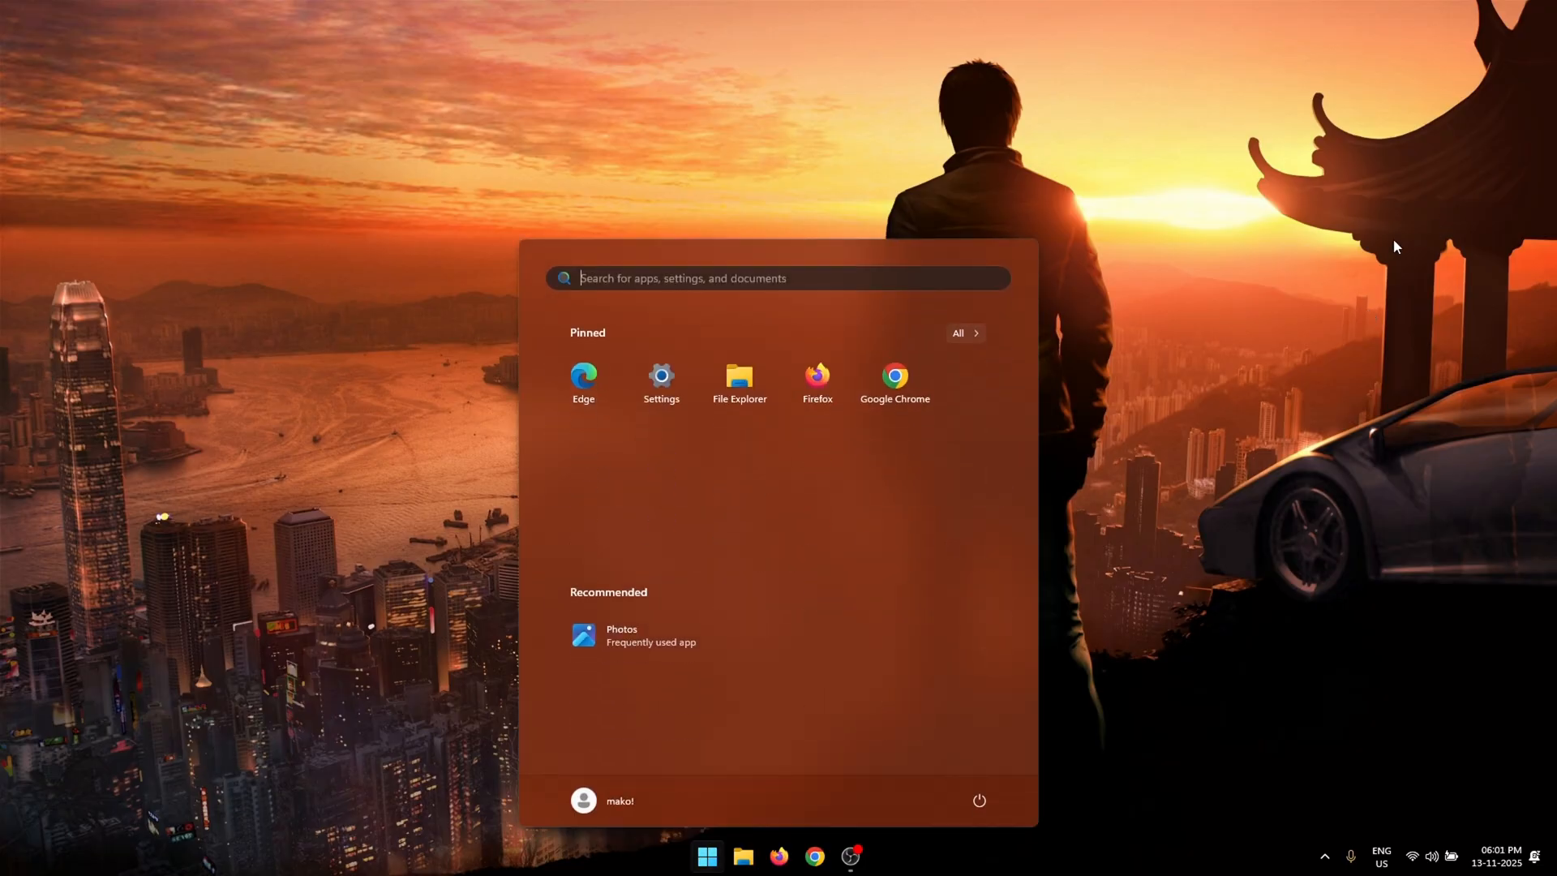
{"action": "type", "text": "control panel"}
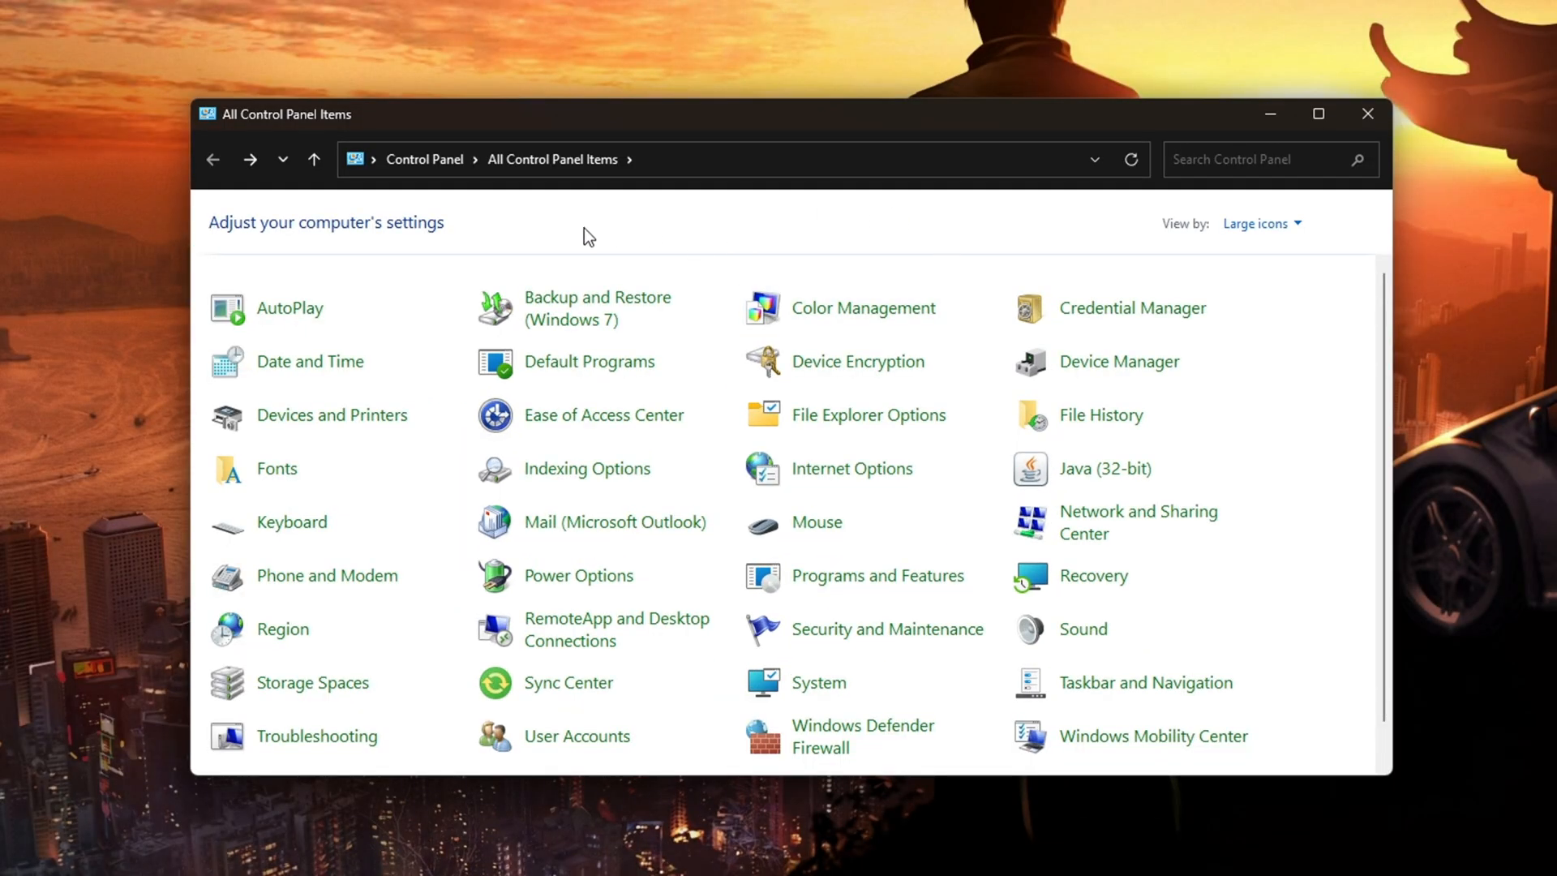
{"action": "mouse_move", "coordinate": [1175, 250]}
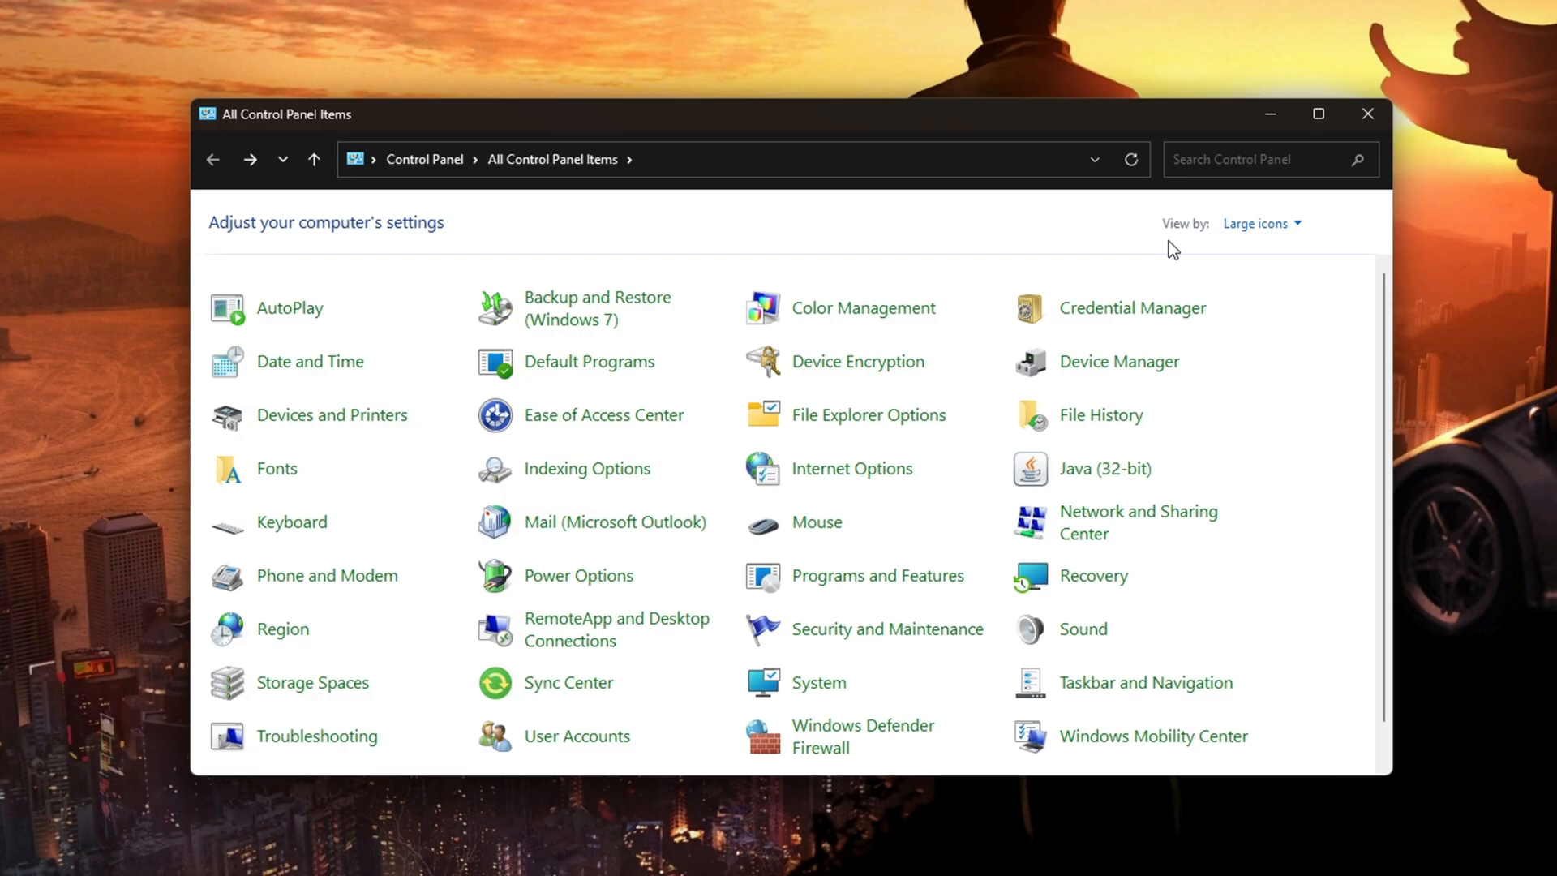
{"action": "left_click", "coordinate": [1262, 222]}
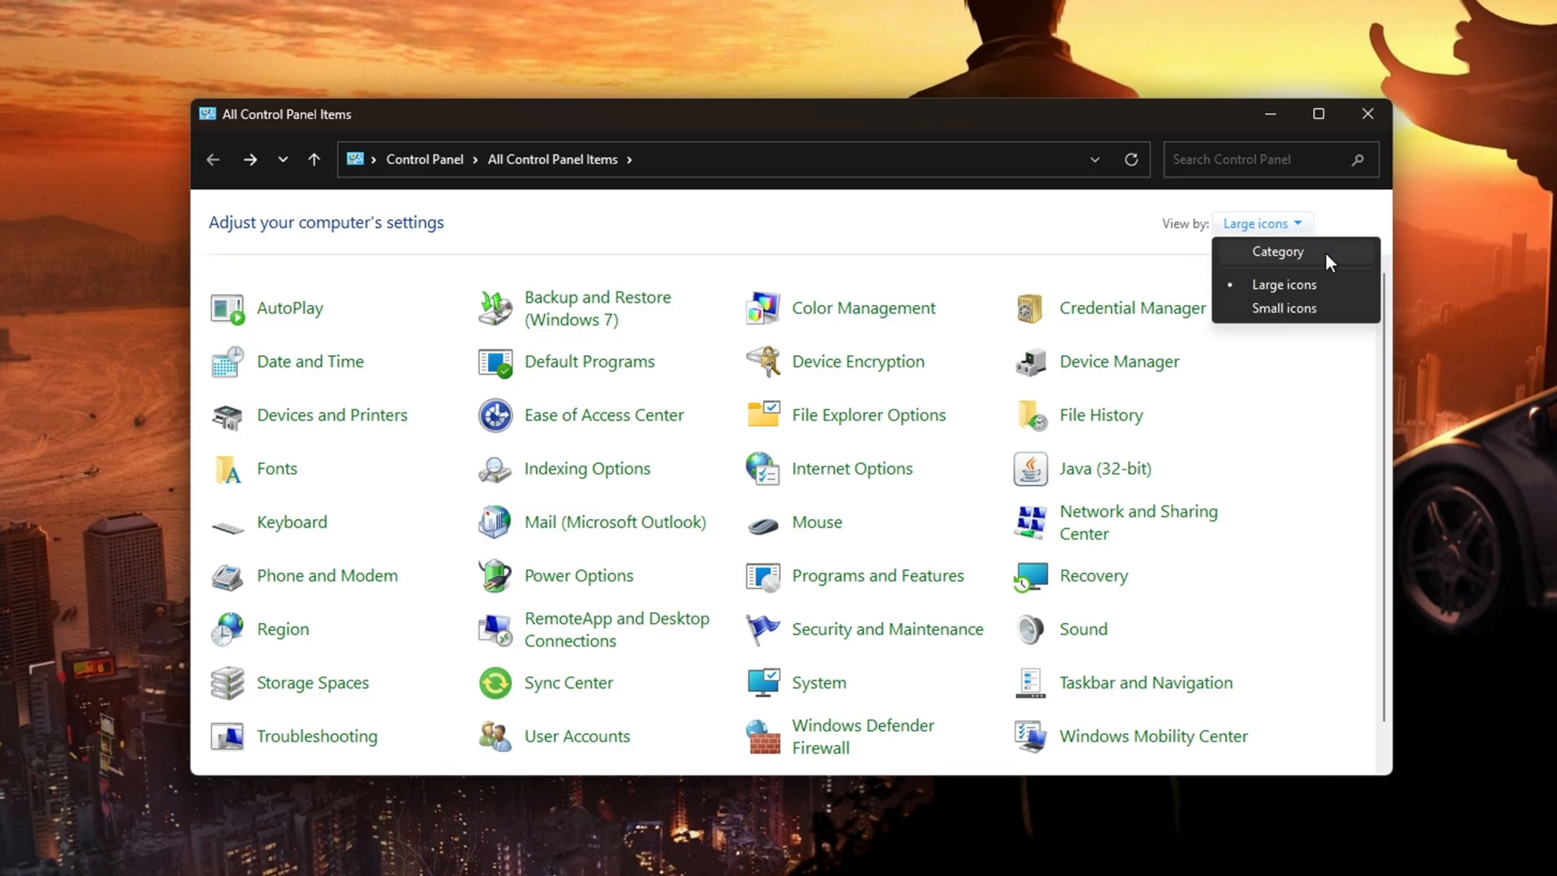
{"action": "left_click", "coordinate": [1277, 250]}
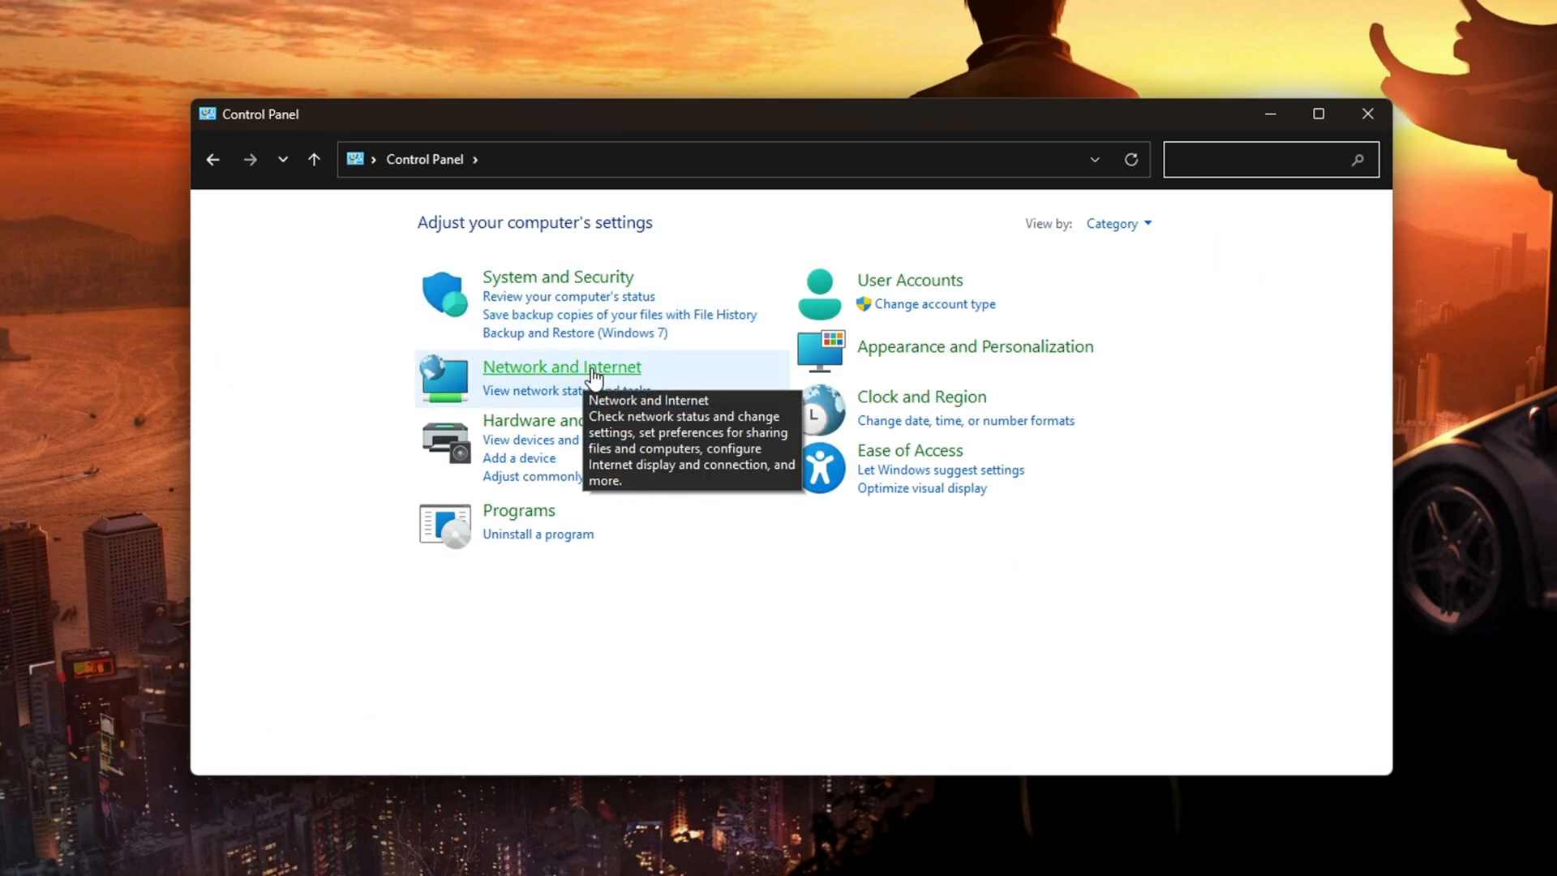
Step: Go into Network and Internet, then Network and Sharing Center
{"action": "left_click", "coordinate": [559, 367]}
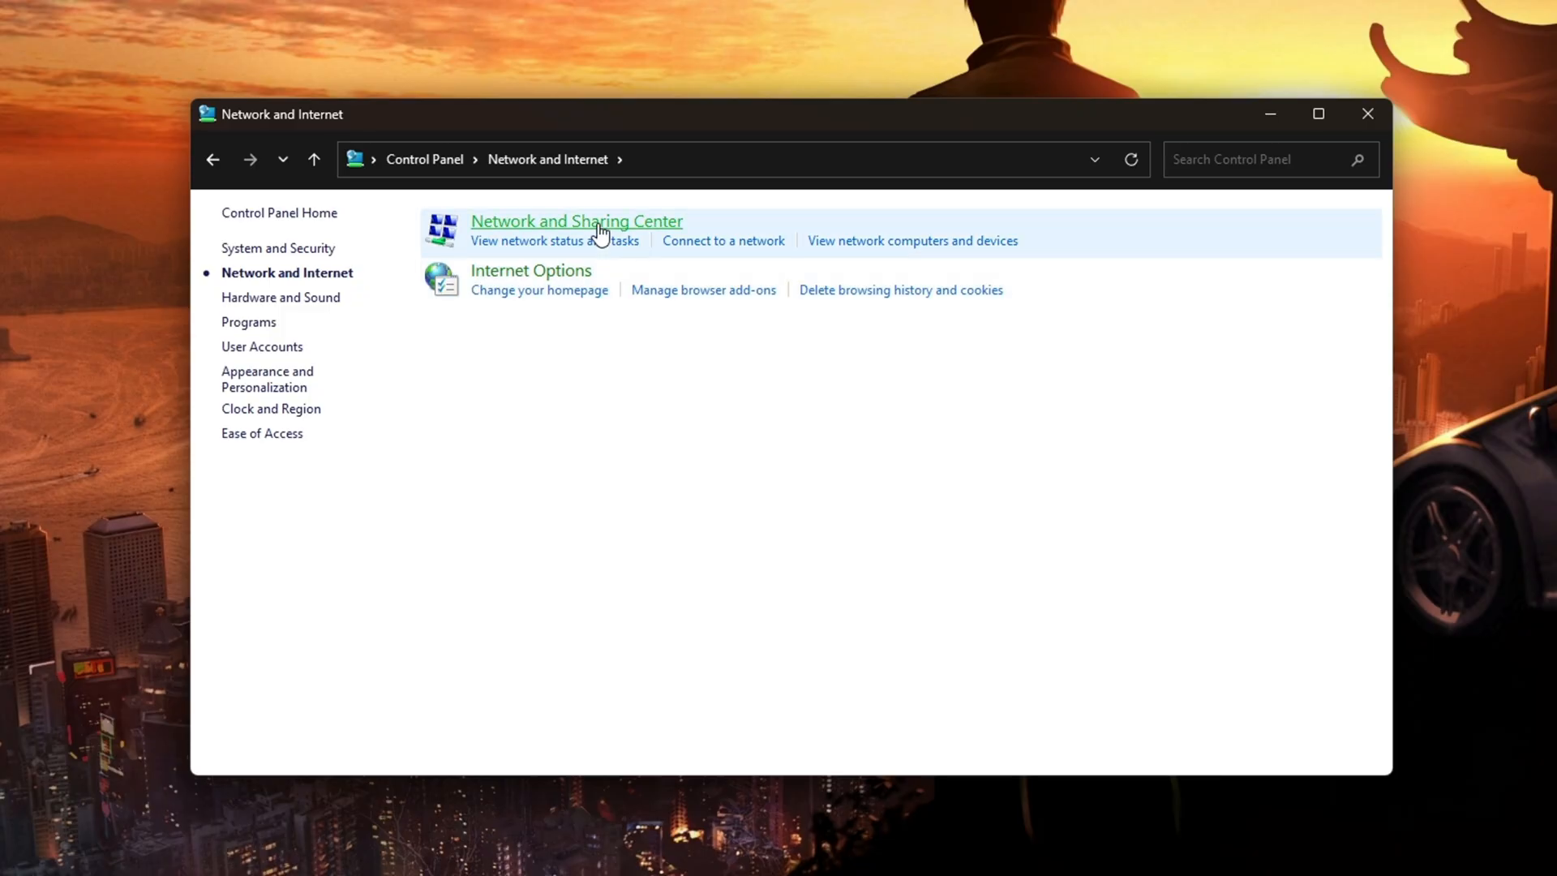
{"action": "left_click", "coordinate": [574, 221]}
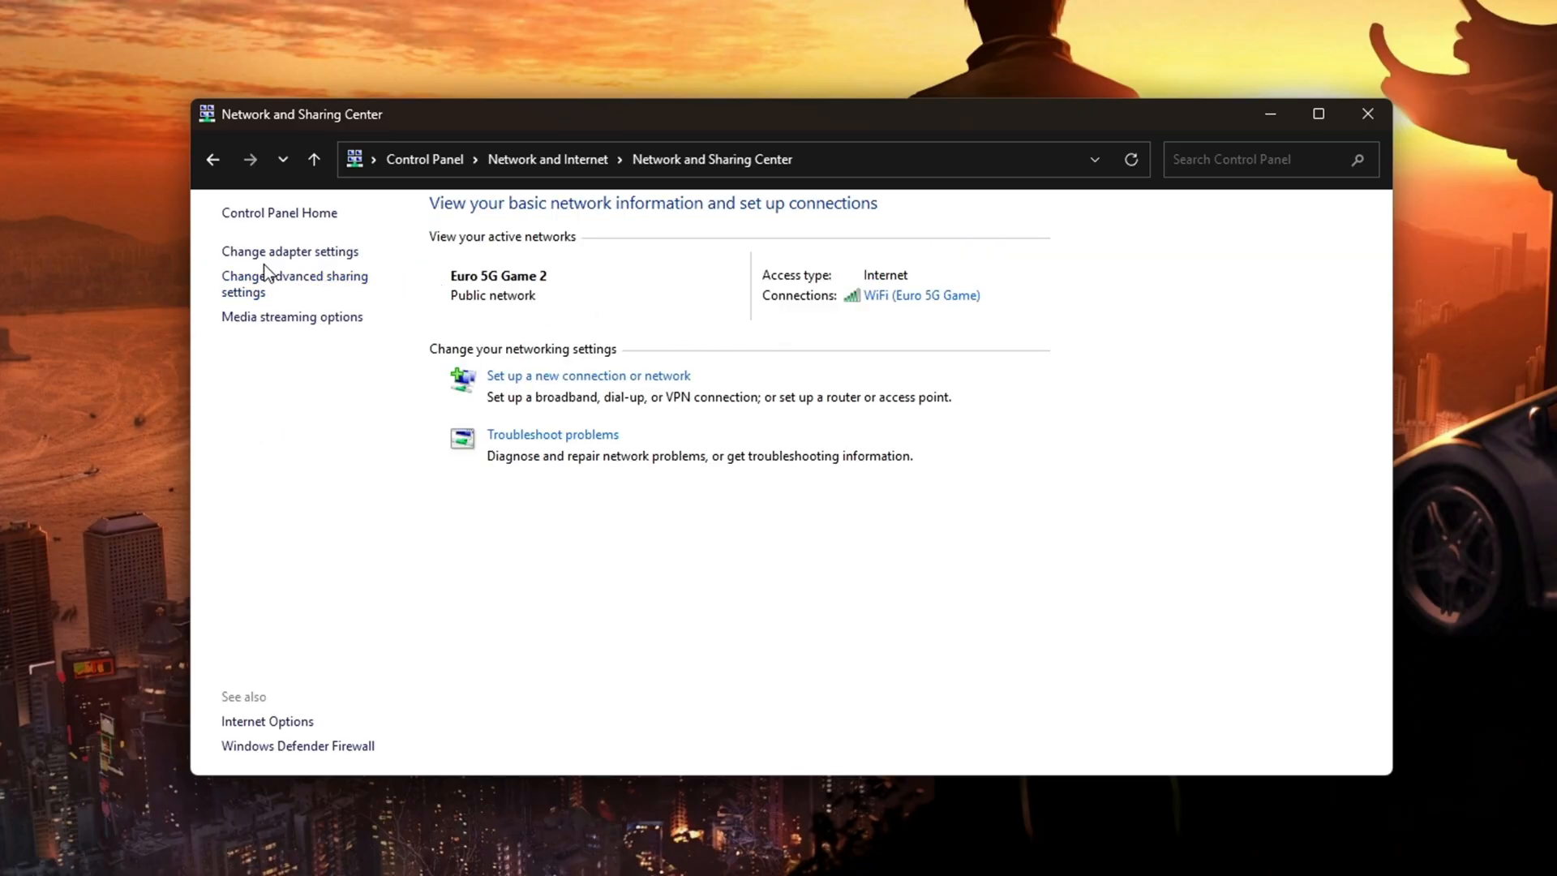
{"action": "mouse_move", "coordinate": [289, 249]}
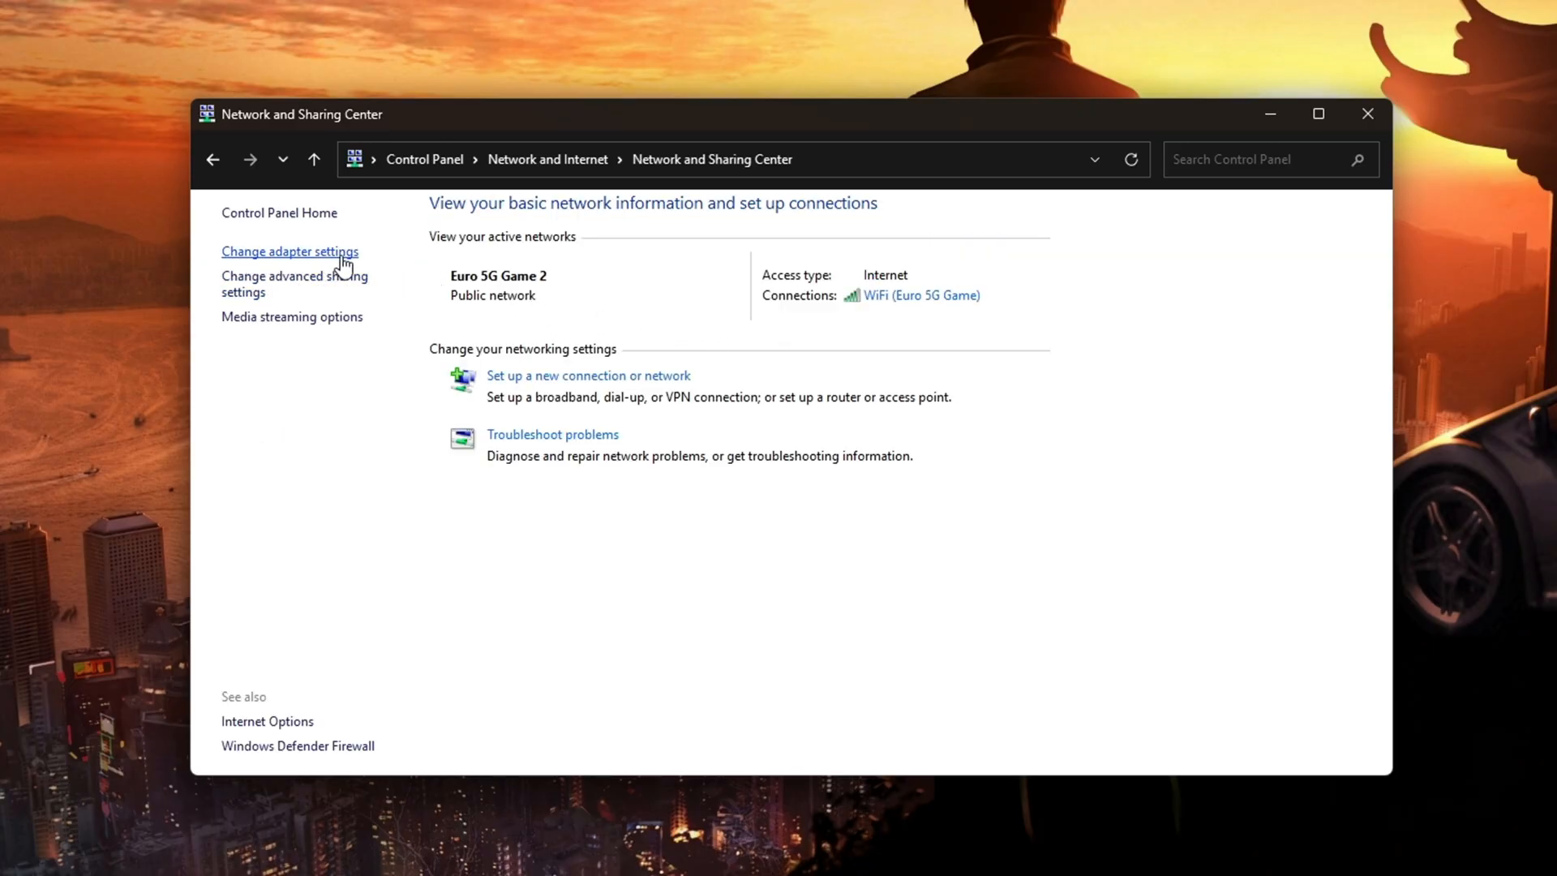
Step: Open Network Connections and bring up the Ethernet adapter's Properties dialog
{"action": "left_click", "coordinate": [289, 250]}
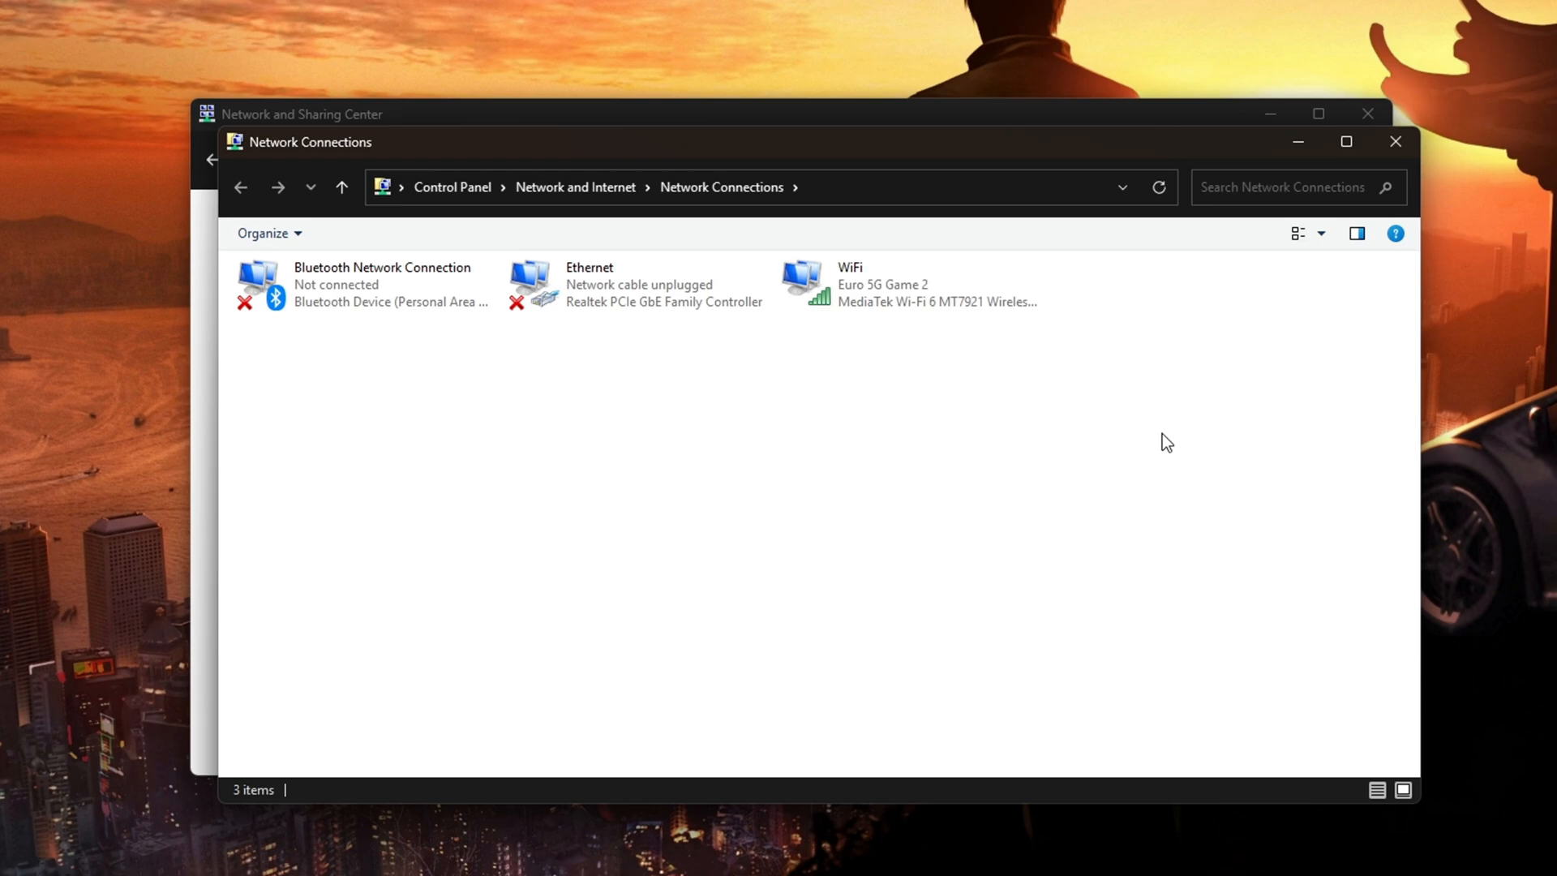
{"action": "left_click", "coordinate": [638, 284]}
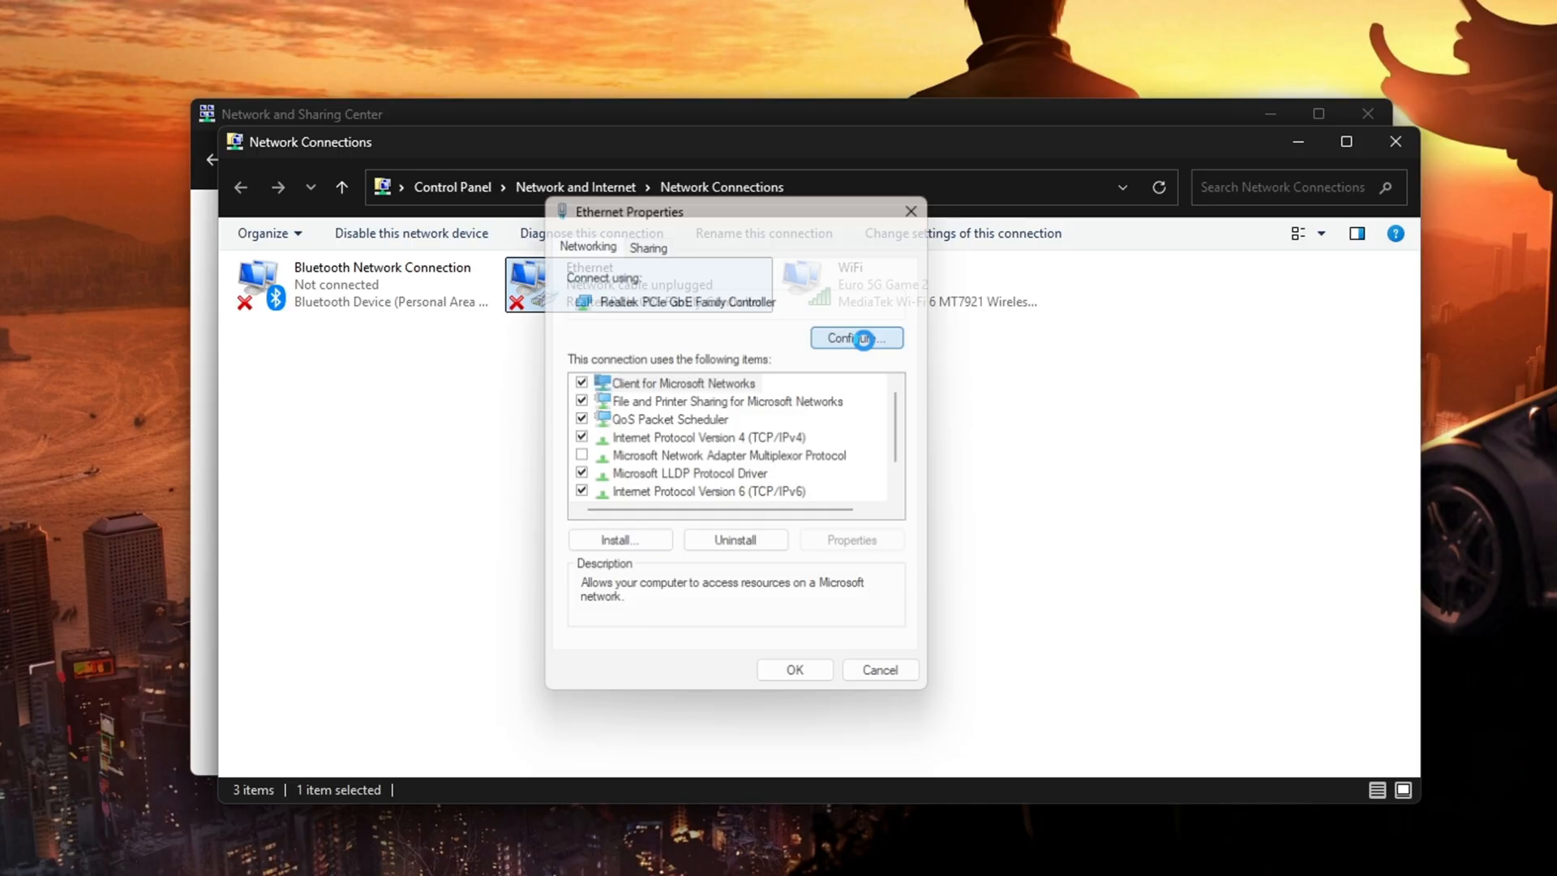
Step: Review ARP Offload, Auto Disable Gigabit, Flow Control and Green Ethernet values on the Advanced list
{"action": "left_click", "coordinate": [854, 337]}
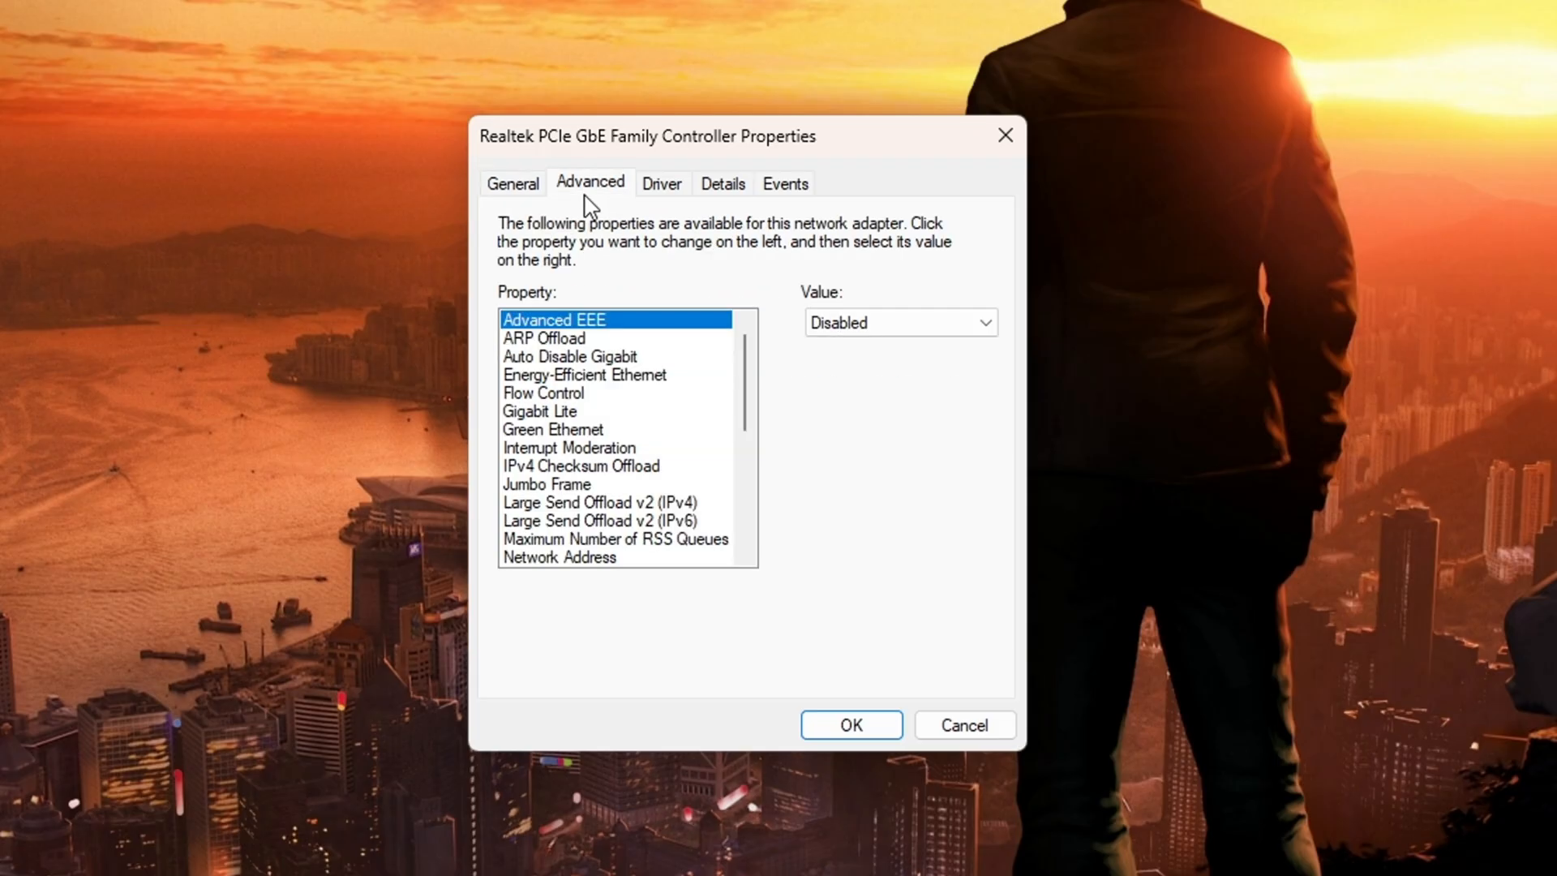
{"action": "mouse_move", "coordinate": [722, 279]}
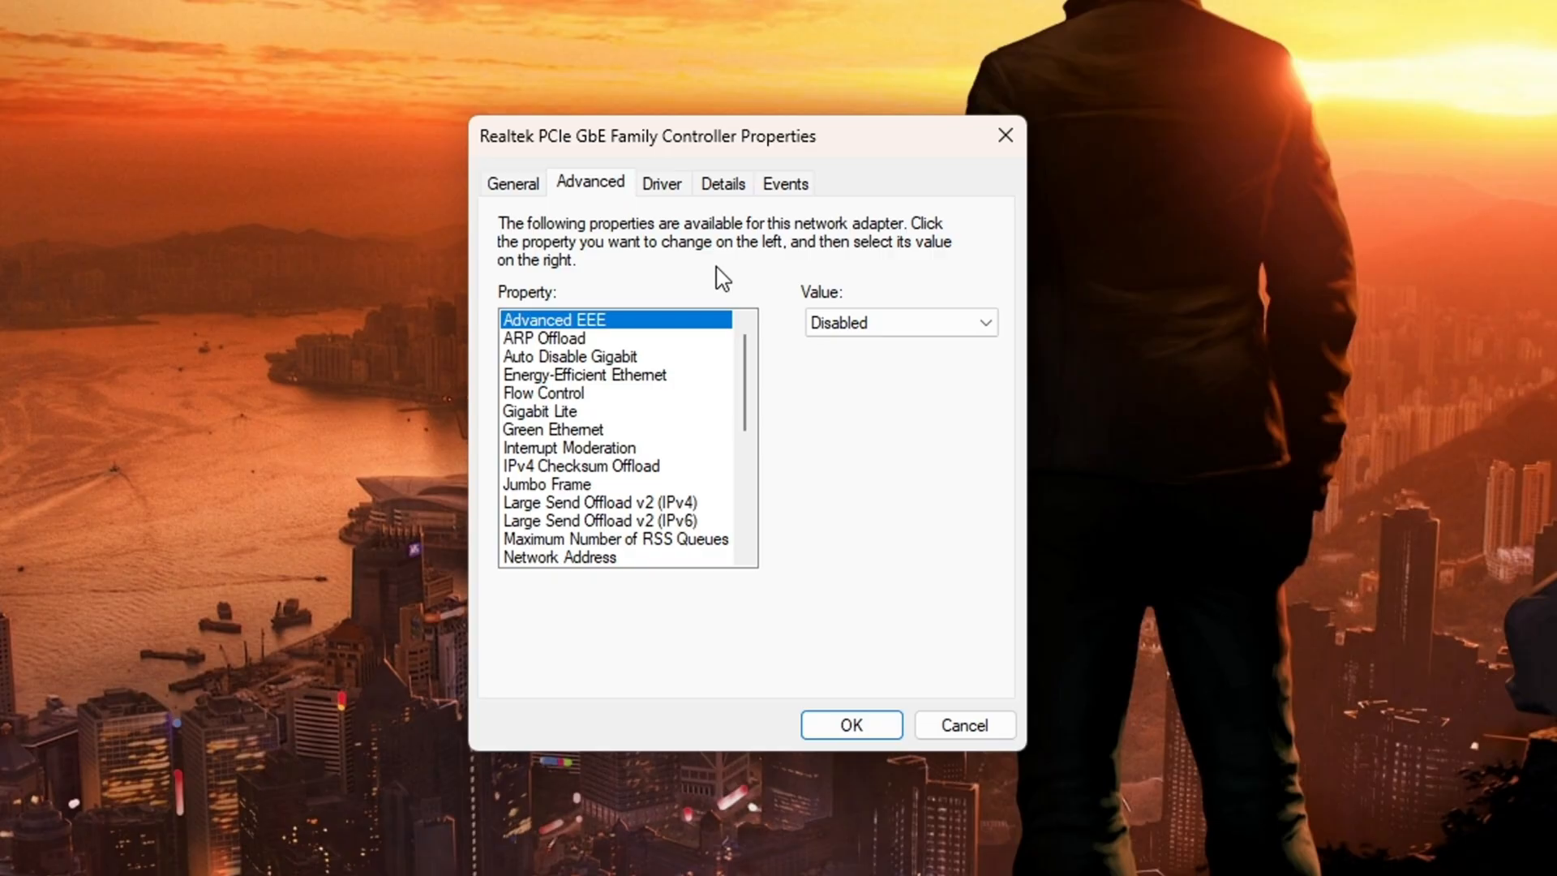
{"action": "mouse_move", "coordinate": [736, 277]}
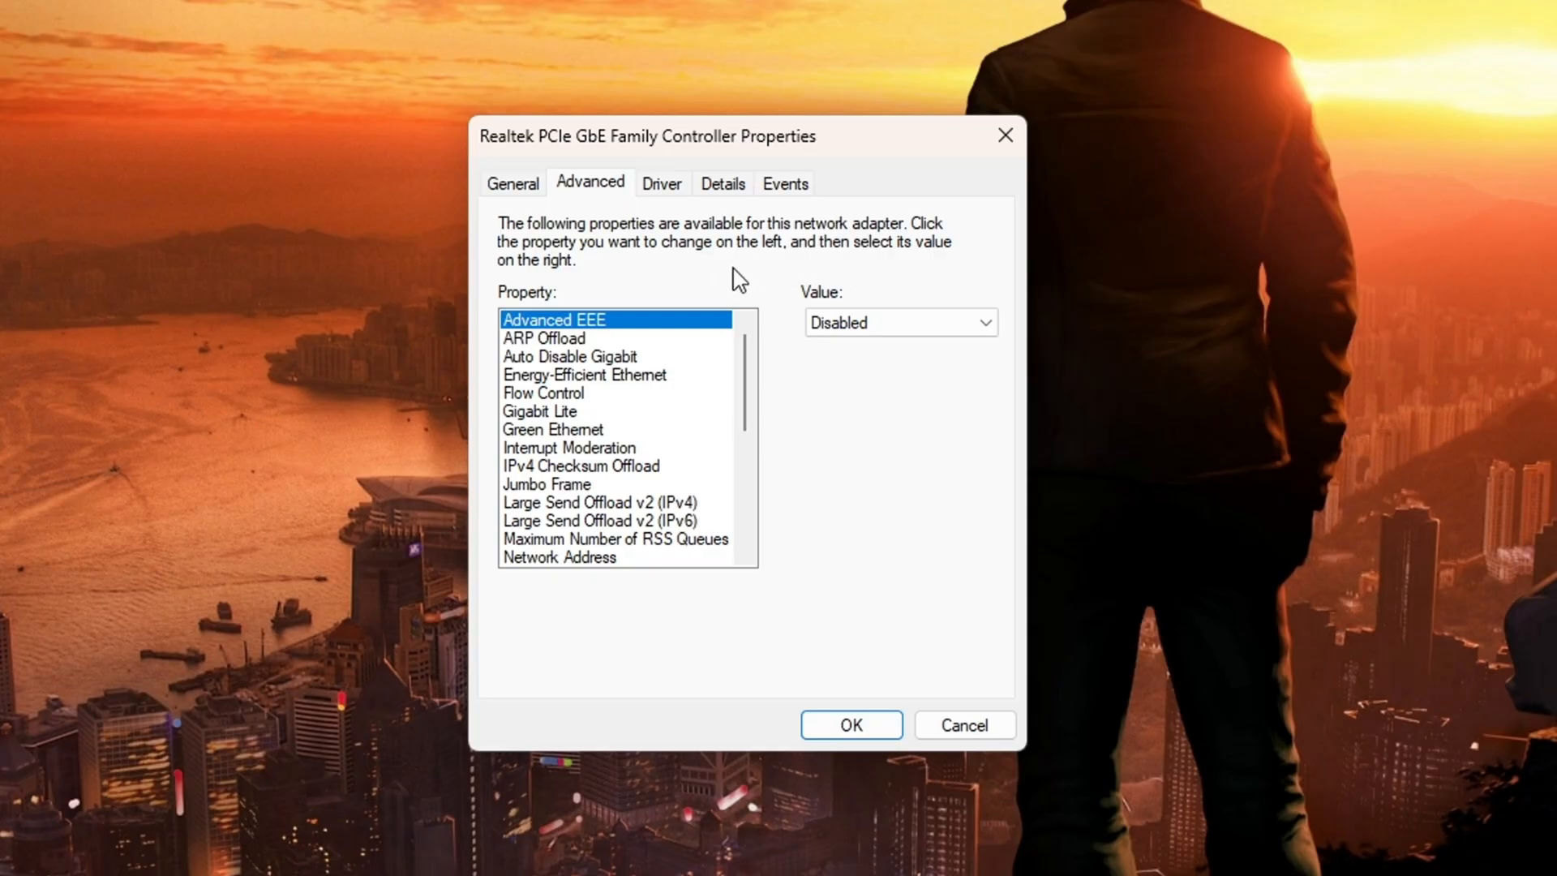
{"action": "mouse_move", "coordinate": [726, 279]}
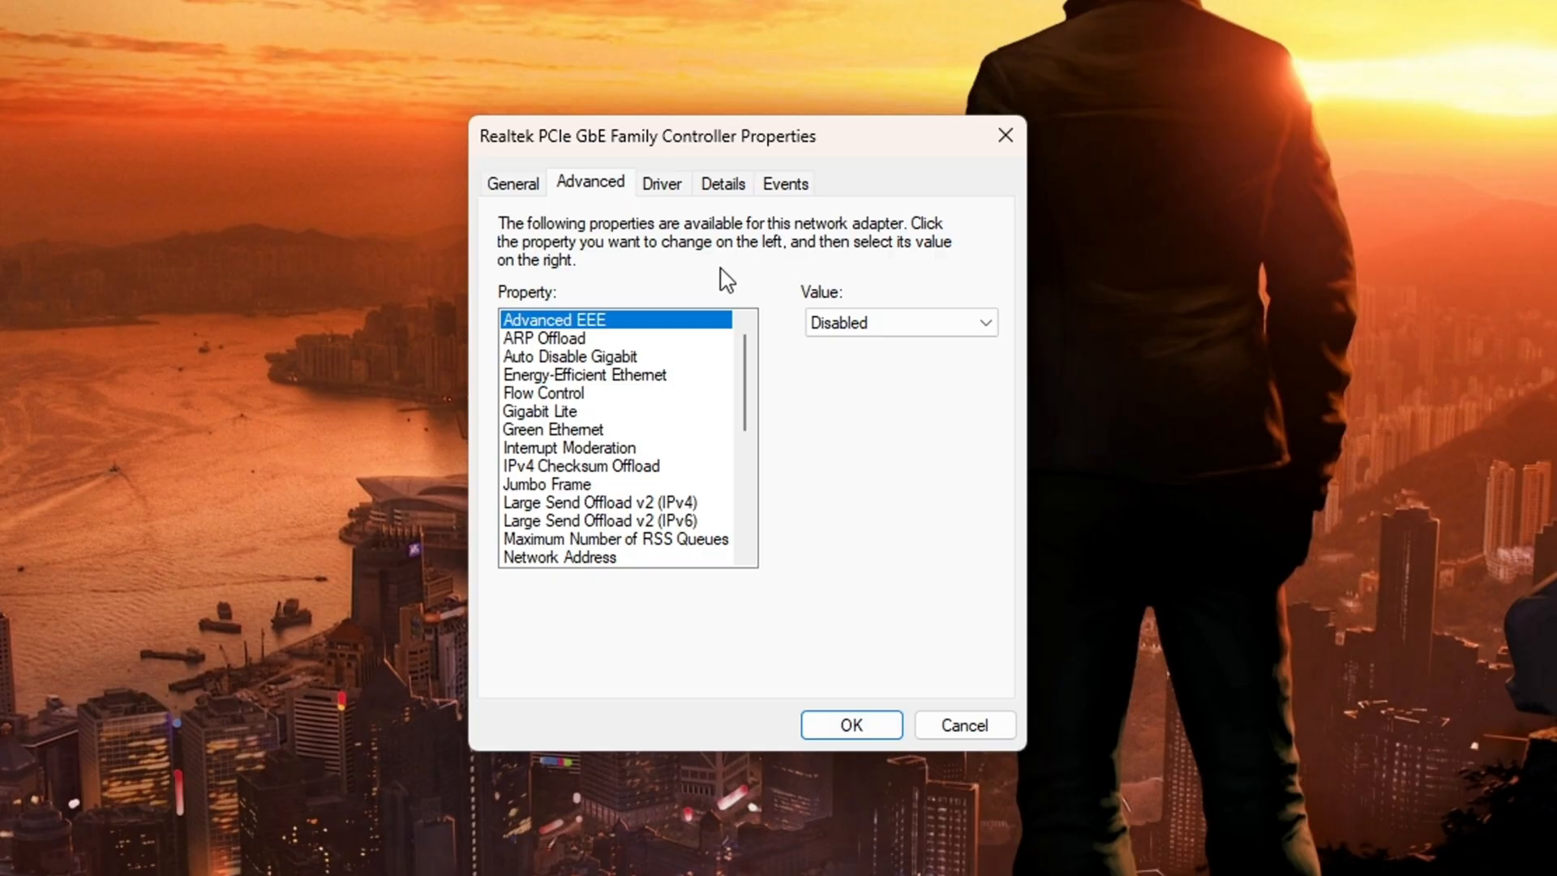
{"action": "mouse_move", "coordinate": [616, 326]}
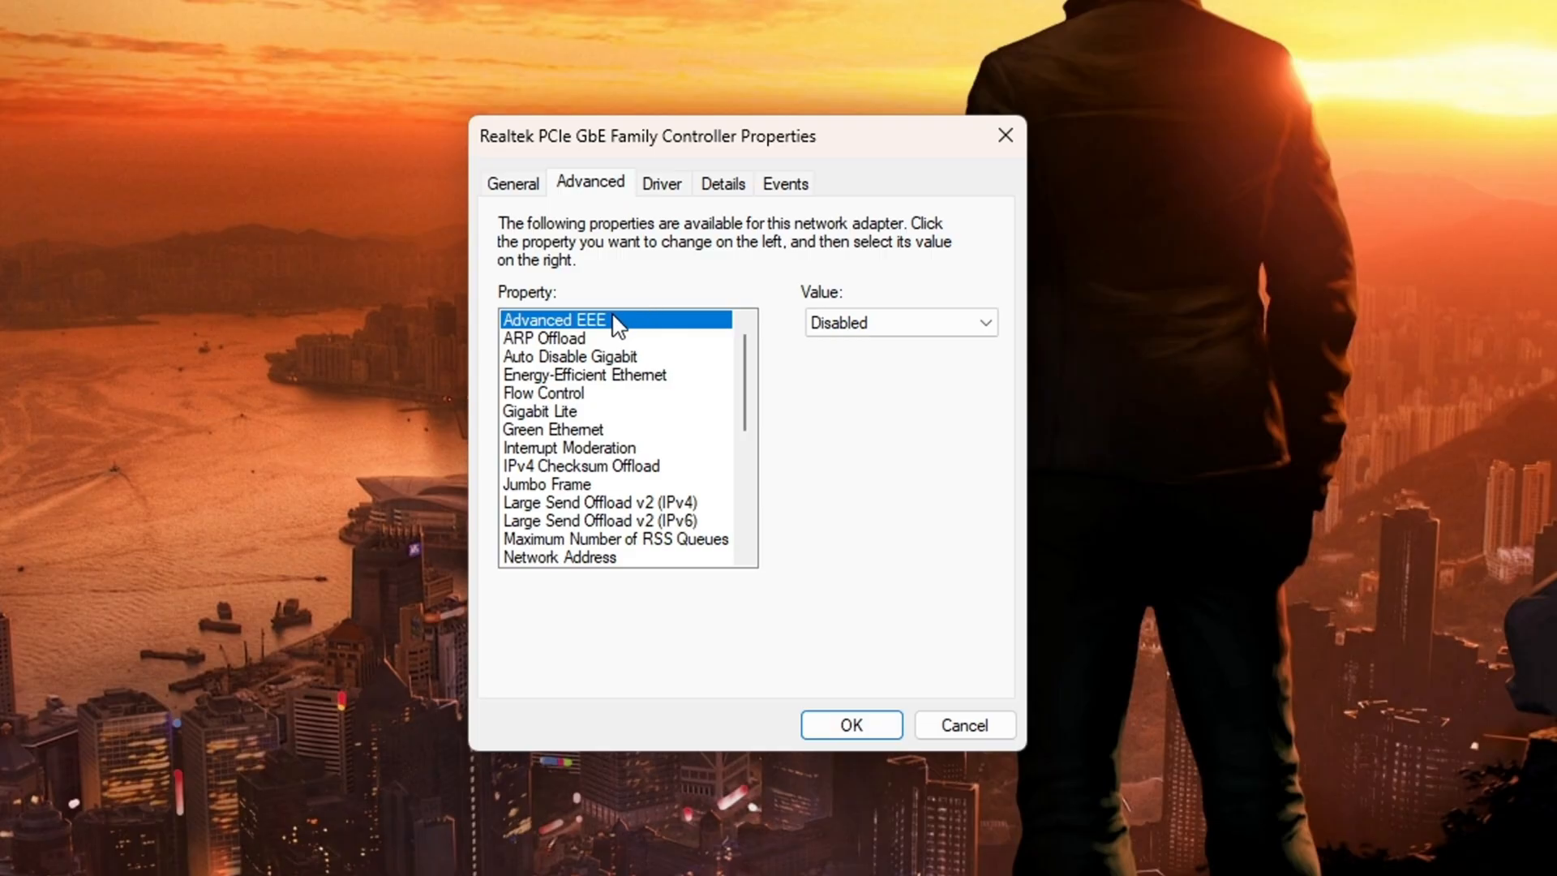
{"action": "left_click", "coordinate": [545, 337]}
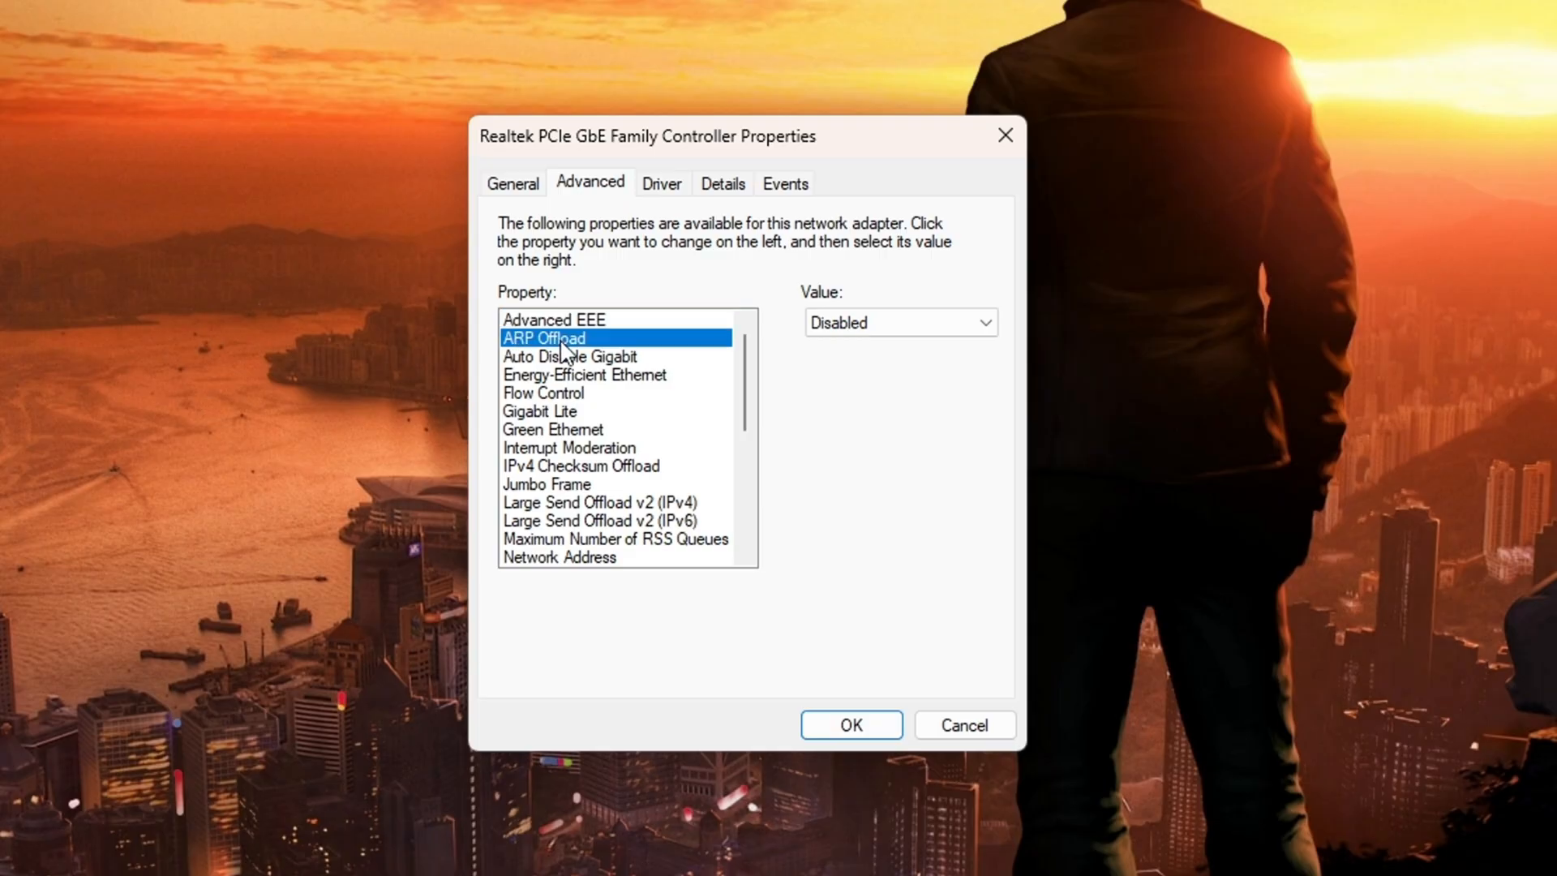
{"action": "left_click", "coordinate": [569, 356]}
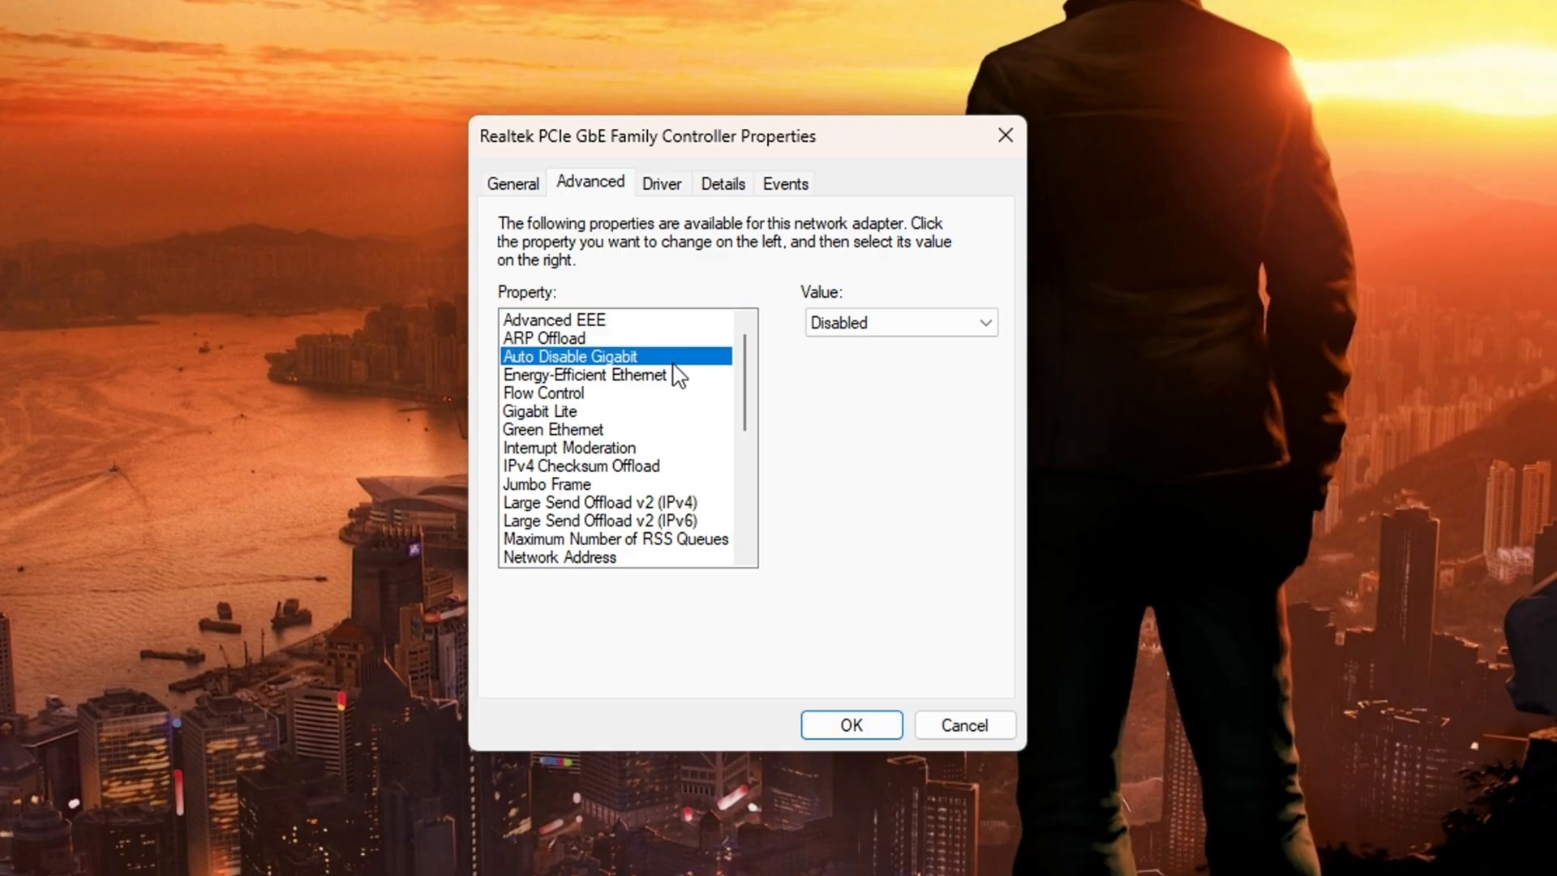
{"action": "left_click", "coordinate": [543, 392]}
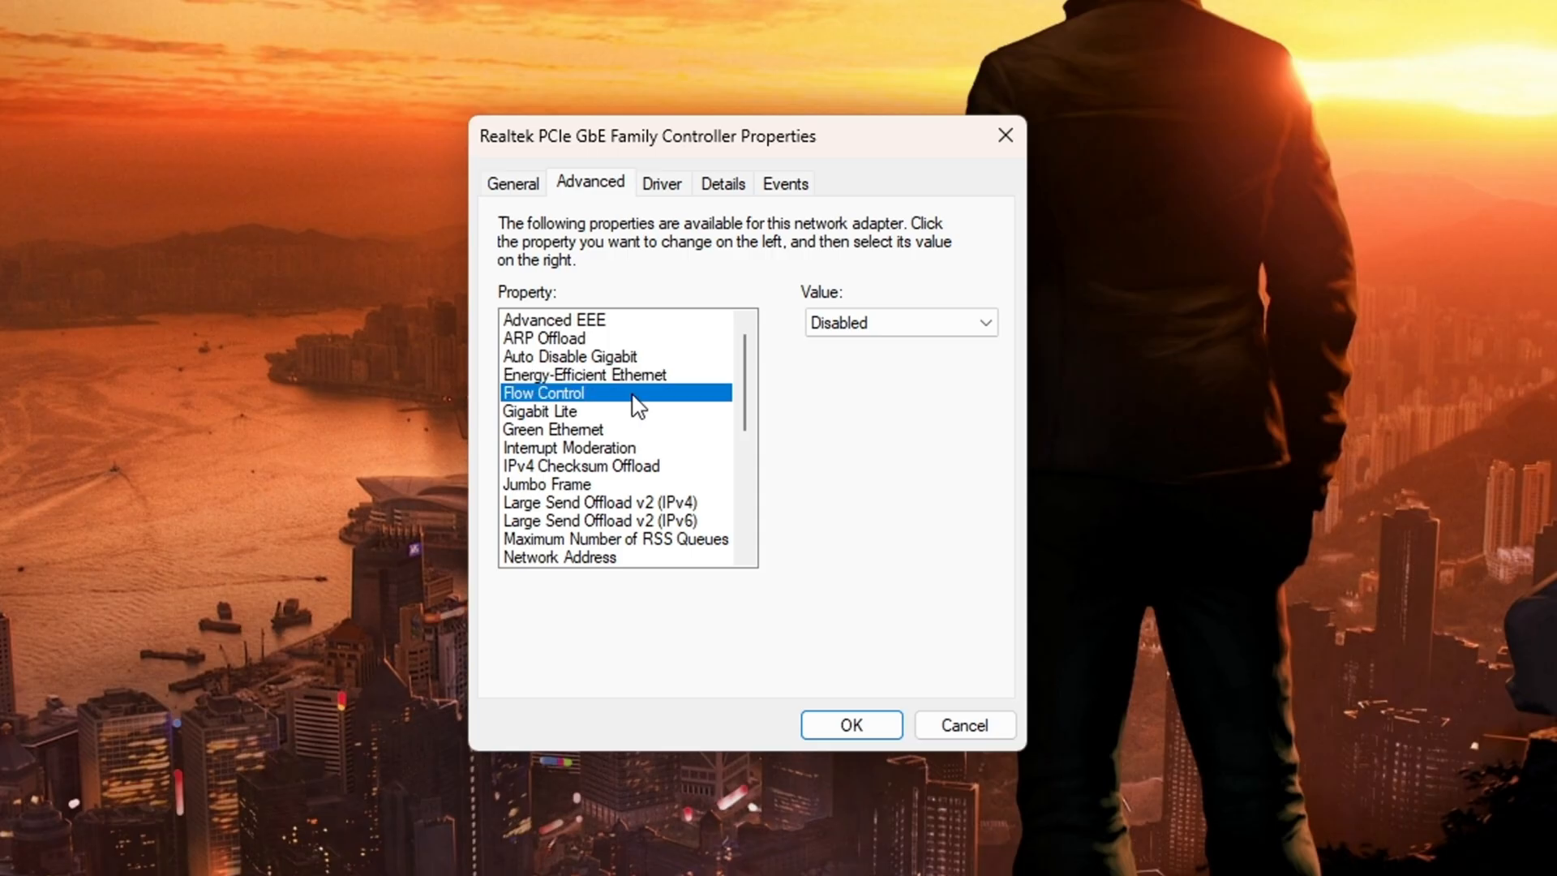
{"action": "left_click", "coordinate": [553, 429]}
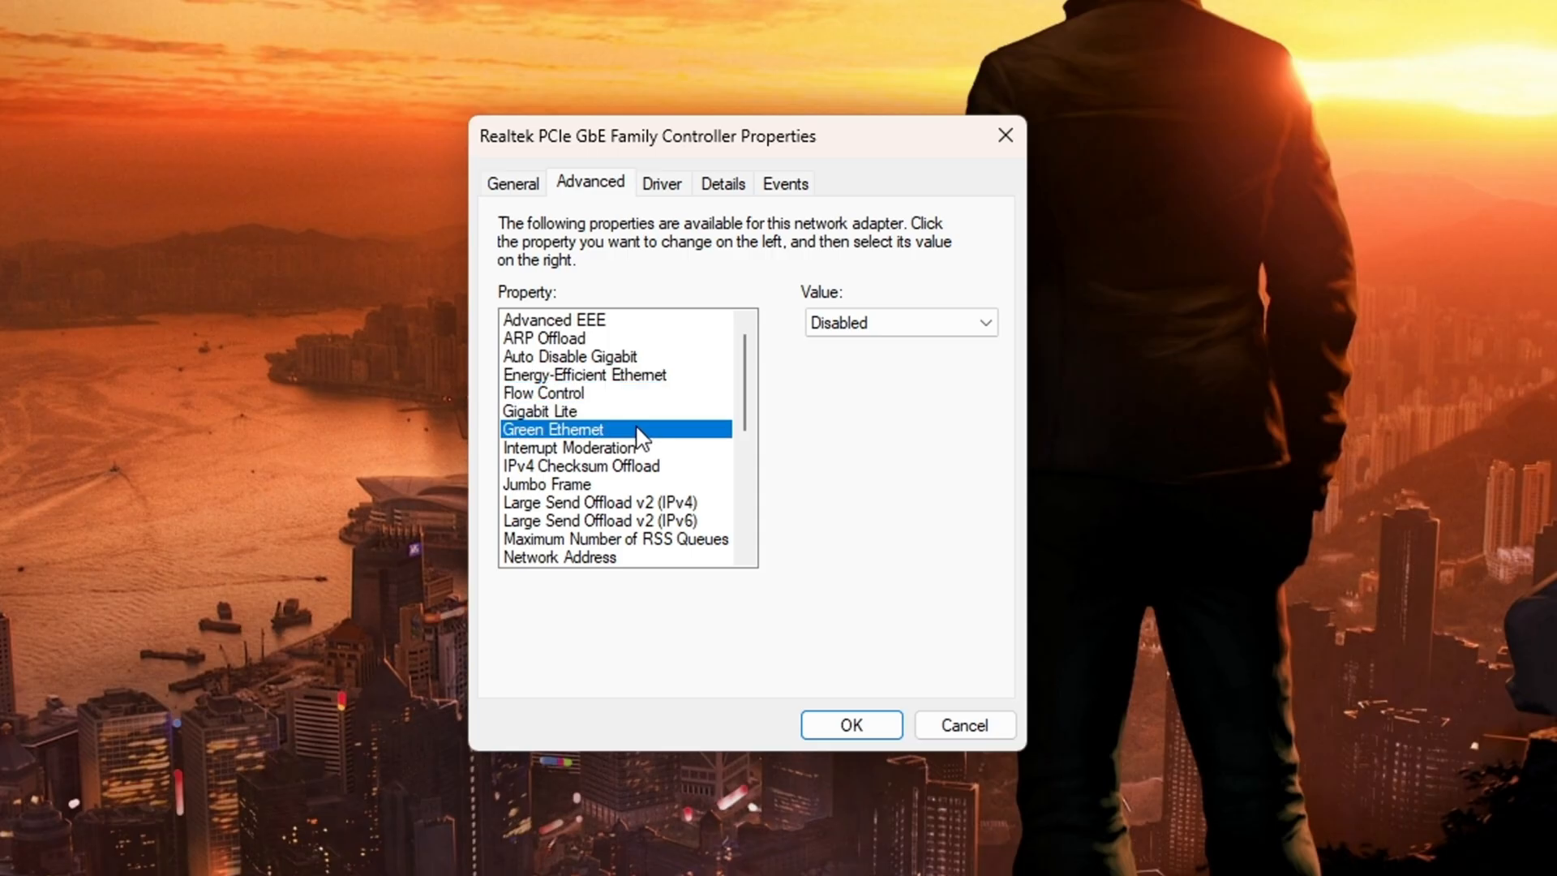
Step: Review Interrupt Moderation, Jumbo Frame, Large Send Offload v2, RSS Queues and Network Address values
{"action": "left_click", "coordinate": [569, 448]}
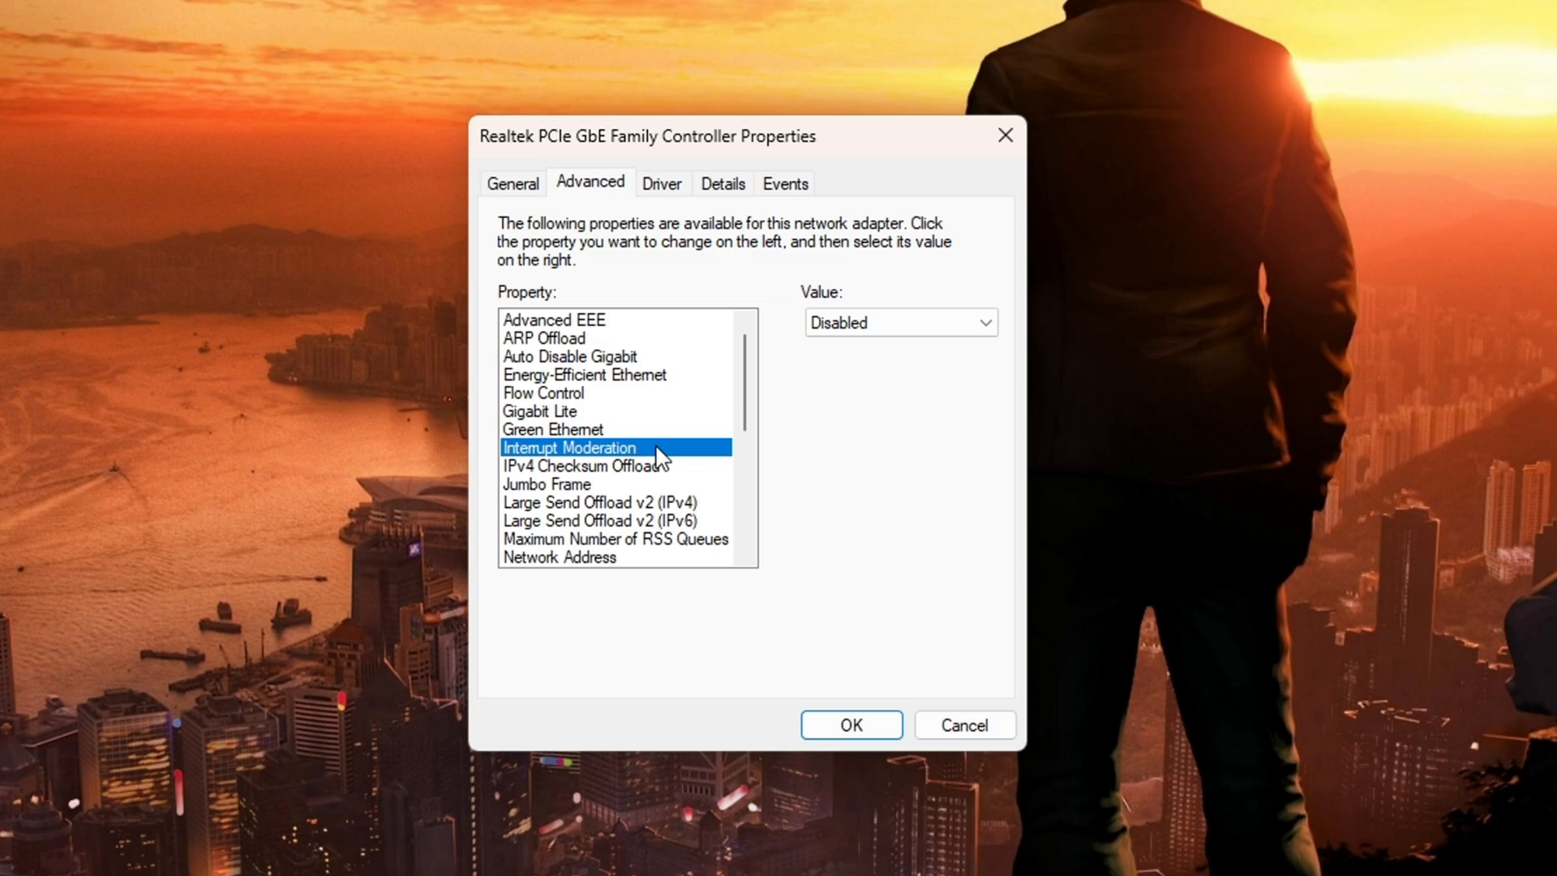
{"action": "left_click", "coordinate": [580, 465]}
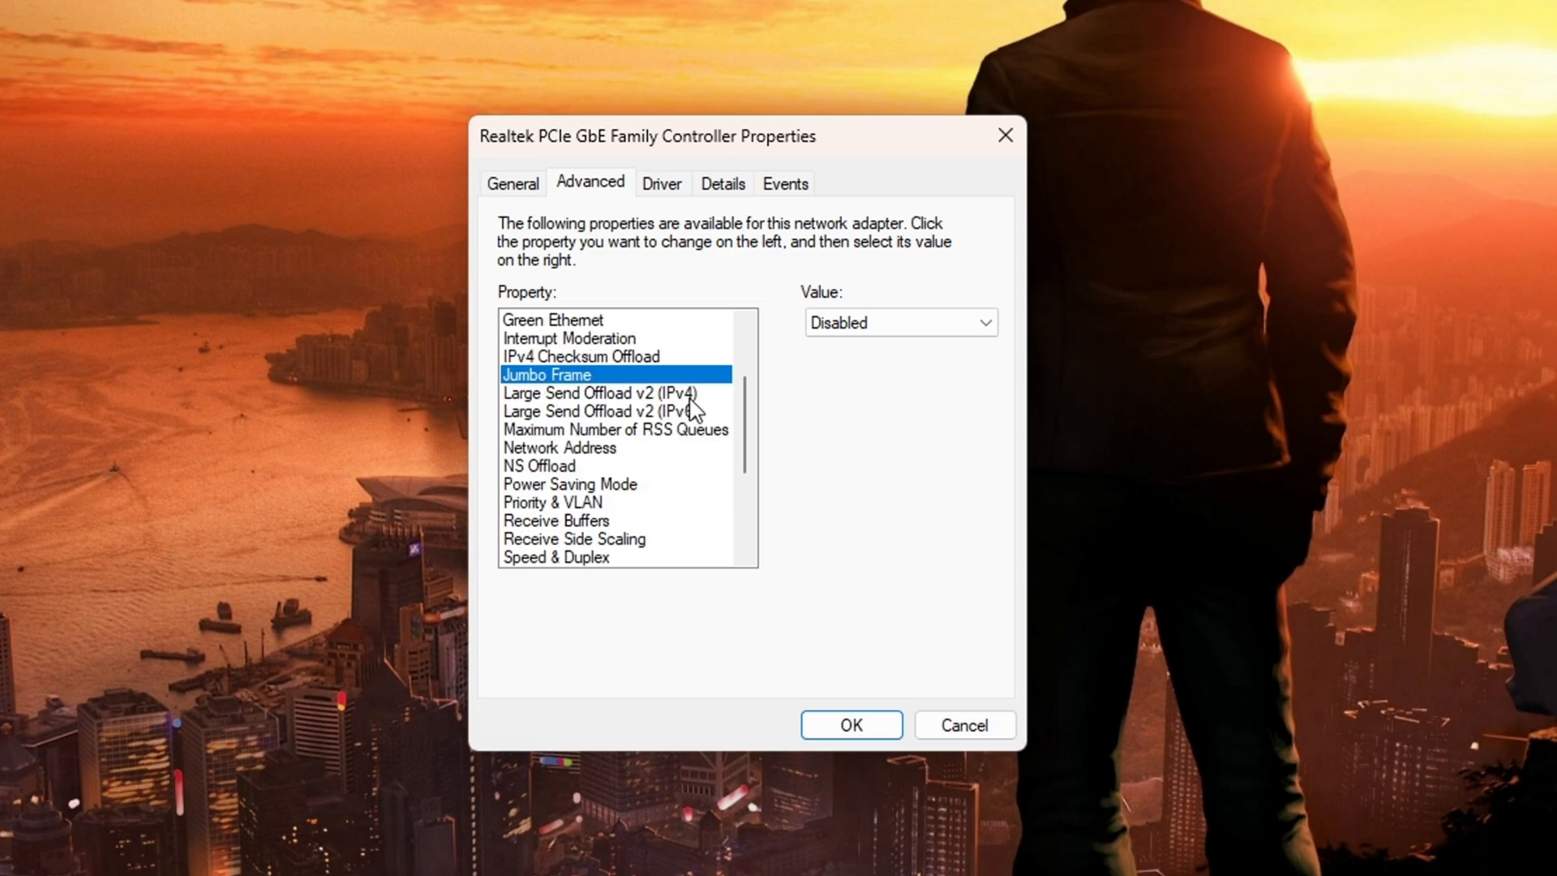
{"action": "left_click", "coordinate": [591, 410]}
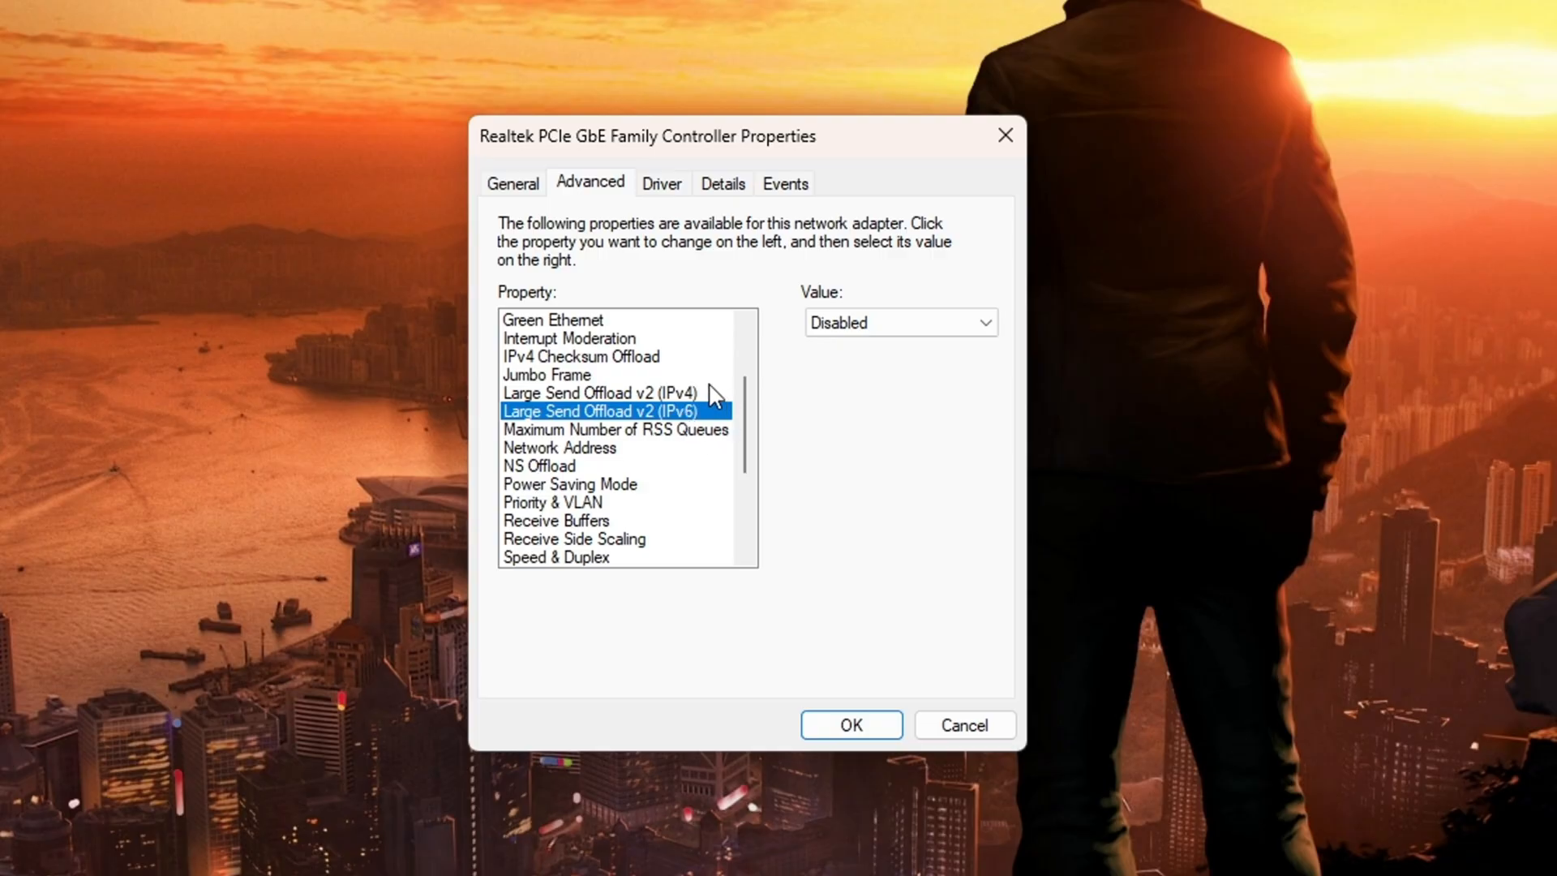
{"action": "mouse_move", "coordinate": [720, 412]}
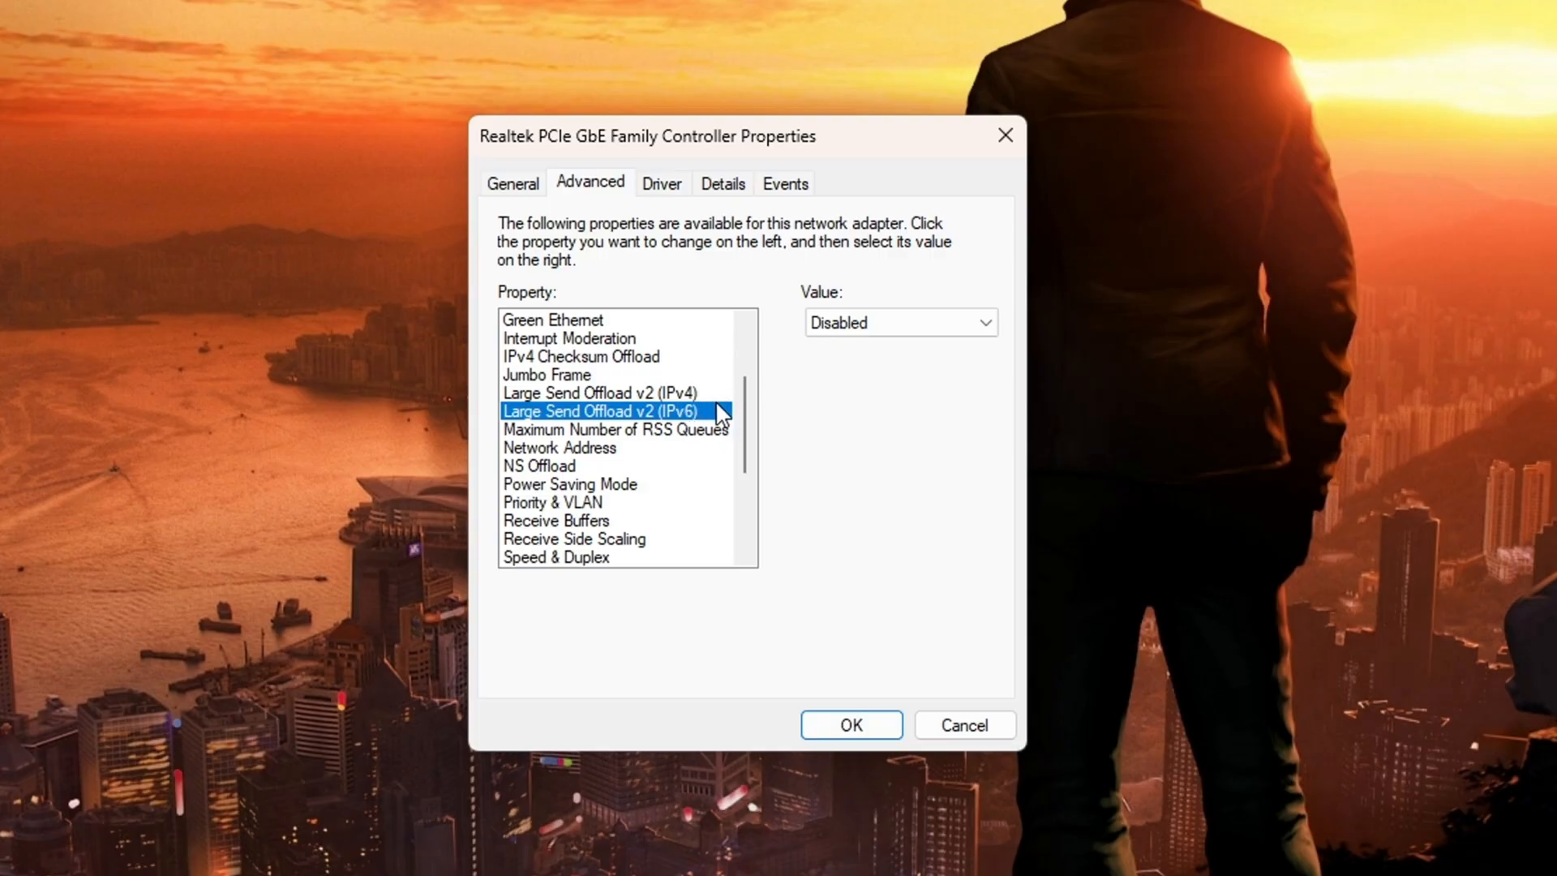
{"action": "left_click", "coordinate": [617, 428]}
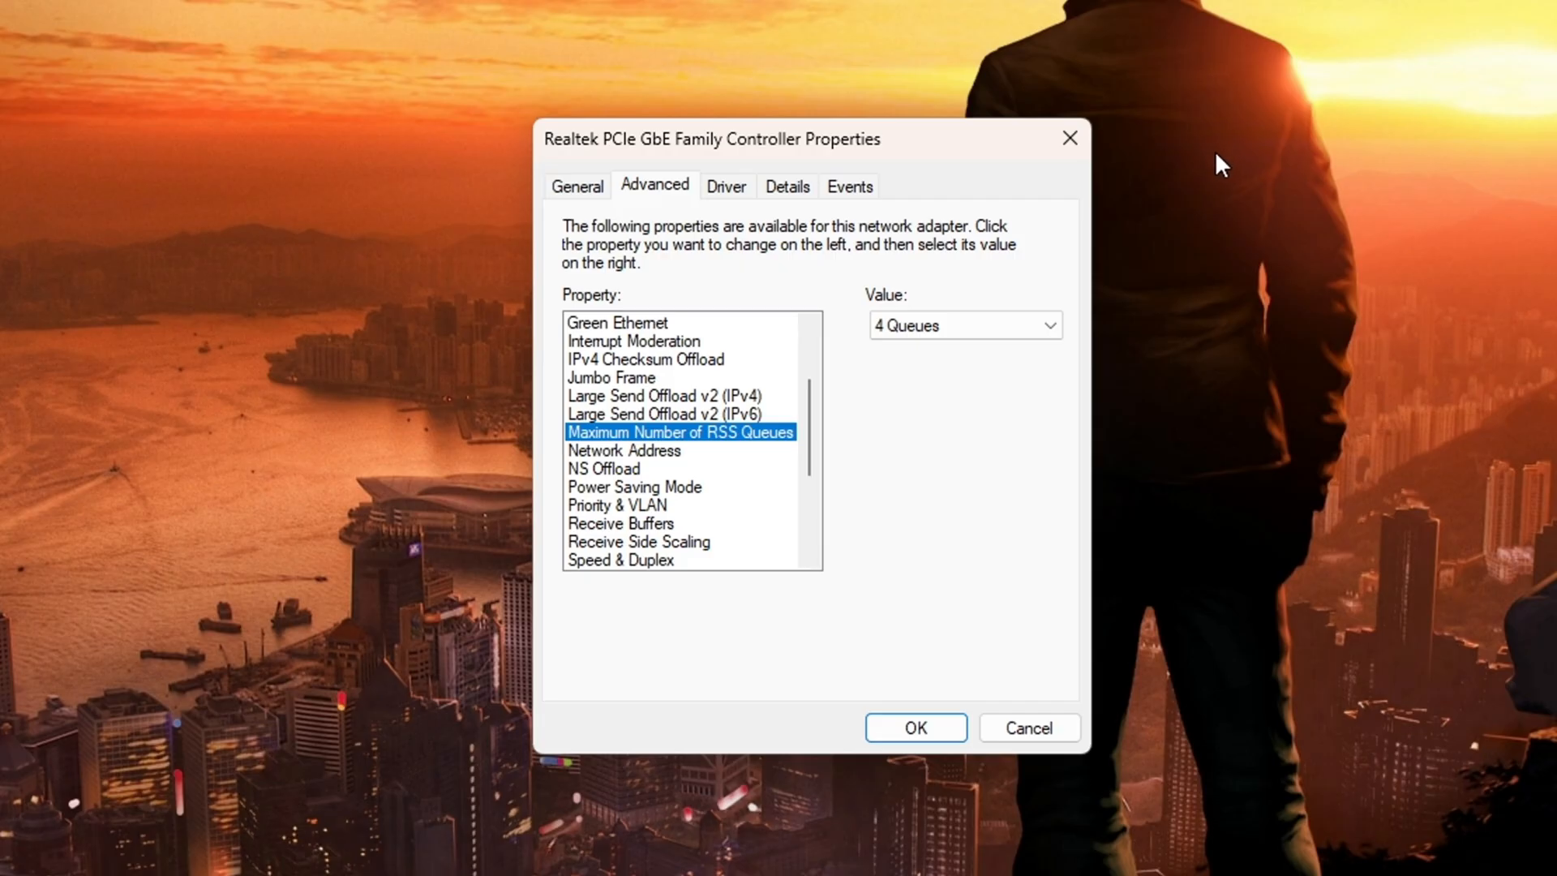
{"action": "left_click", "coordinate": [623, 449]}
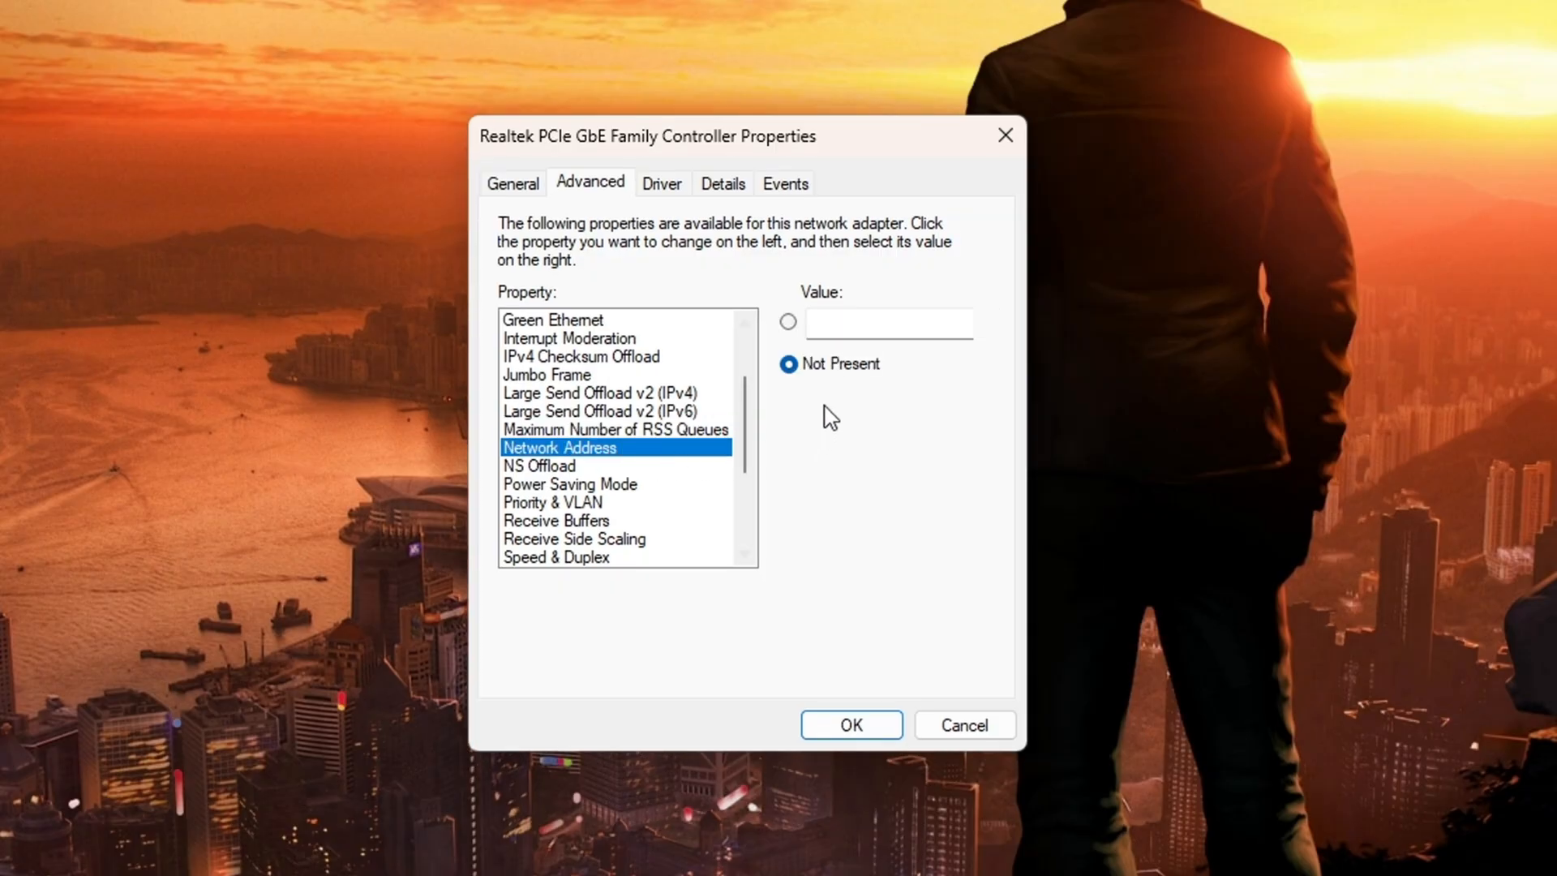
{"action": "mouse_move", "coordinate": [802, 420]}
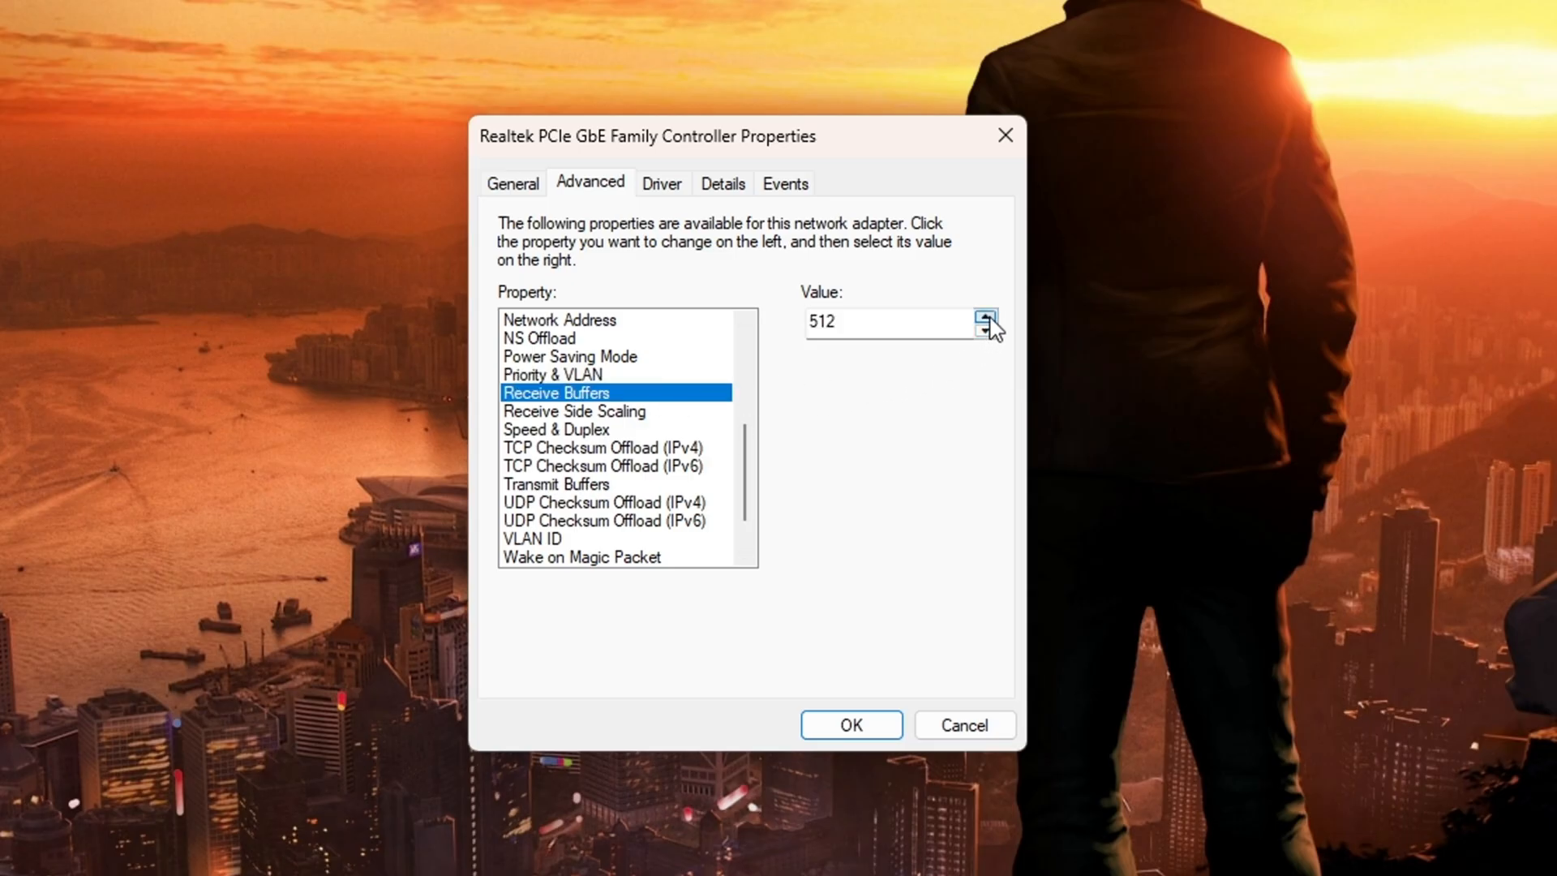
{"action": "mouse_move", "coordinate": [824, 361]}
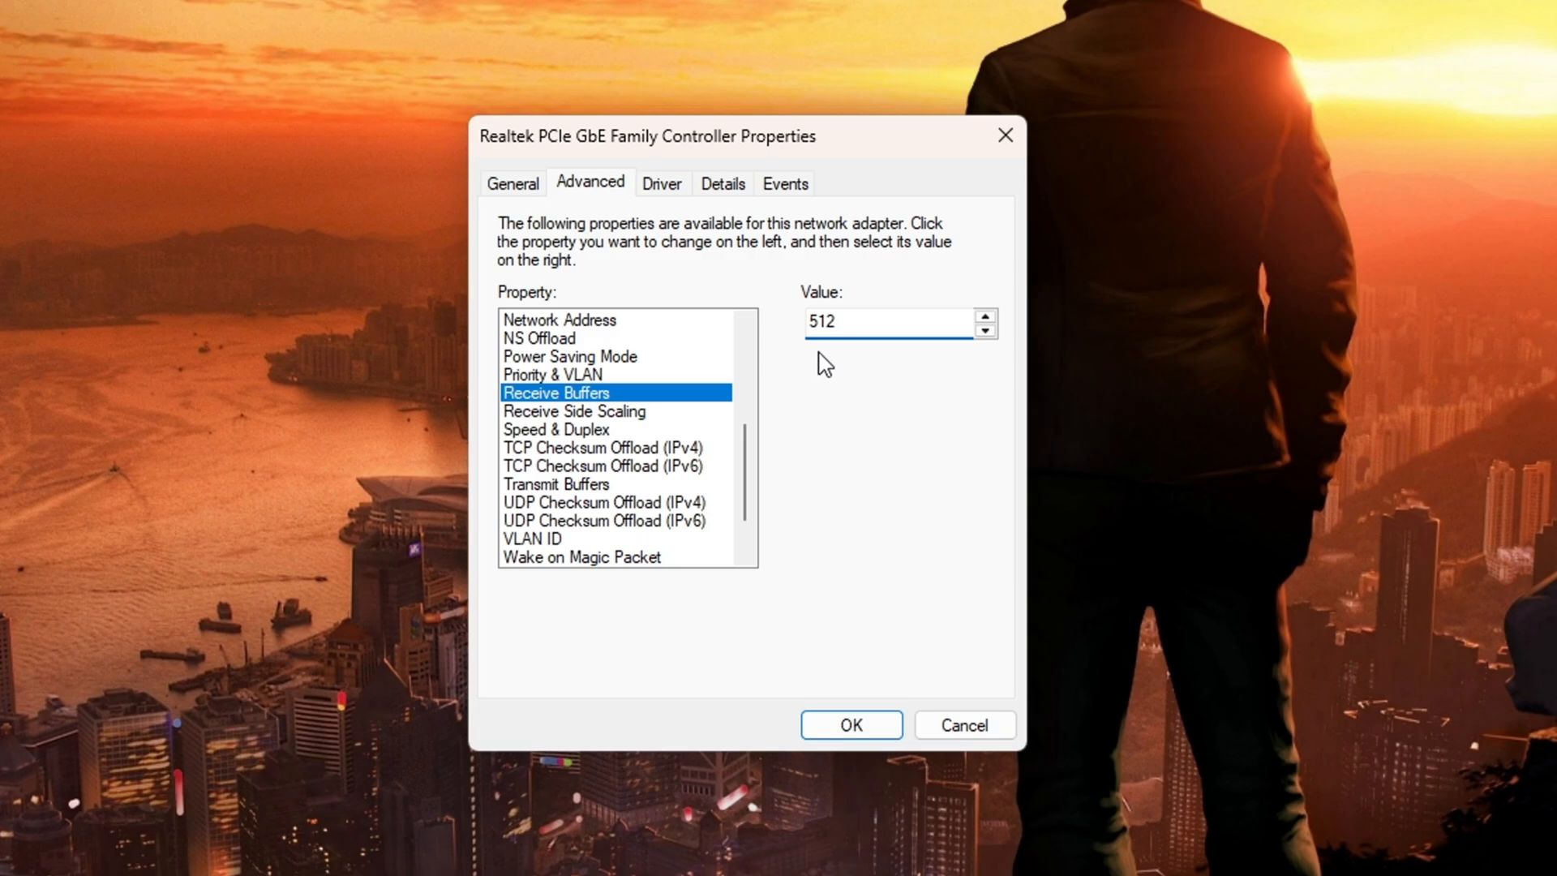
{"action": "mouse_move", "coordinate": [846, 365]}
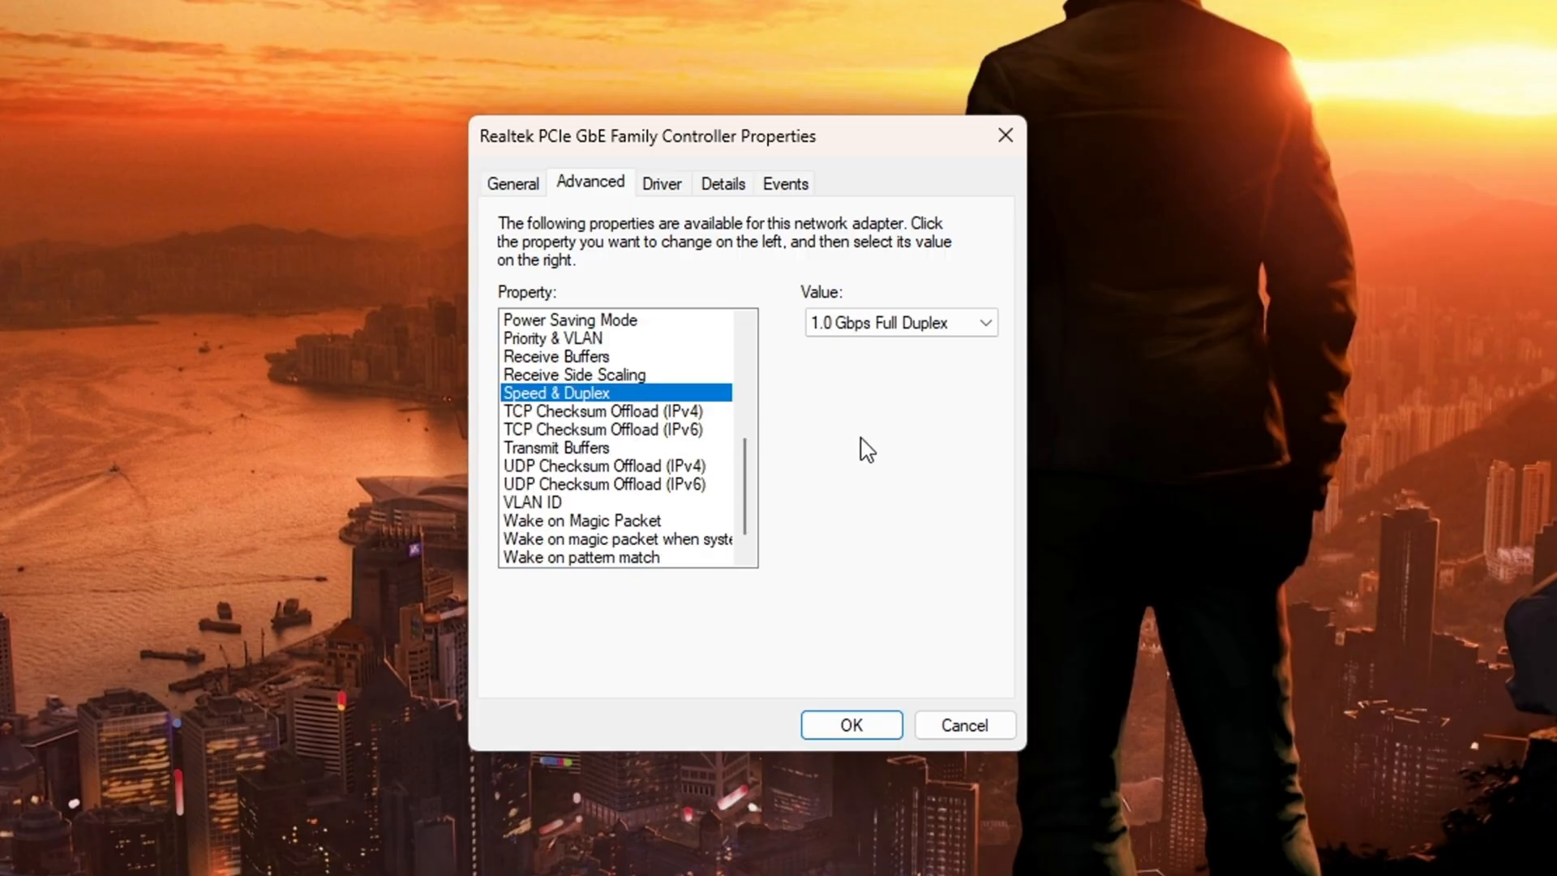
{"action": "mouse_move", "coordinate": [857, 440]}
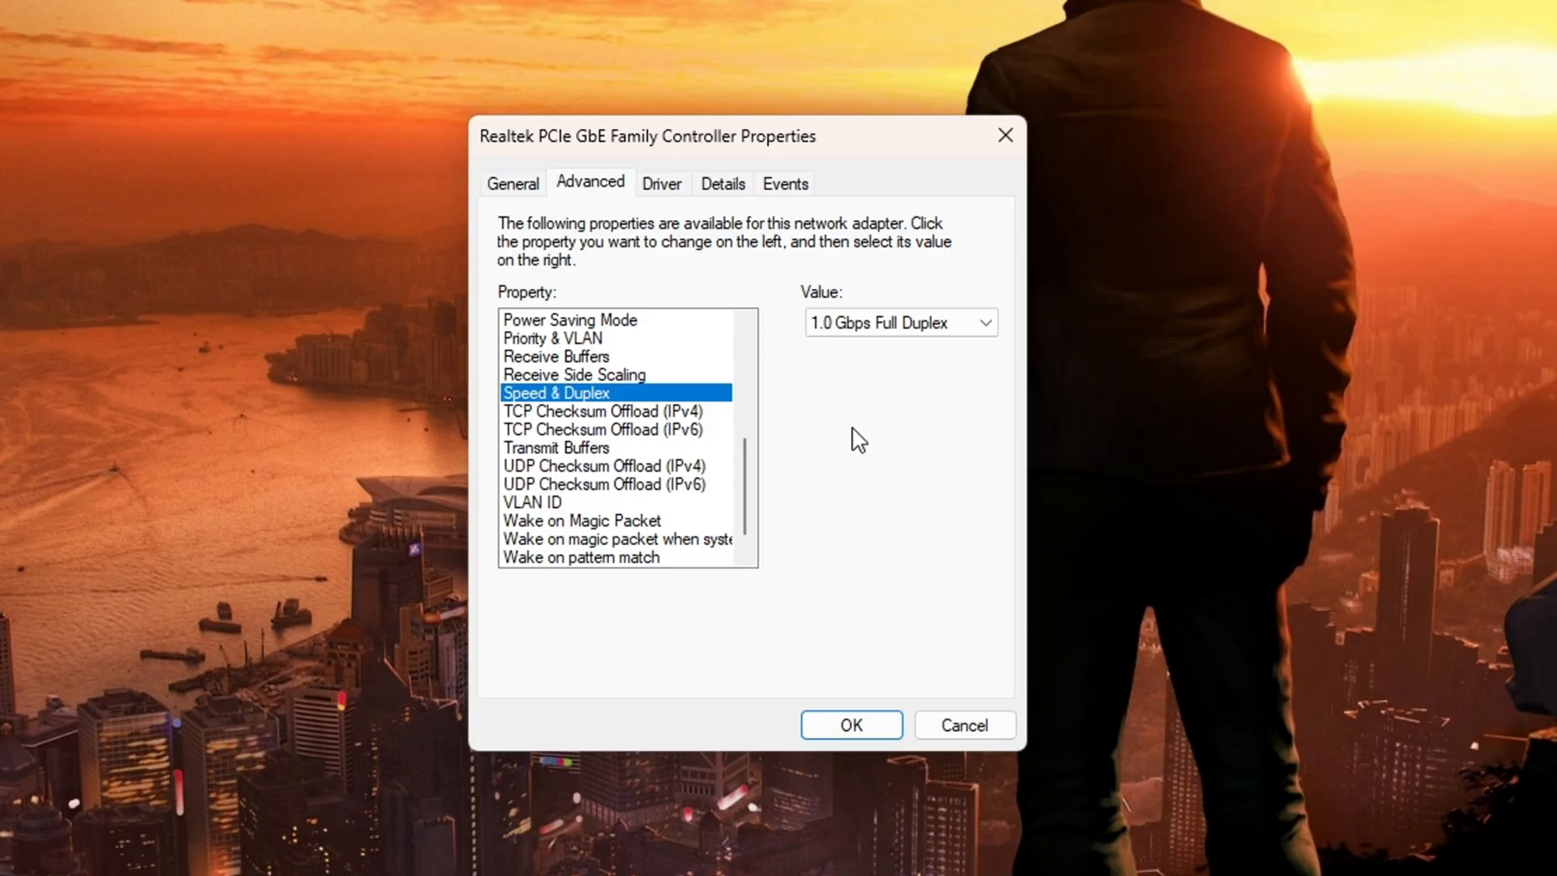
{"action": "mouse_move", "coordinate": [904, 423]}
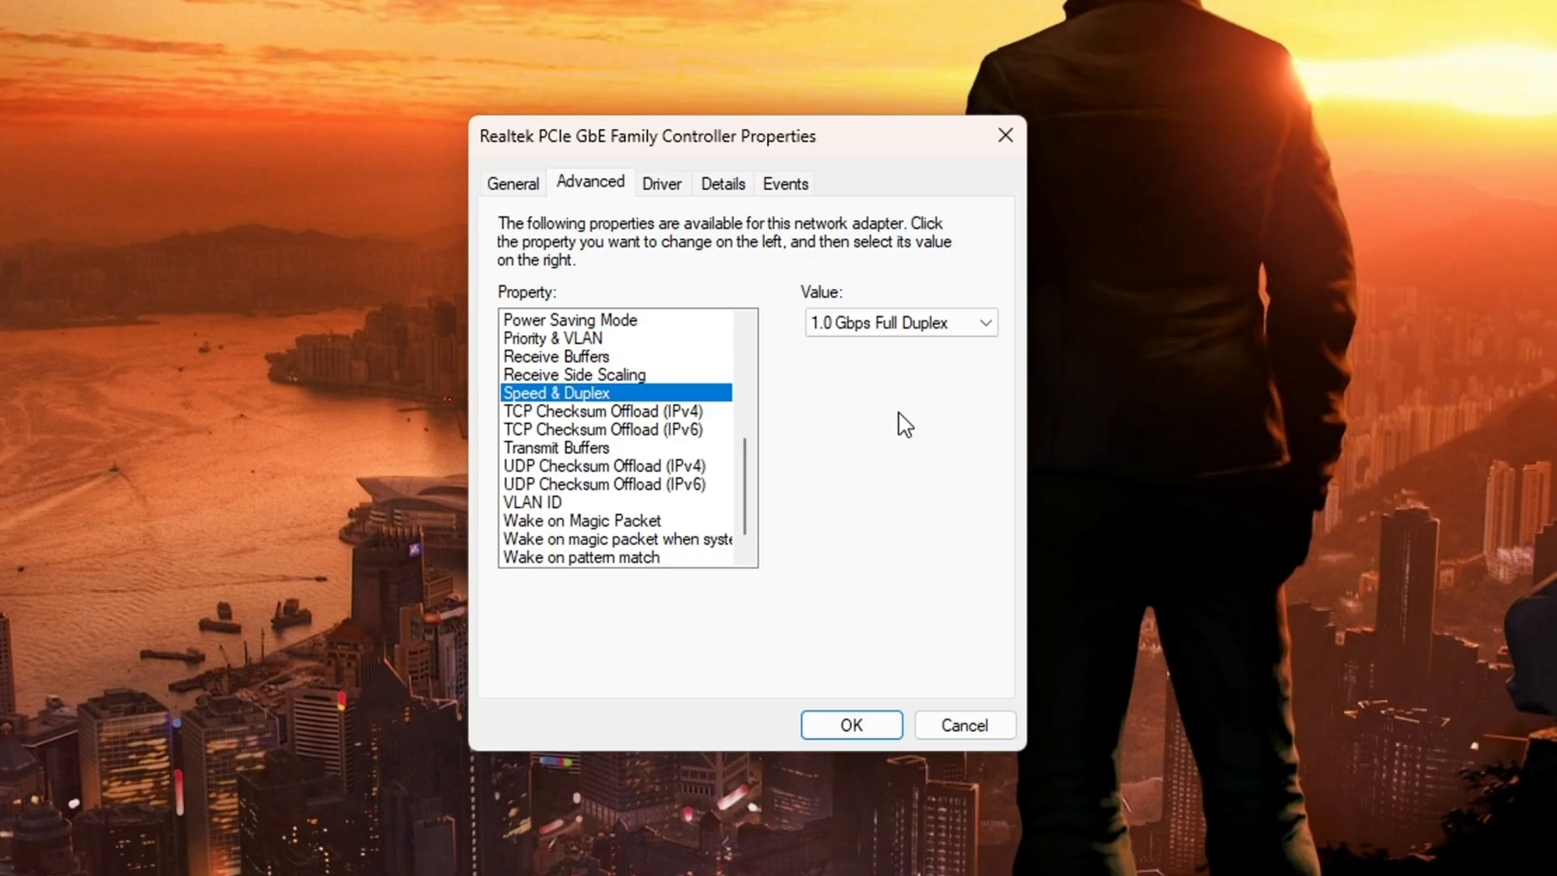
Step: Set Speed & Duplex to Auto Negotiation instead of 1.0 Gbps Full Duplex
{"action": "left_click", "coordinate": [983, 321]}
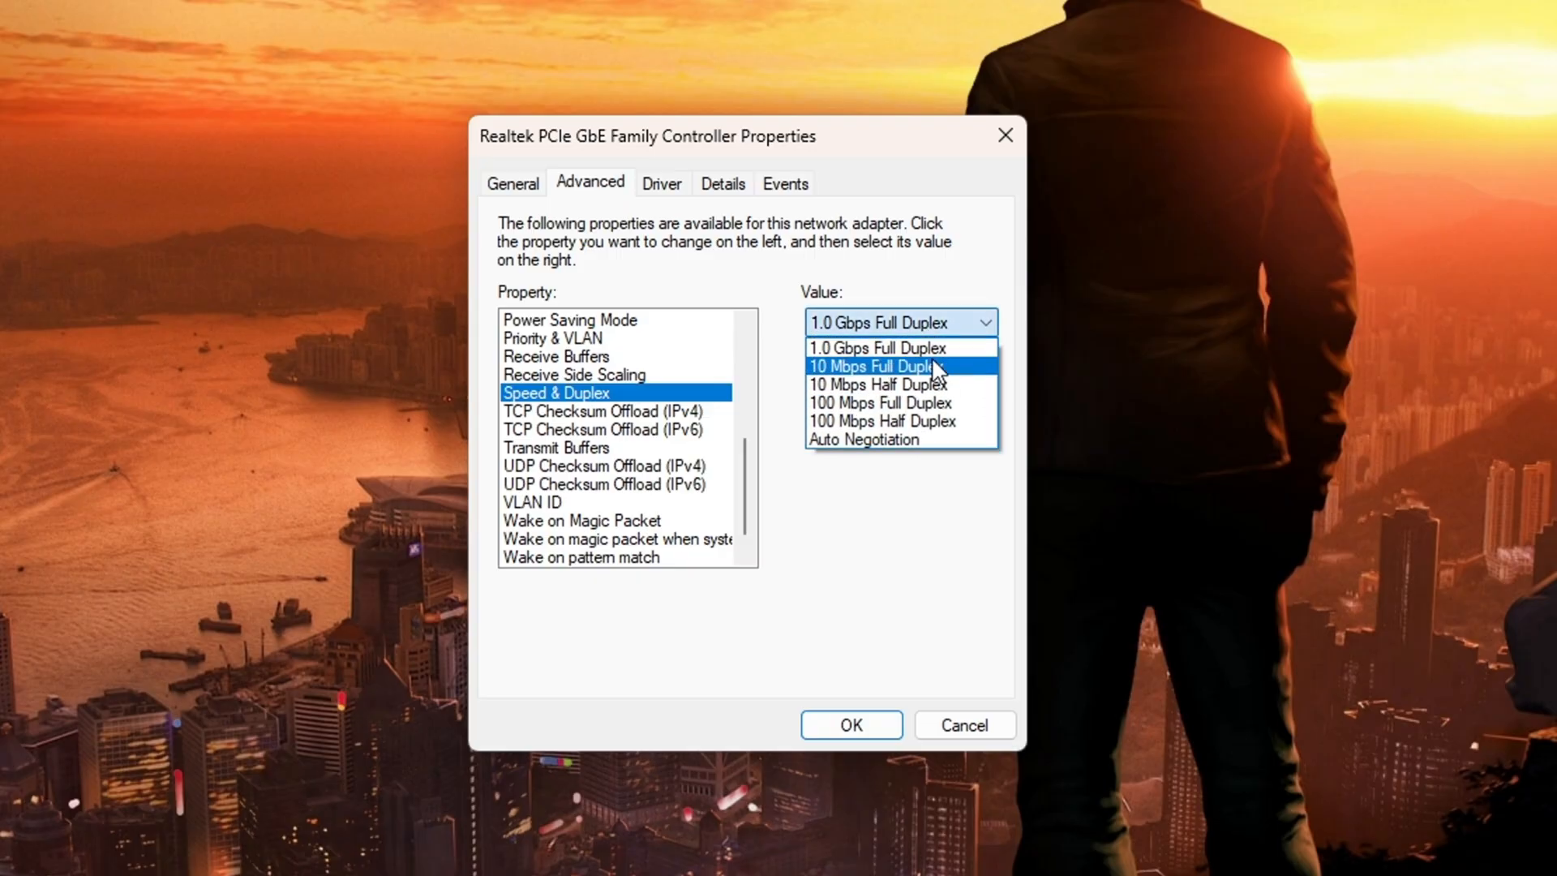
{"action": "left_click", "coordinate": [877, 347]}
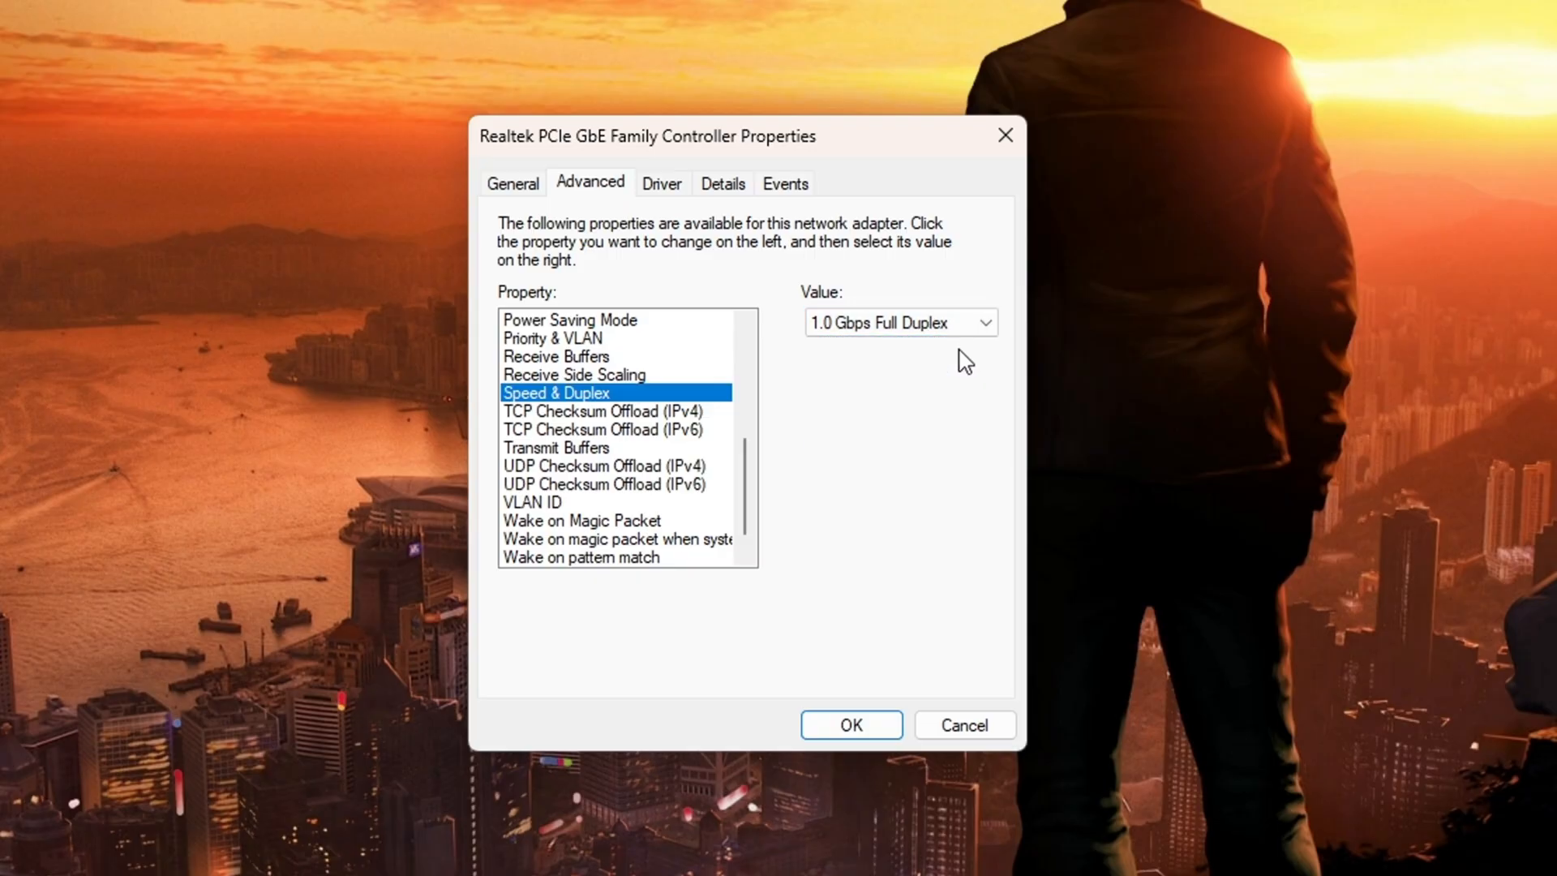
{"action": "mouse_move", "coordinate": [923, 378]}
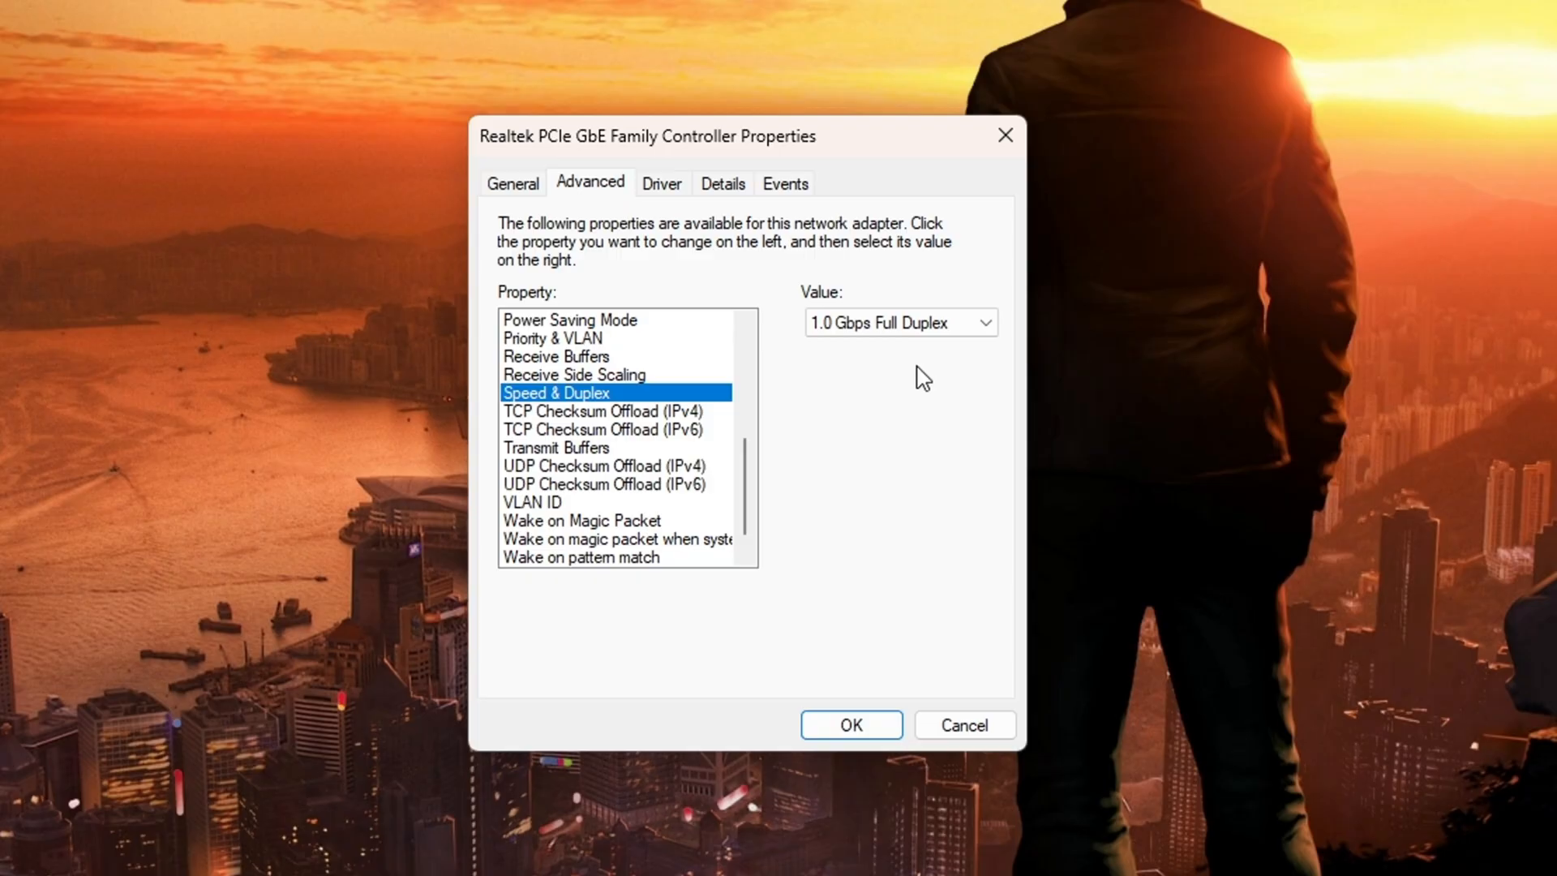
{"action": "mouse_move", "coordinate": [898, 295]}
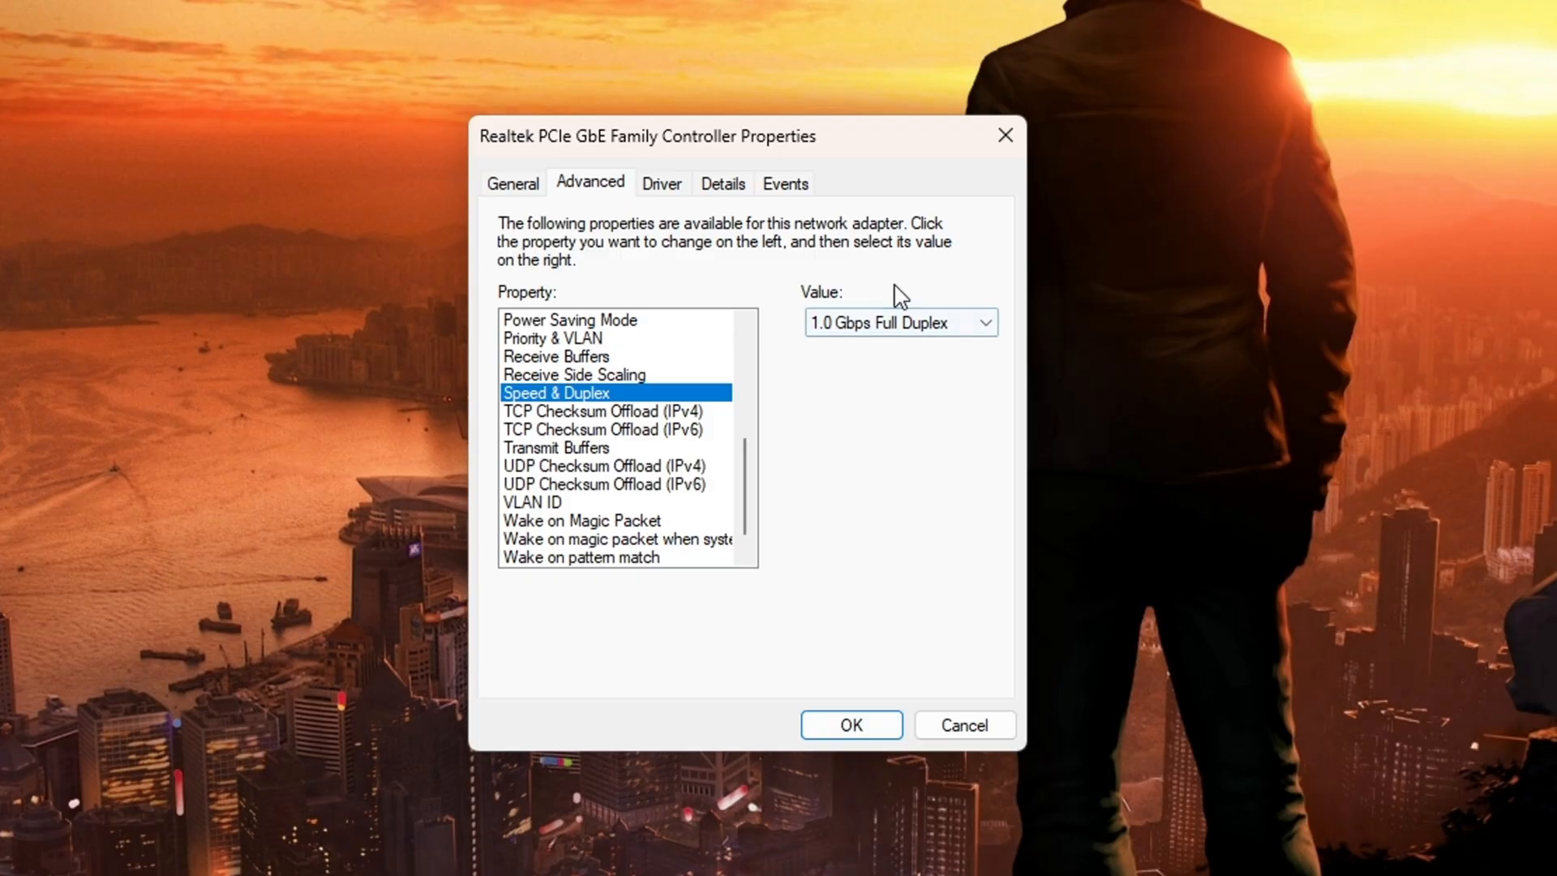
{"action": "left_click", "coordinate": [983, 323]}
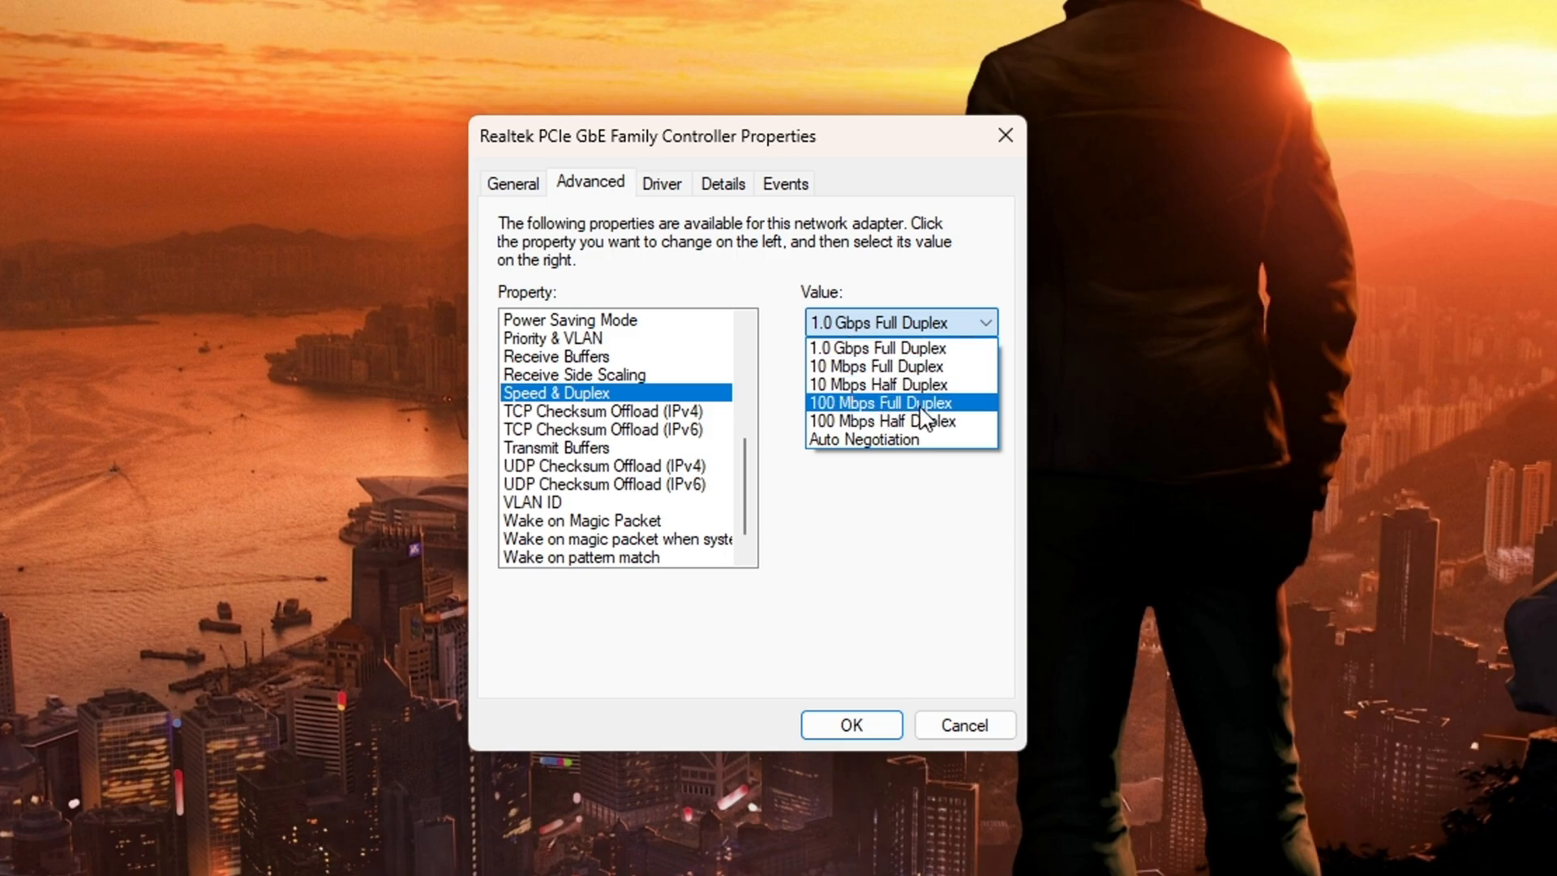
{"action": "mouse_move", "coordinate": [973, 412]}
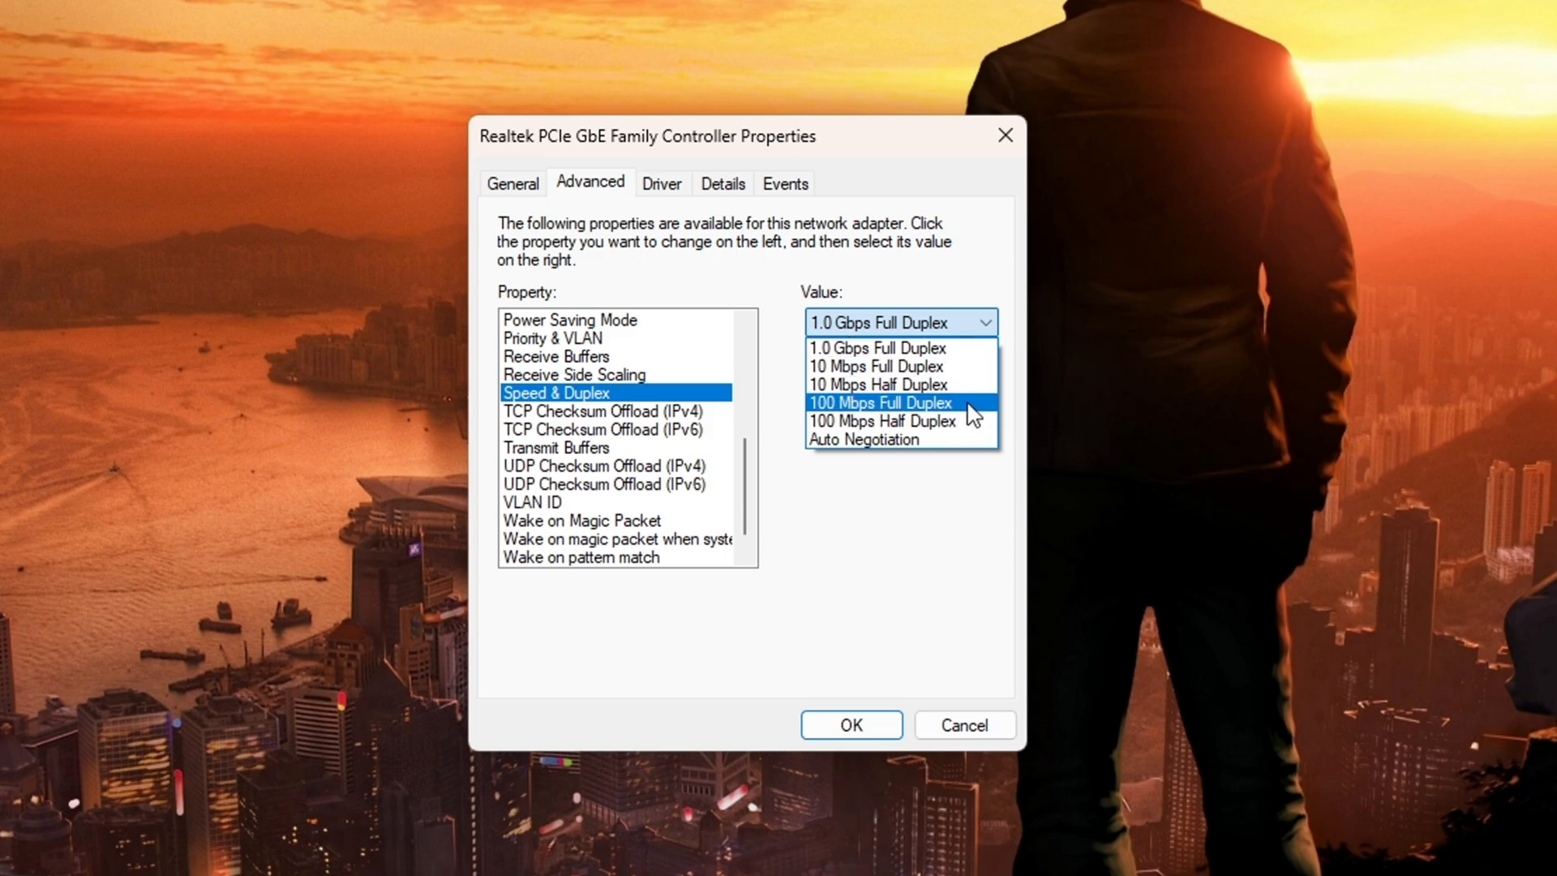
{"action": "left_click", "coordinate": [879, 402]}
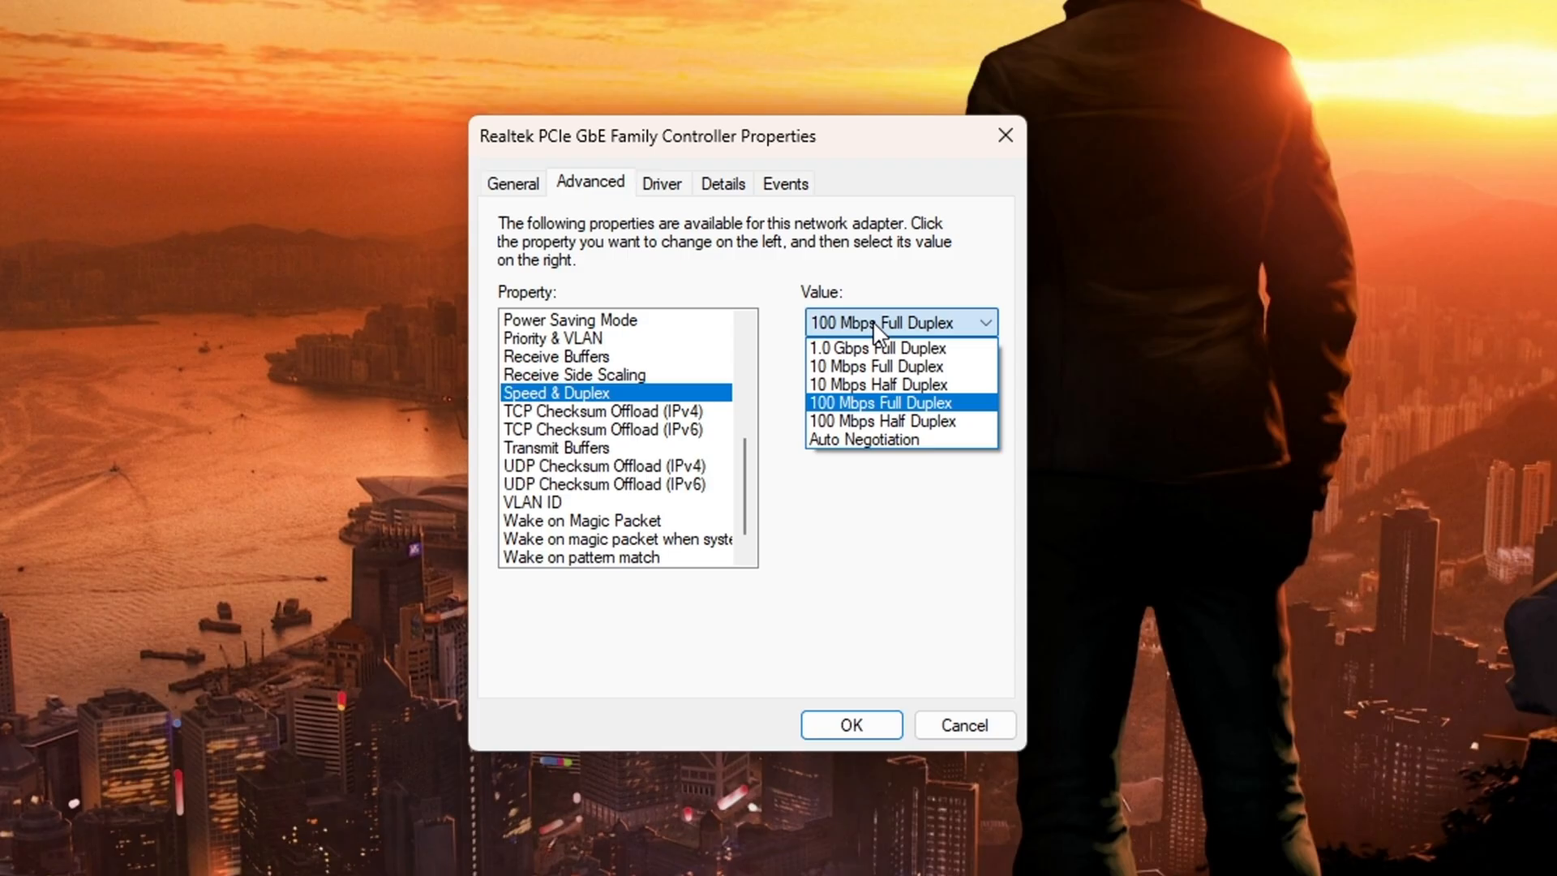
{"action": "left_click", "coordinate": [861, 439]}
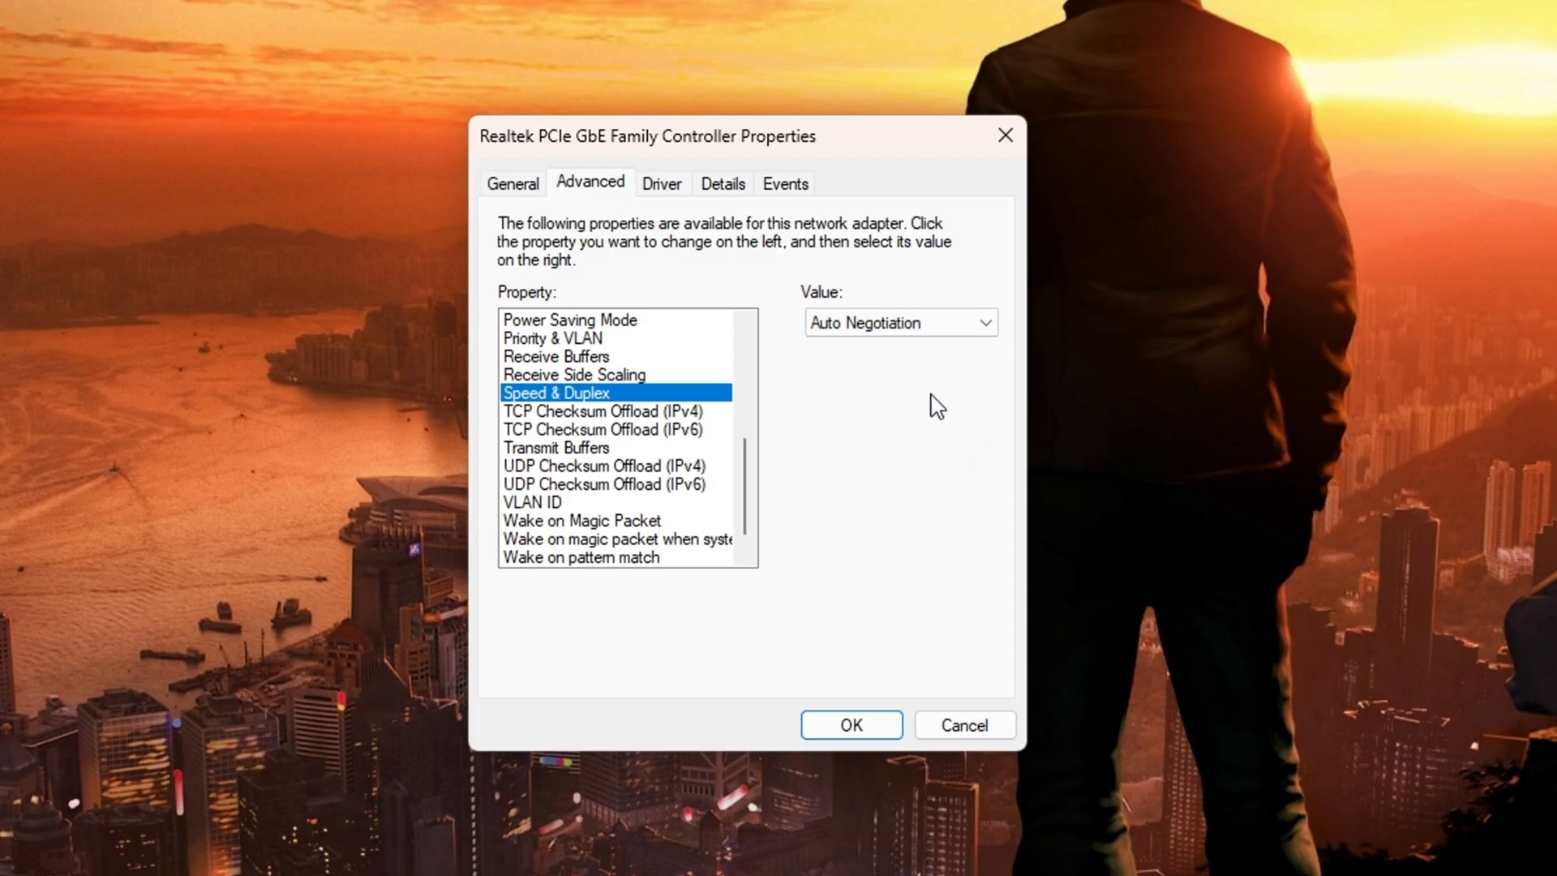
{"action": "mouse_move", "coordinate": [951, 387]}
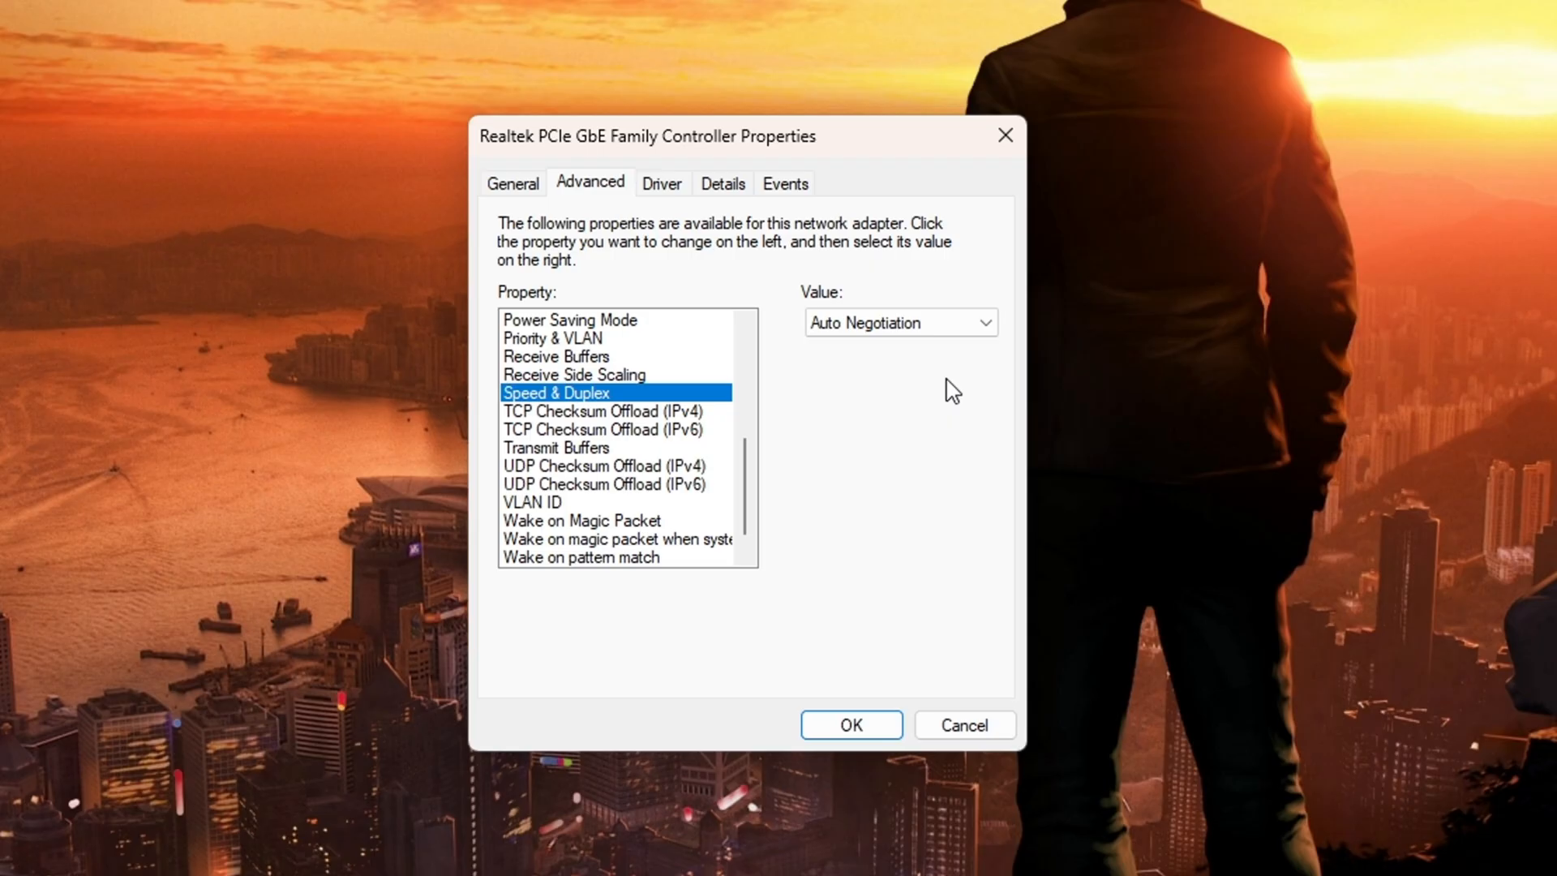
{"action": "left_click", "coordinate": [607, 410]}
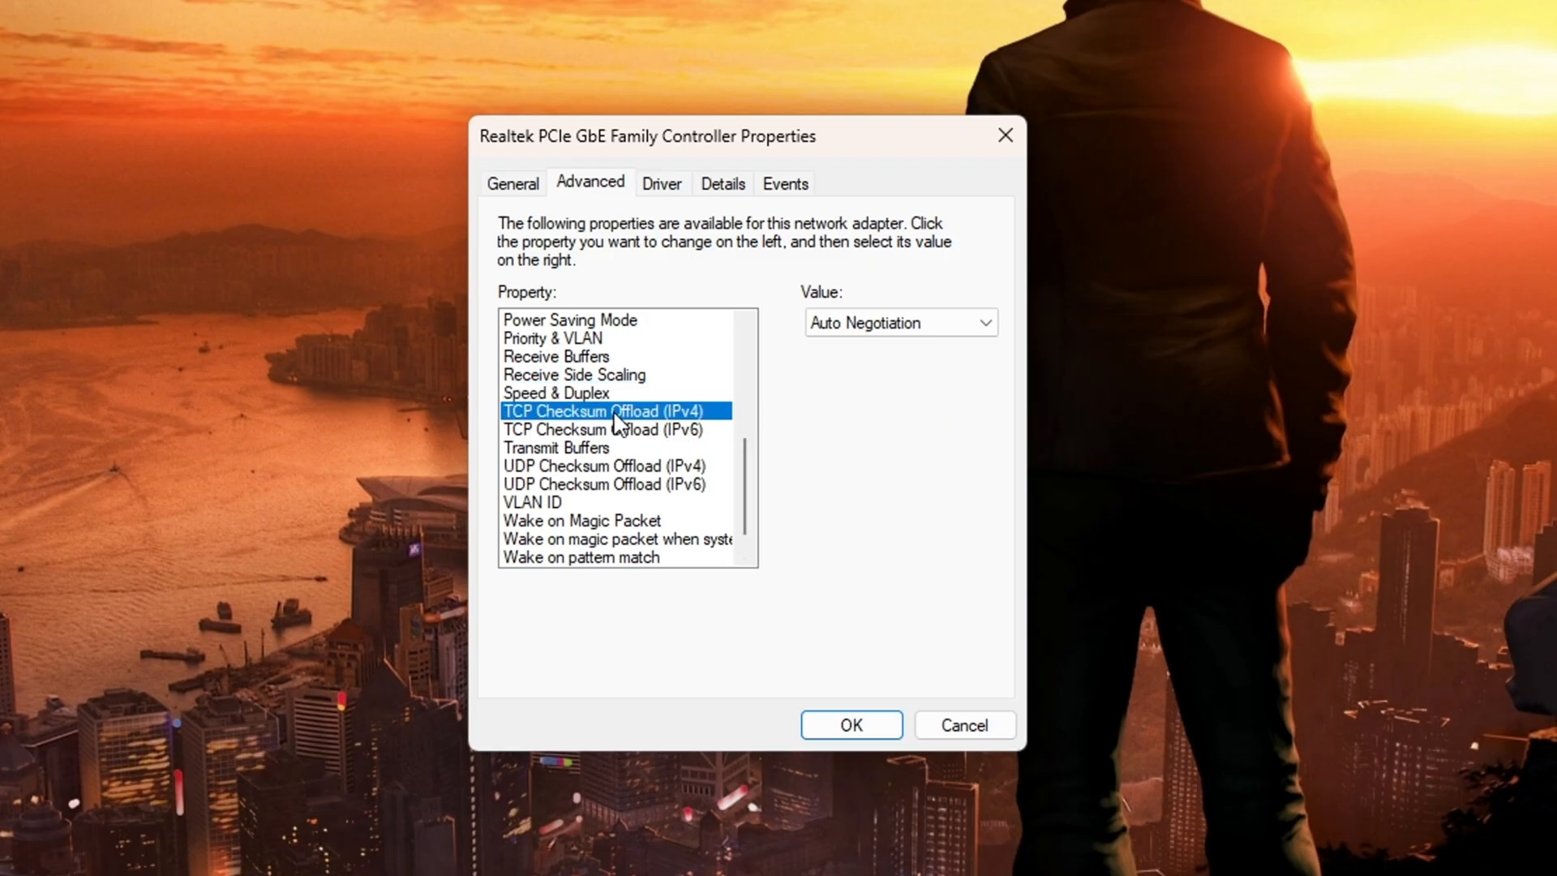
{"action": "left_click", "coordinate": [603, 428]}
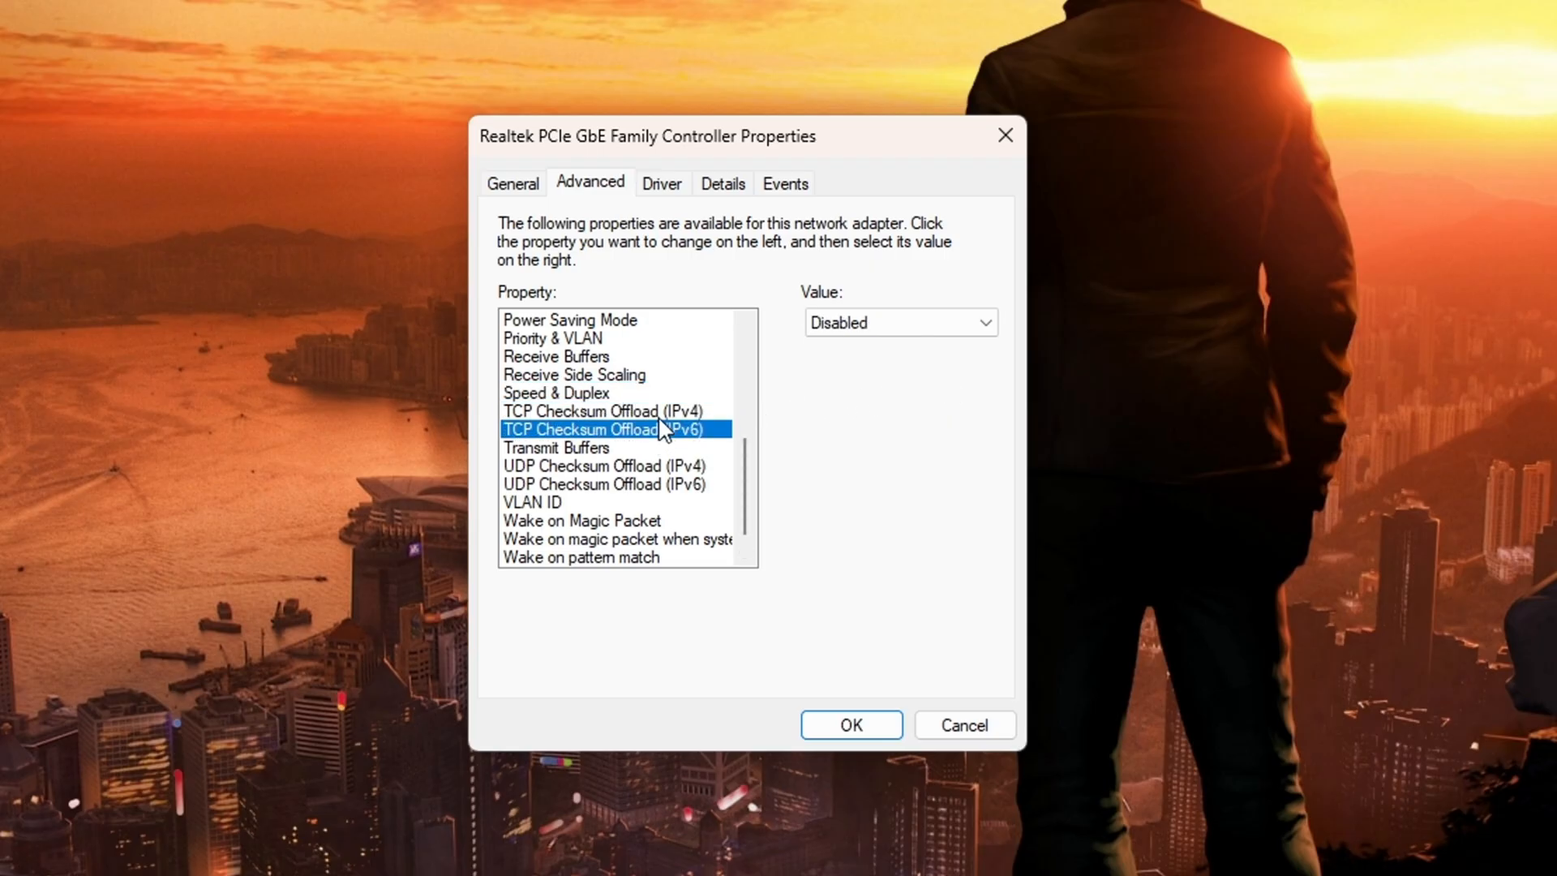
{"action": "left_click", "coordinate": [610, 483]}
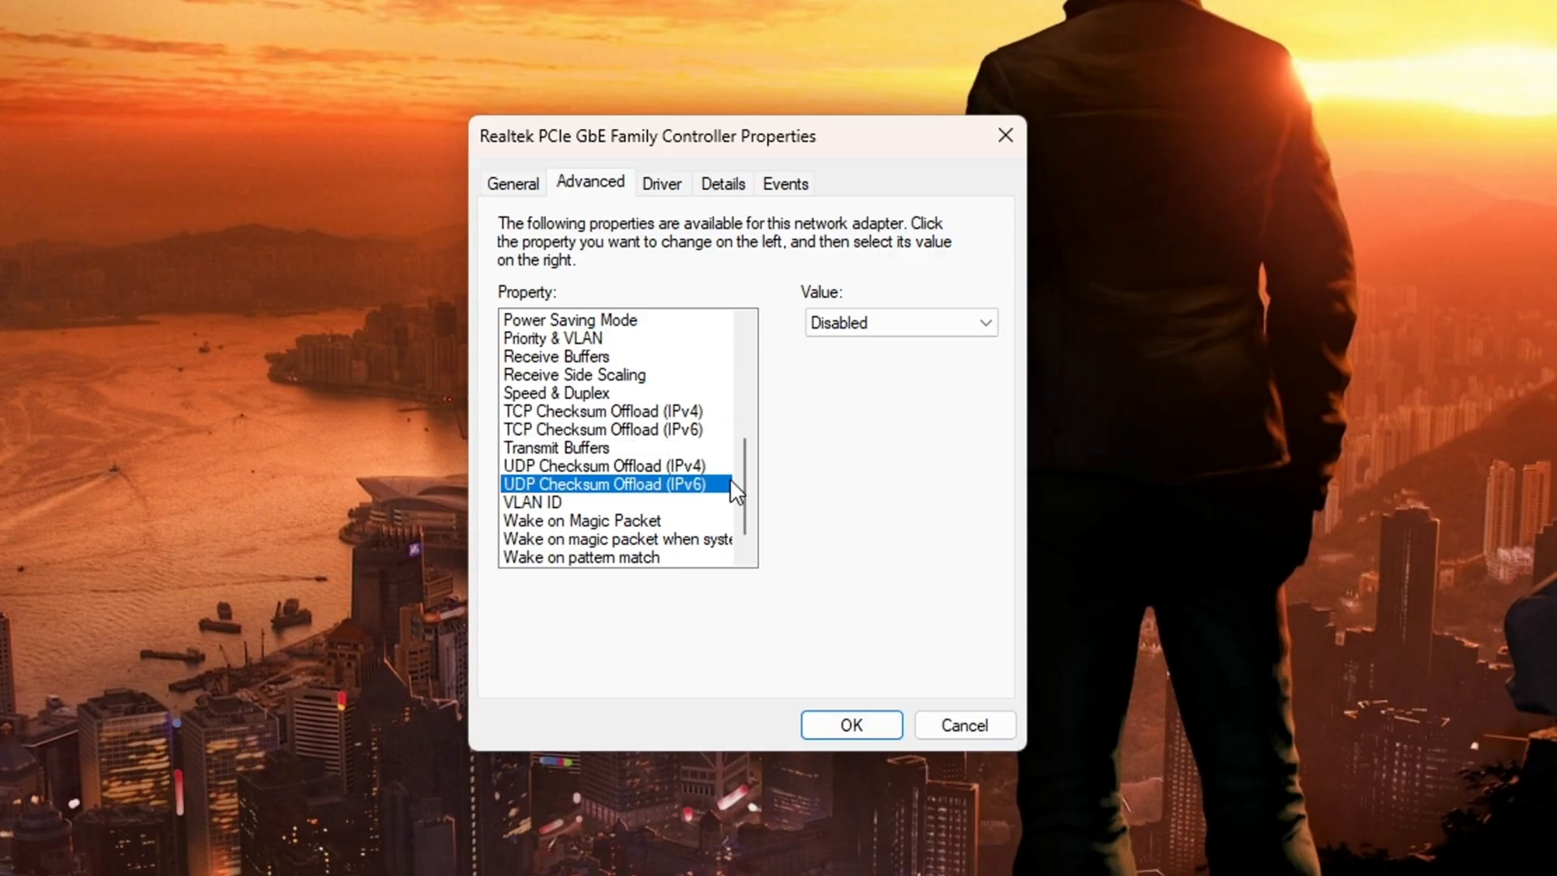
{"action": "left_click", "coordinate": [557, 447]}
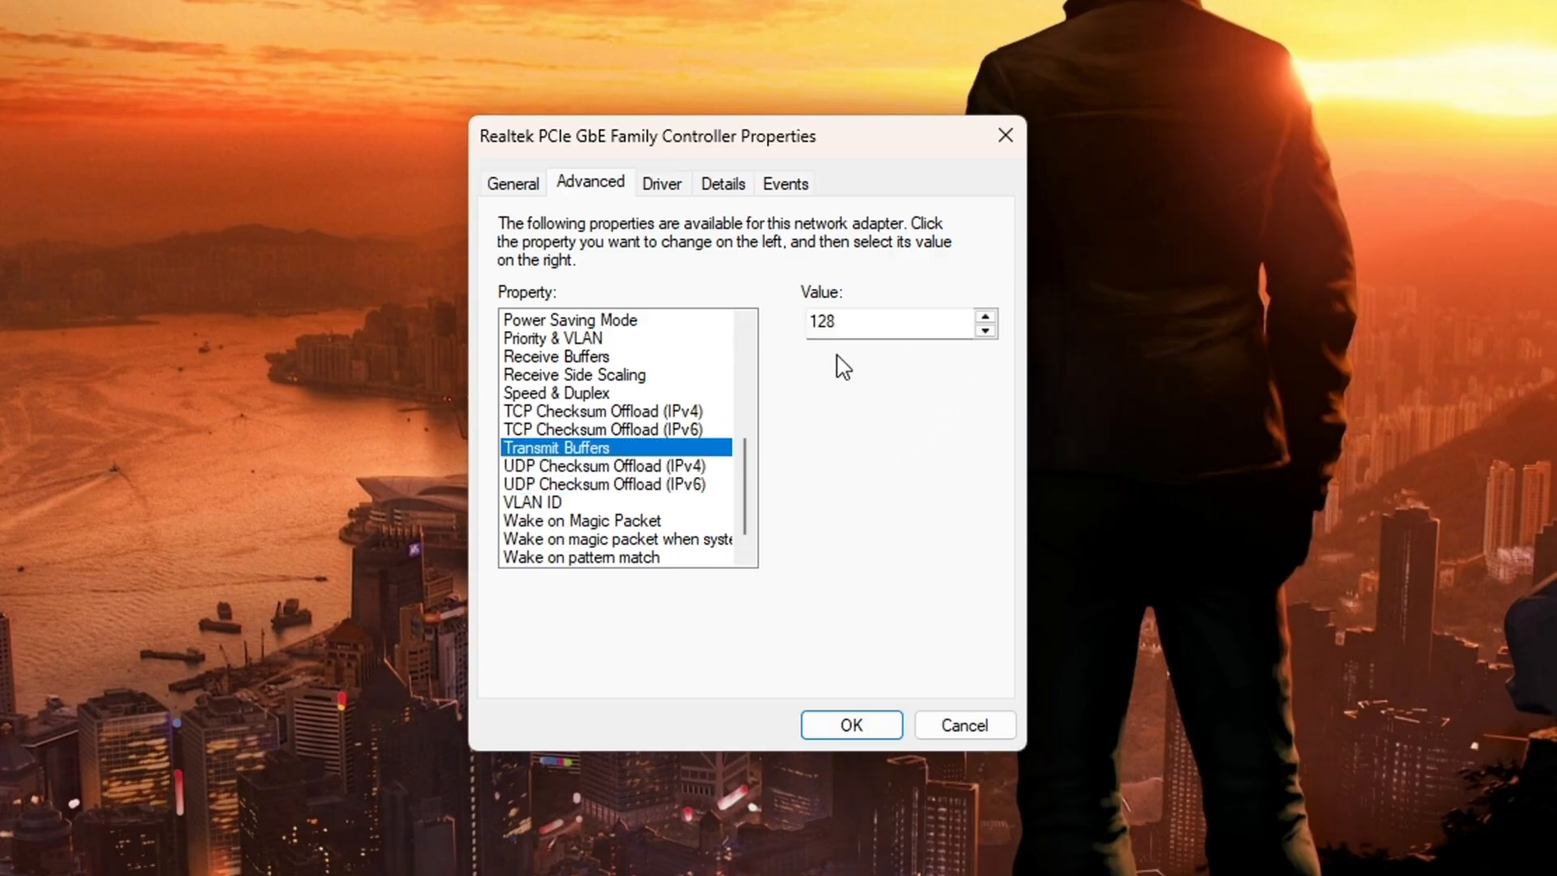
{"action": "mouse_move", "coordinate": [897, 431]}
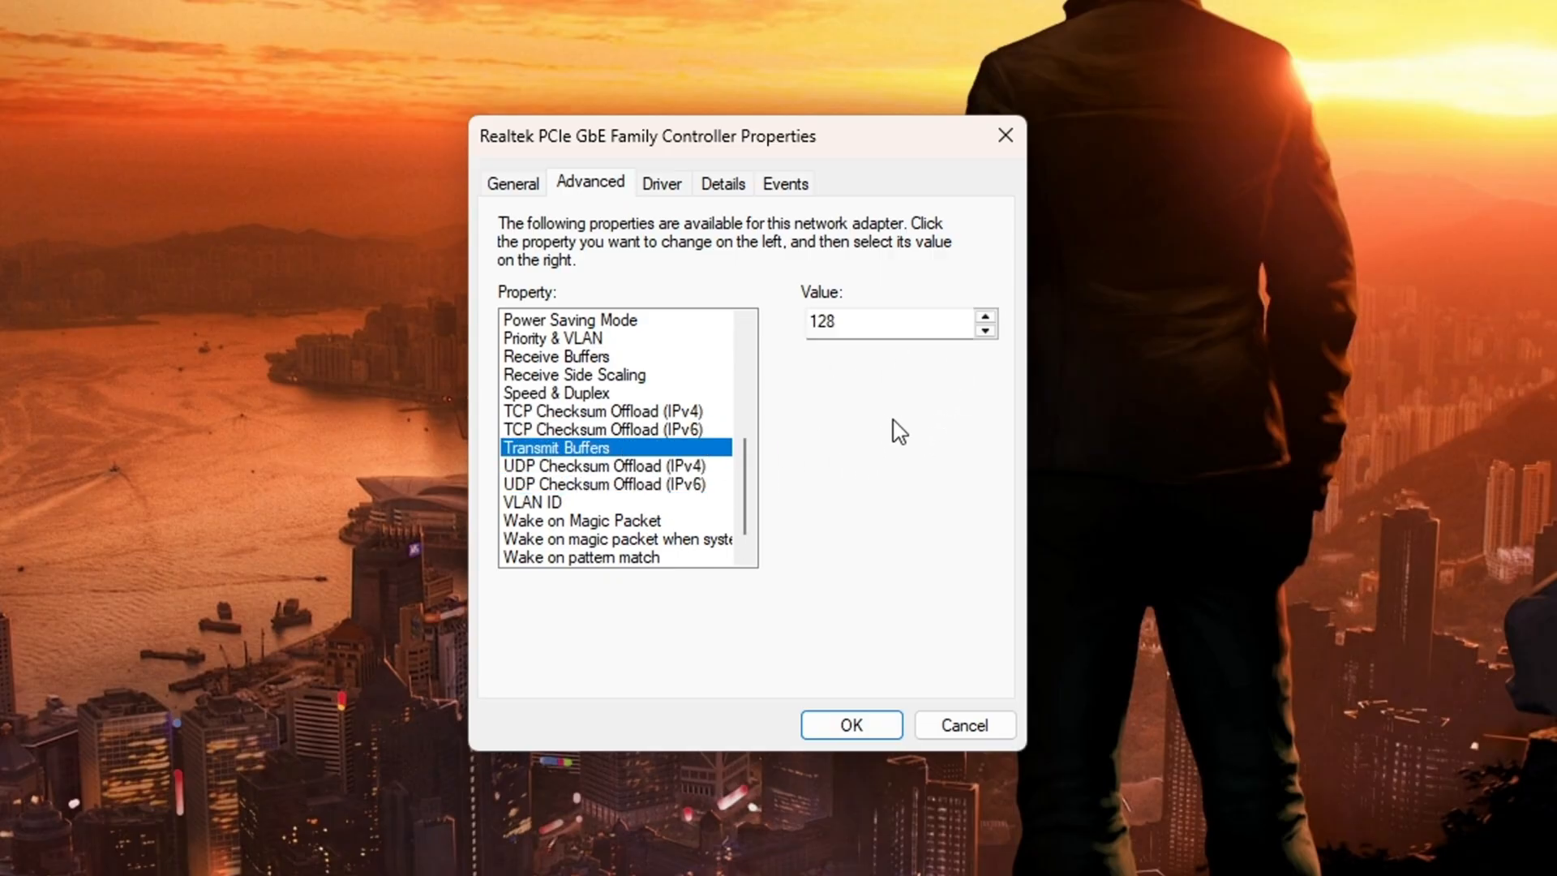
{"action": "left_click", "coordinate": [884, 322]}
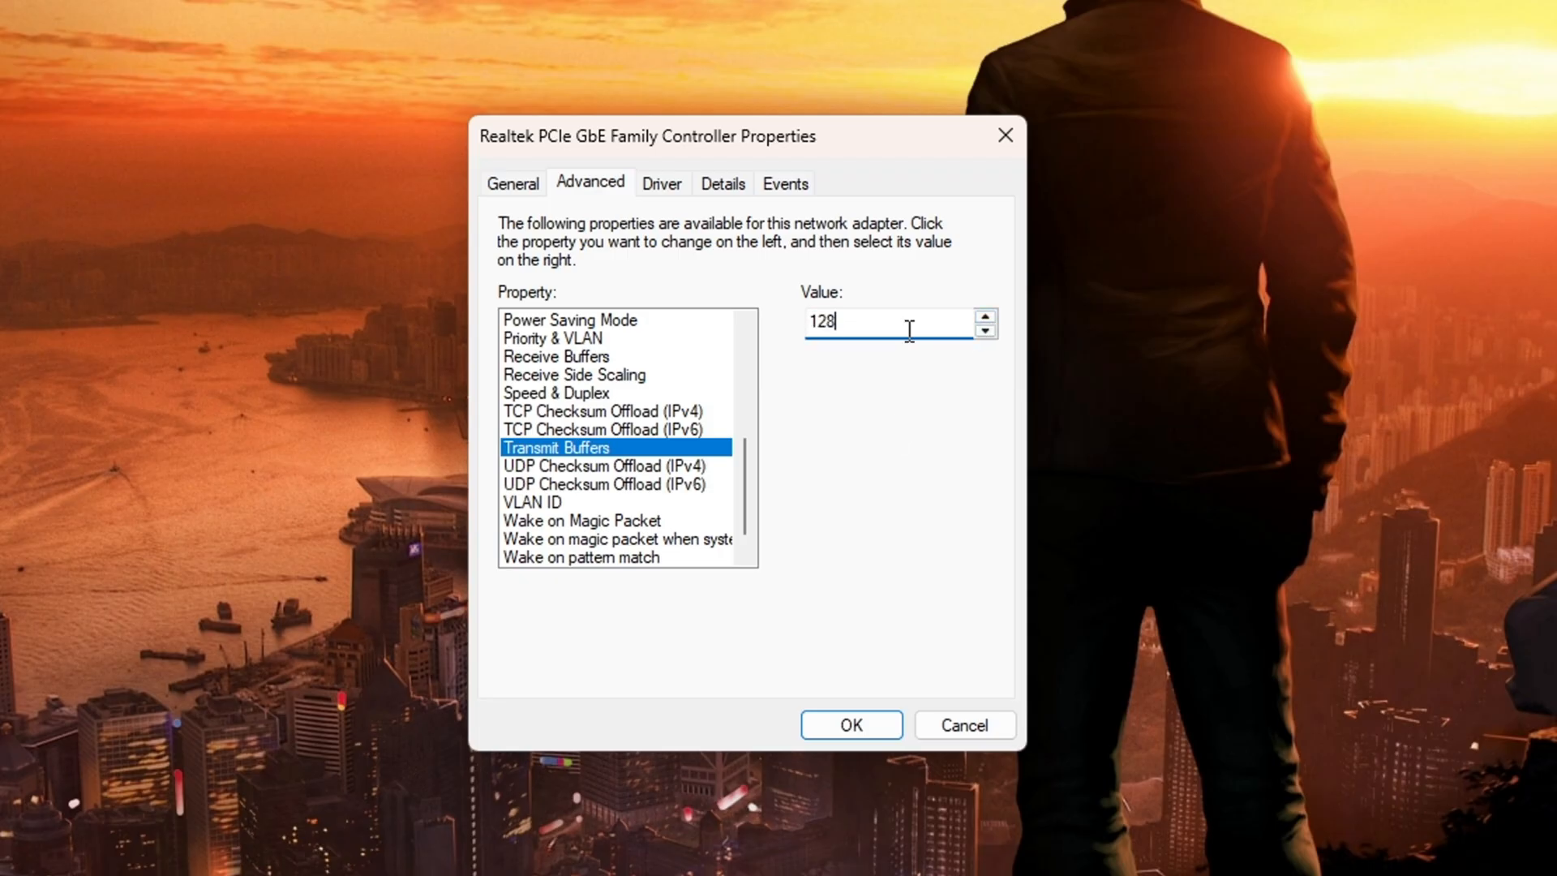
{"action": "mouse_move", "coordinate": [818, 375]}
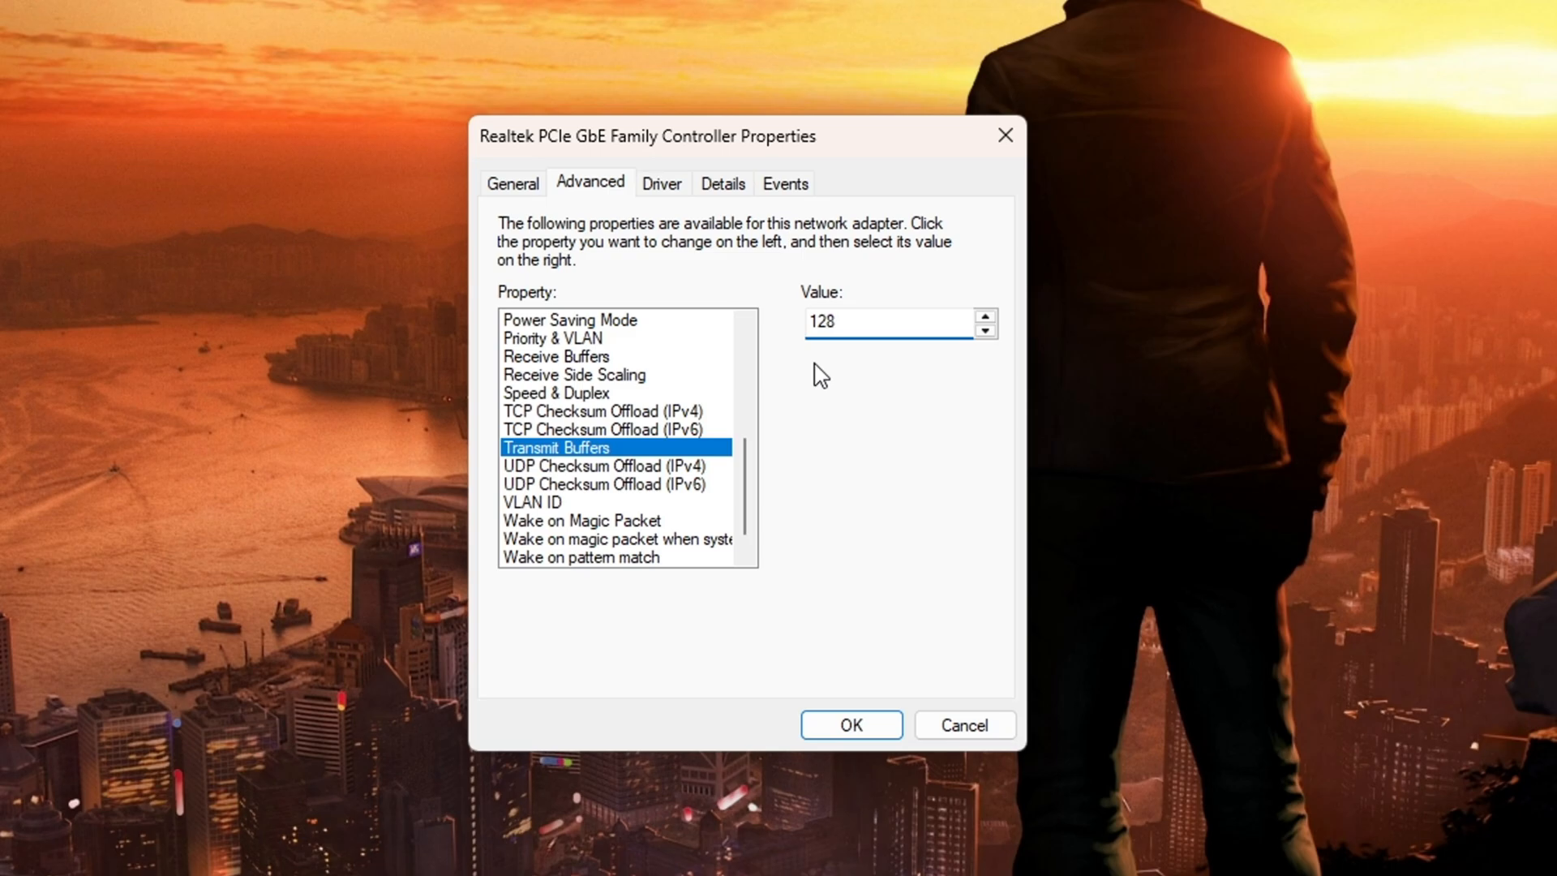
{"action": "left_click", "coordinate": [605, 466]}
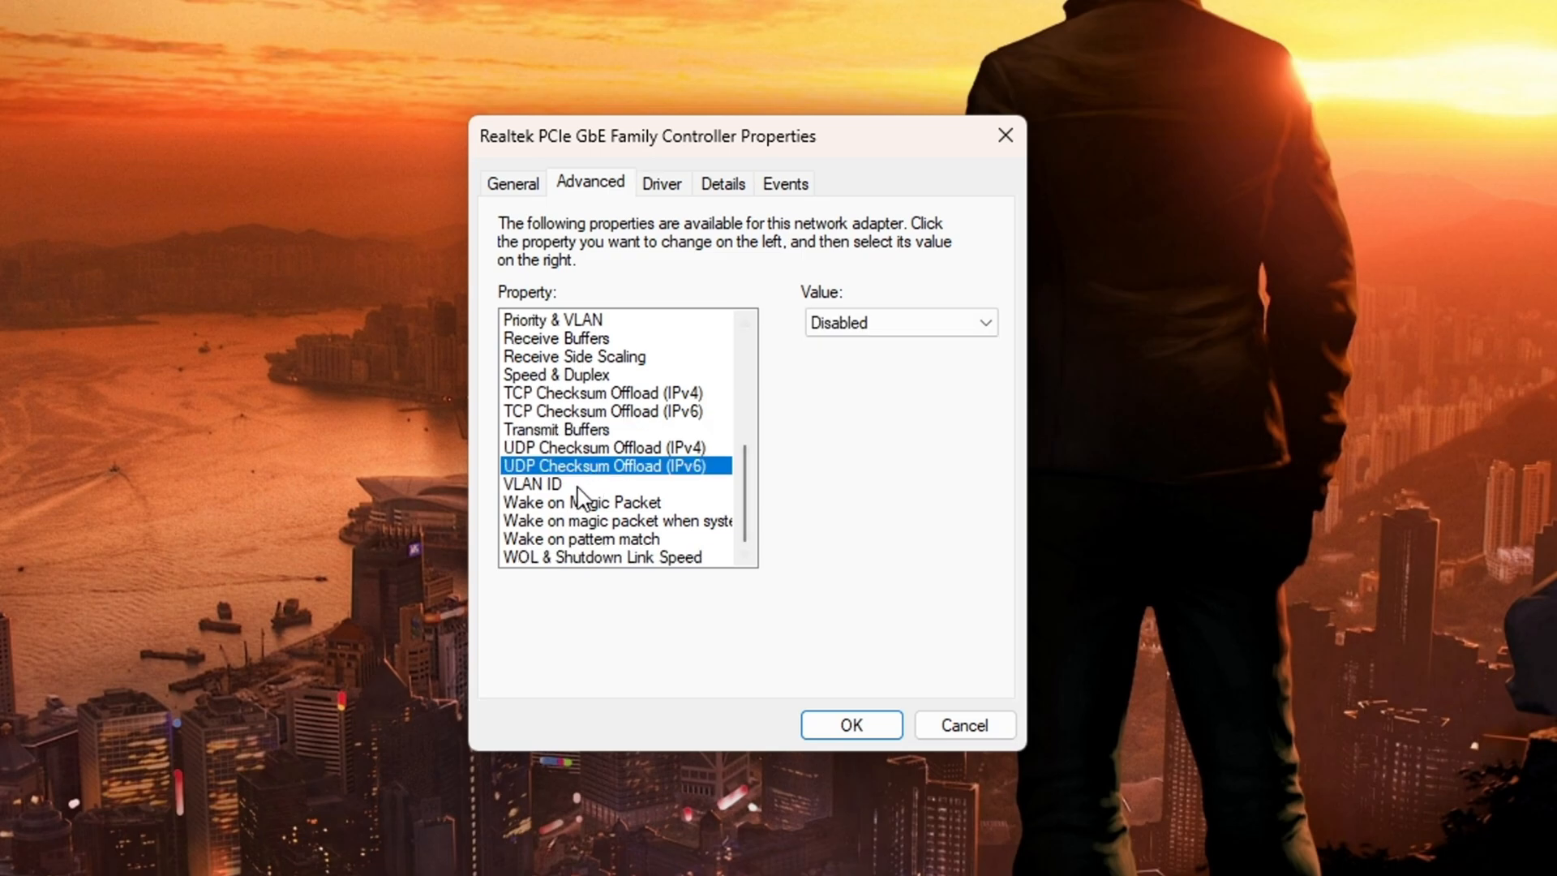
{"action": "left_click", "coordinate": [534, 483]}
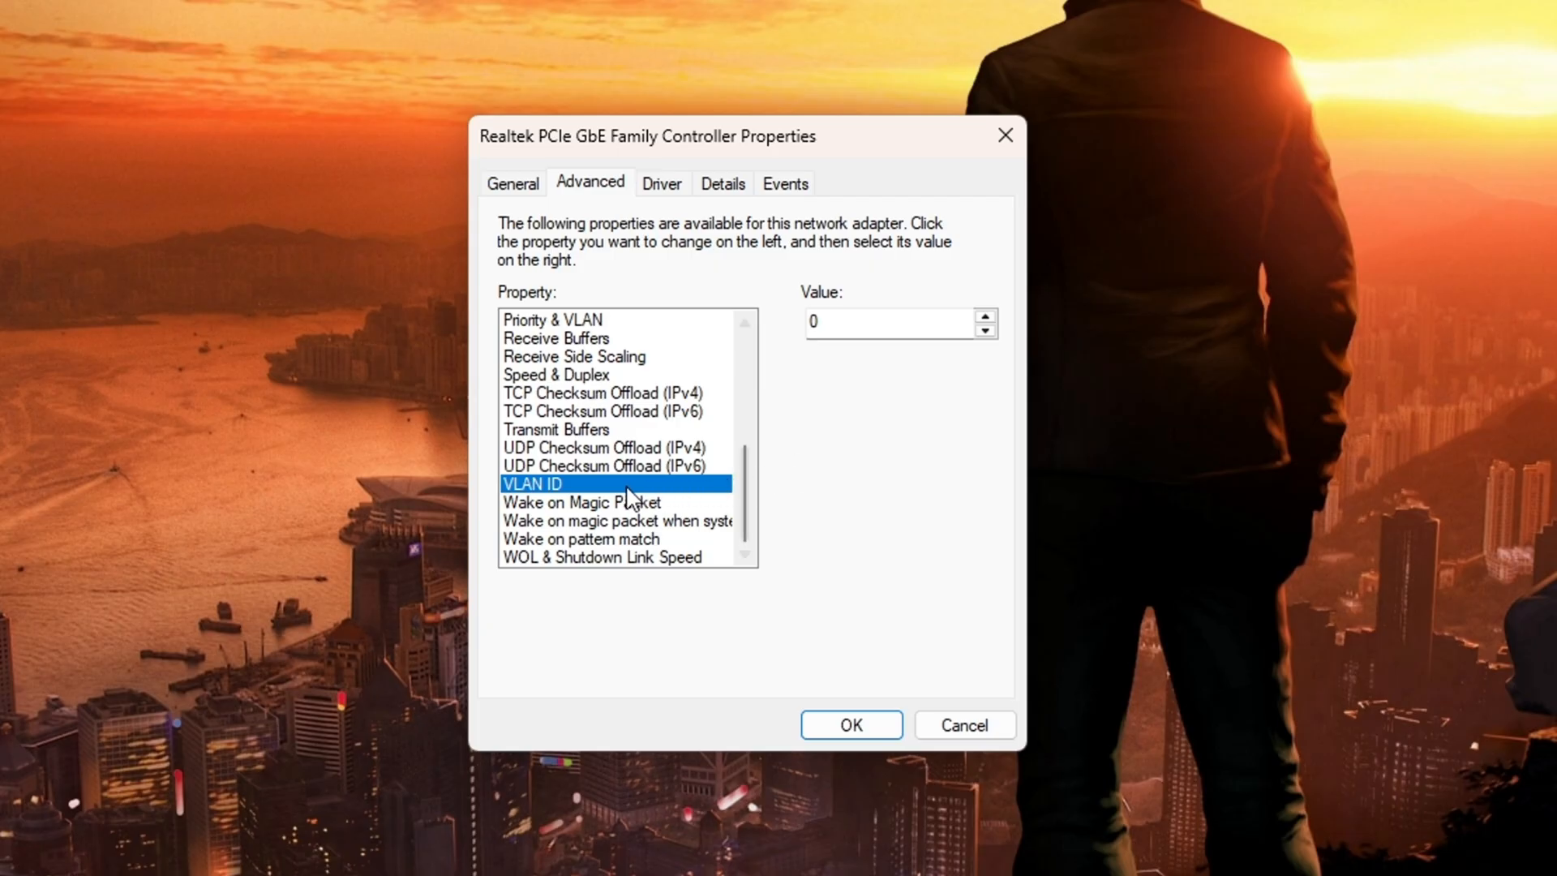
{"action": "left_click", "coordinate": [616, 521]}
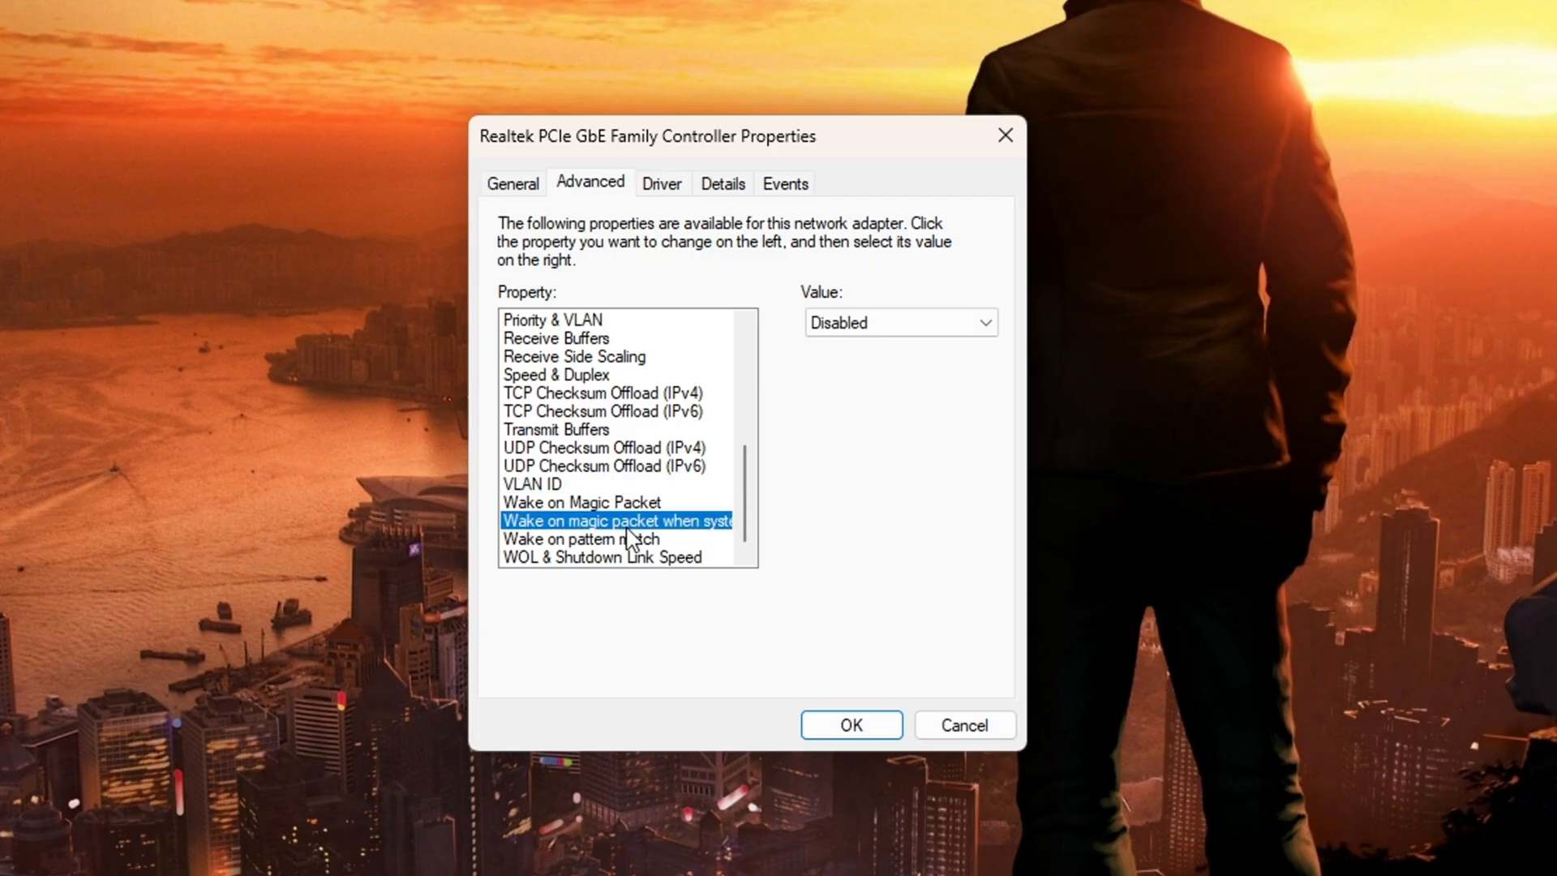
{"action": "left_click", "coordinate": [605, 557]}
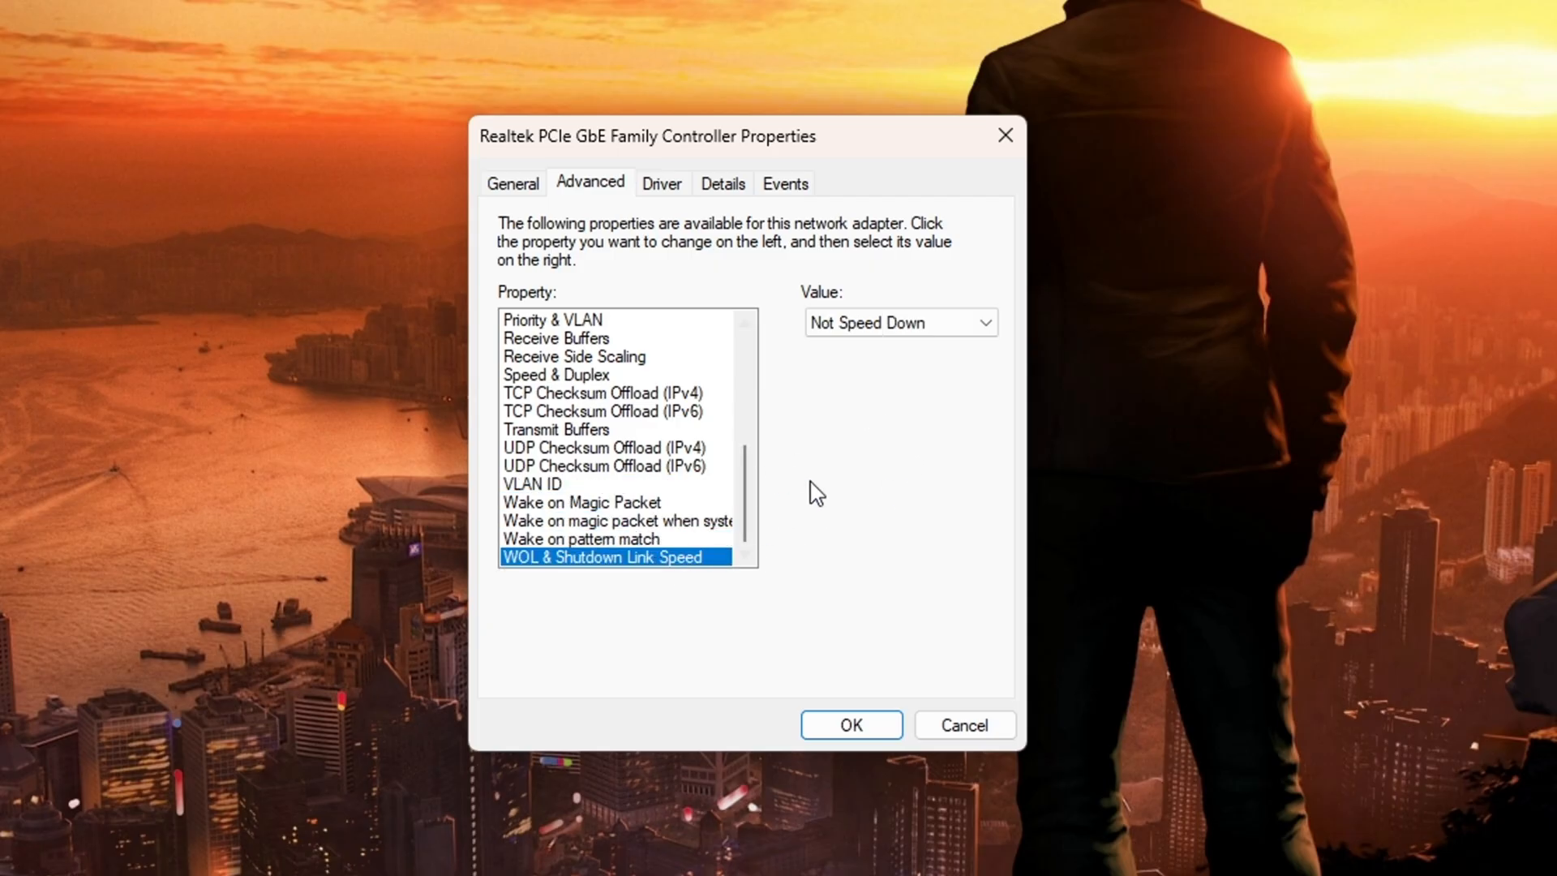
{"action": "left_click", "coordinate": [897, 322]}
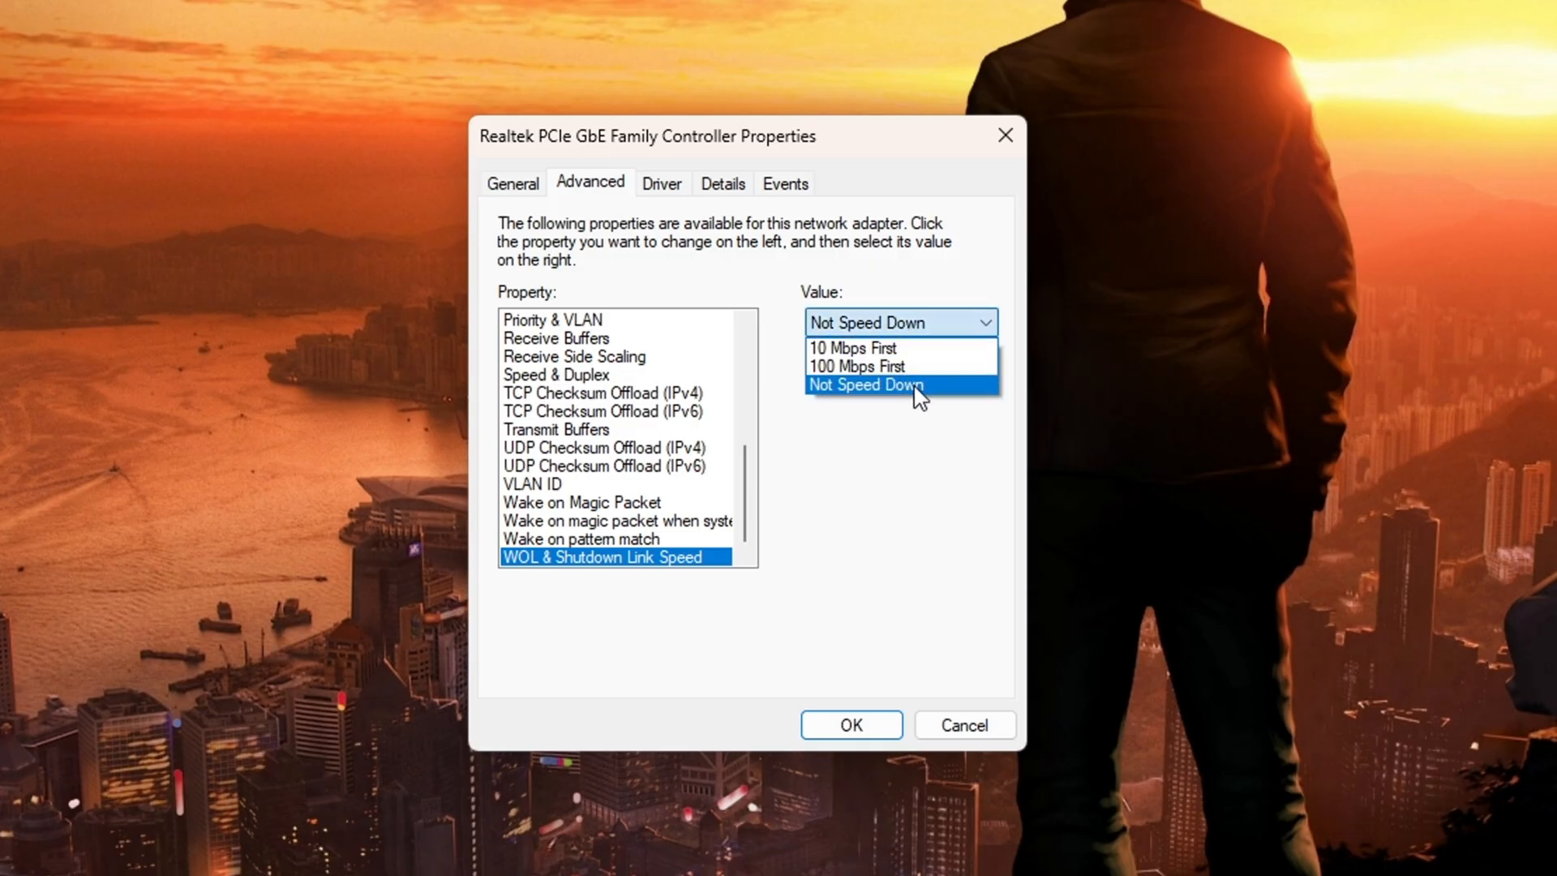
{"action": "left_click", "coordinate": [866, 384]}
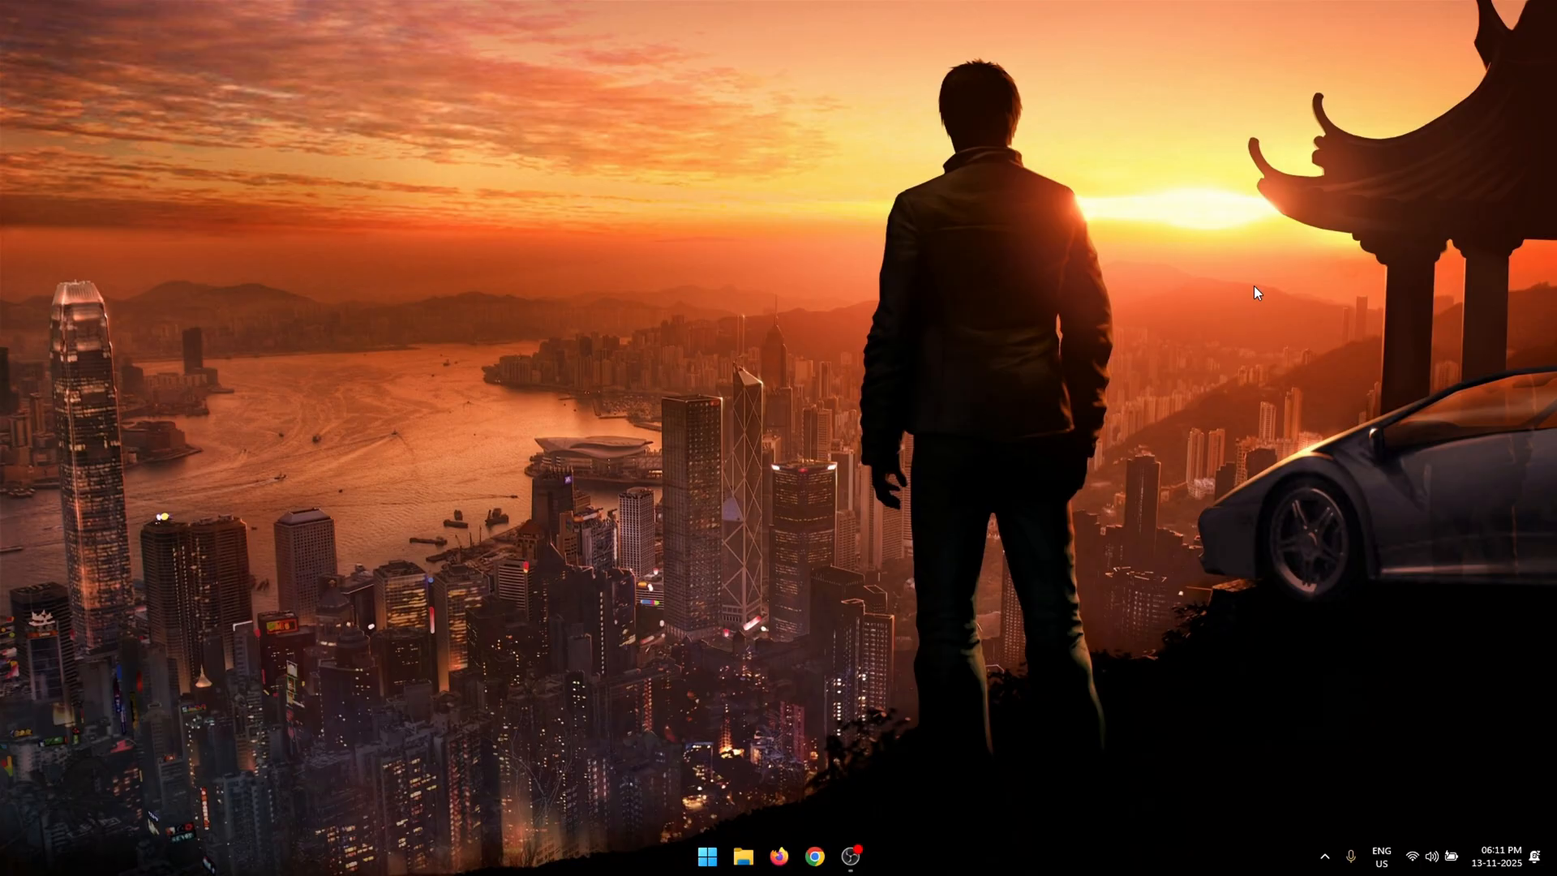
{"action": "mouse_move", "coordinate": [1364, 222]}
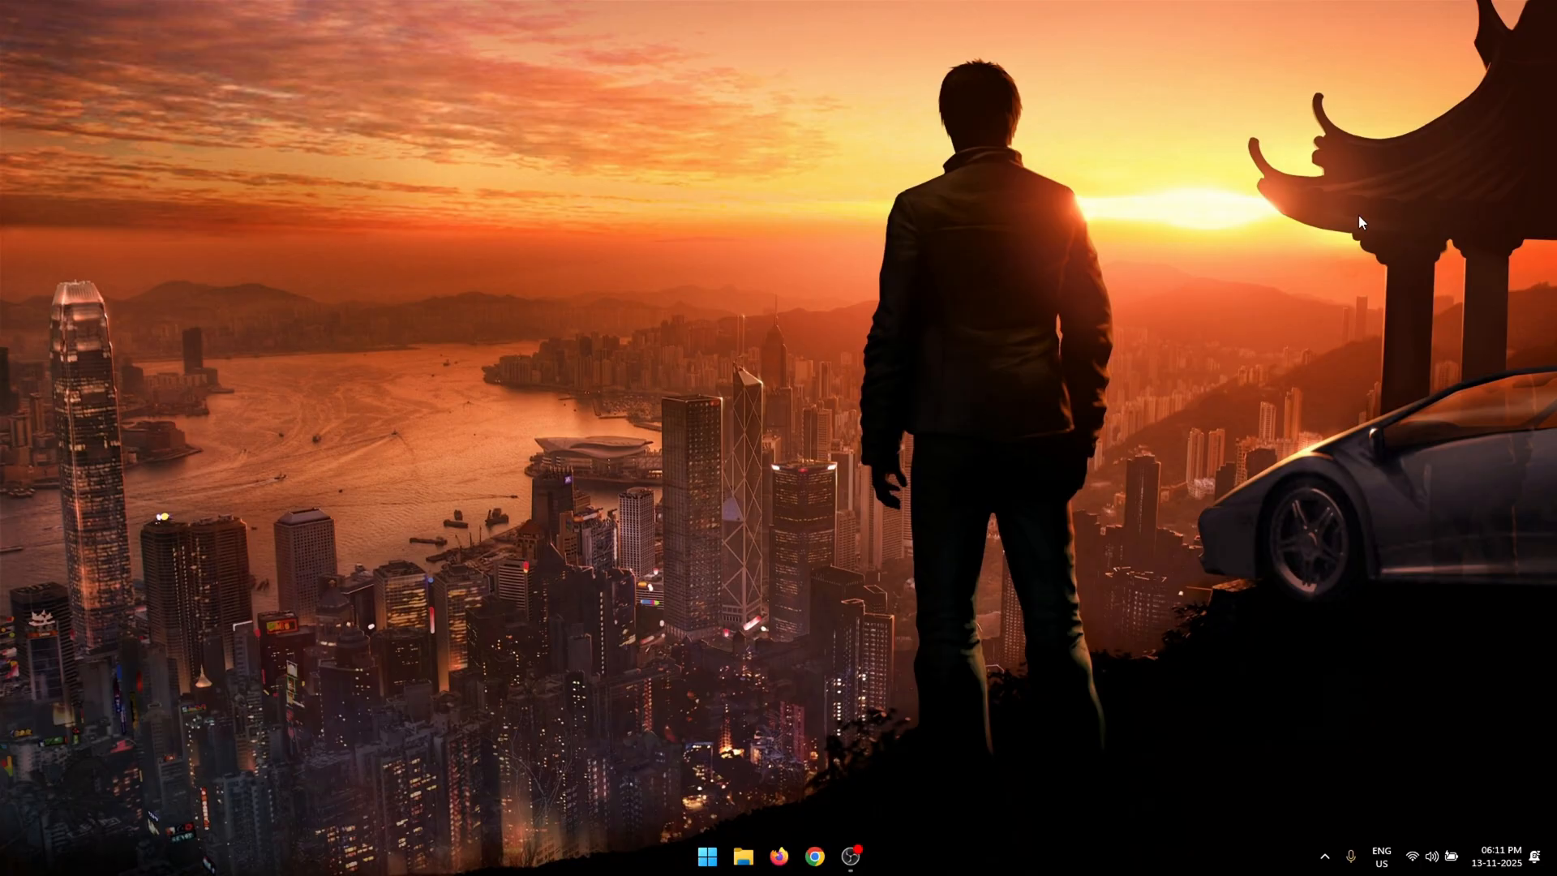